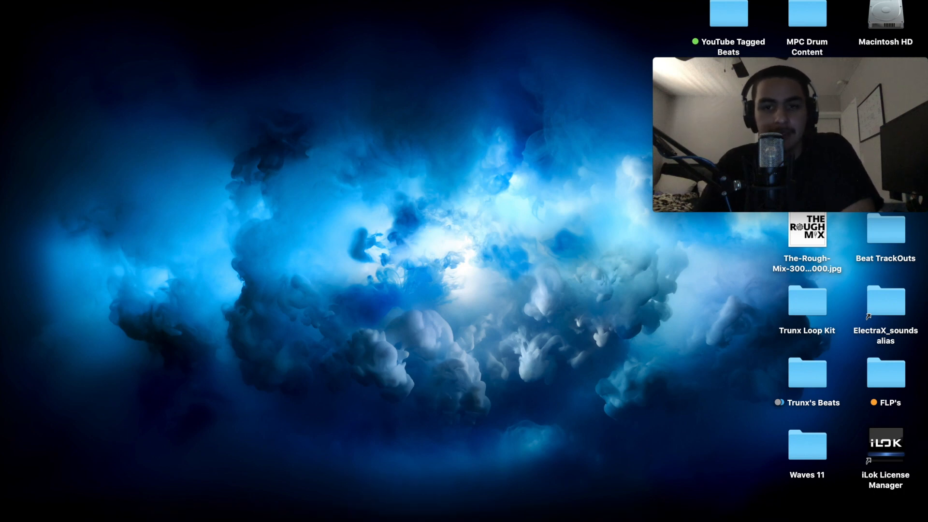
mouse_move(579, 264)
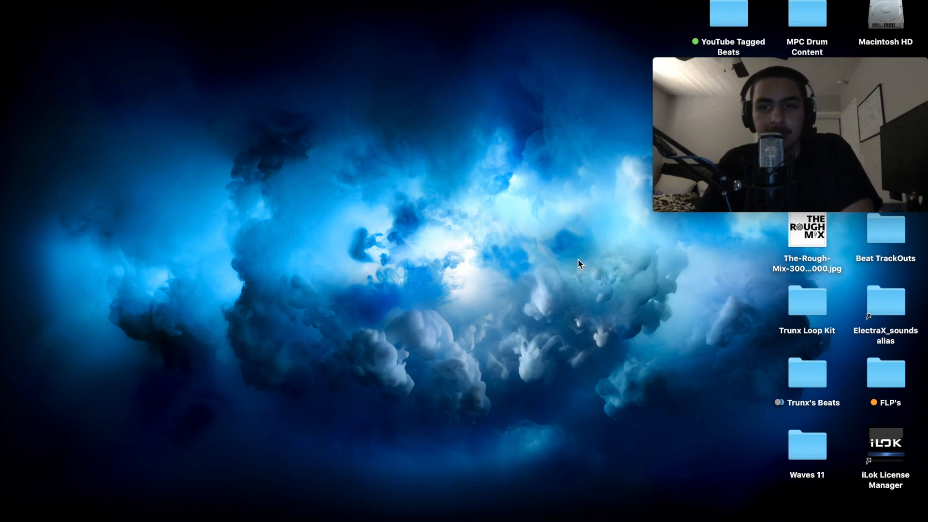
mouse_move(383, 227)
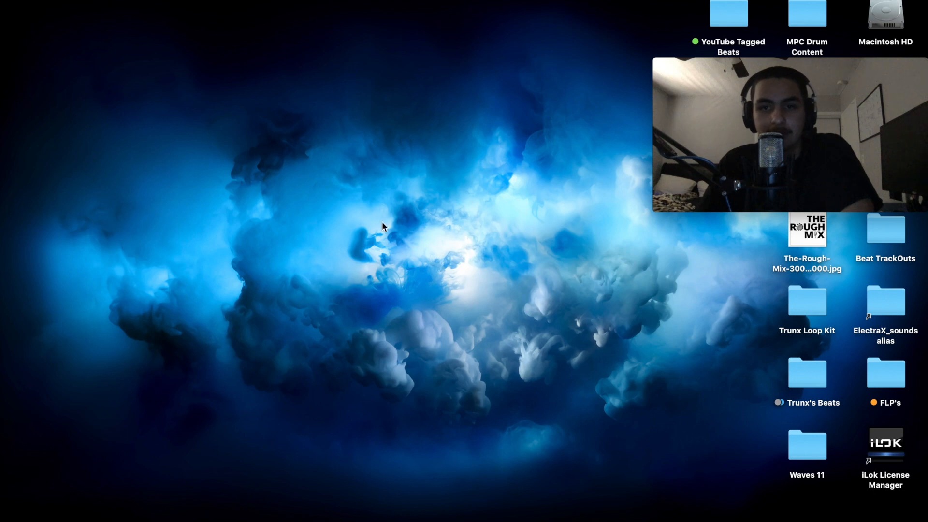
mouse_move(417, 268)
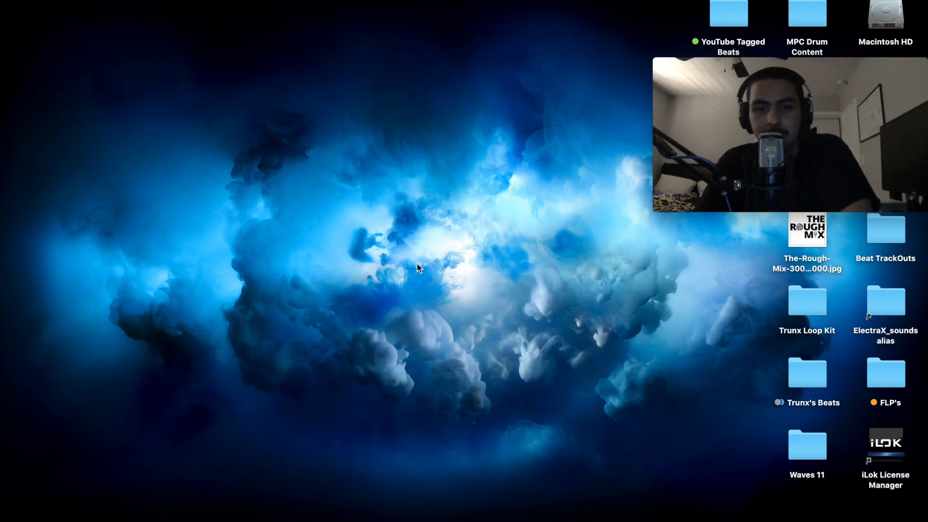
mouse_move(490, 279)
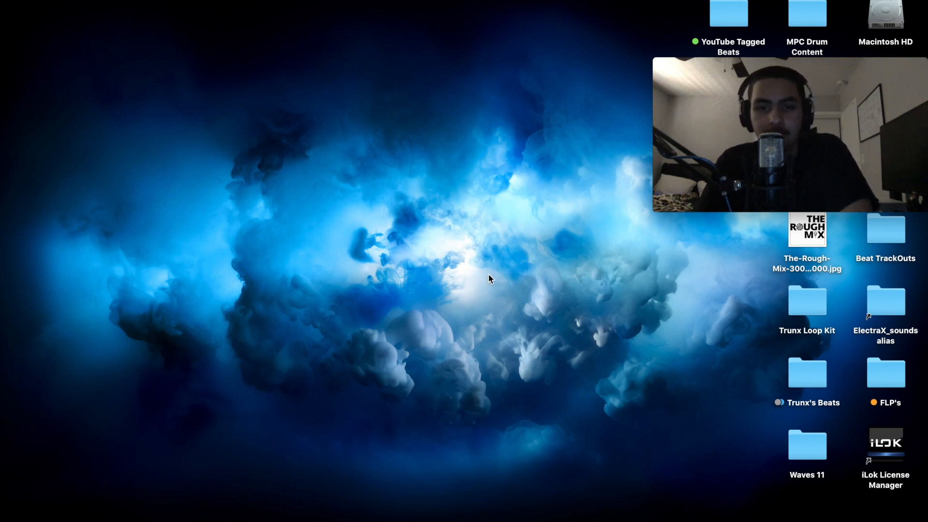
mouse_move(461, 208)
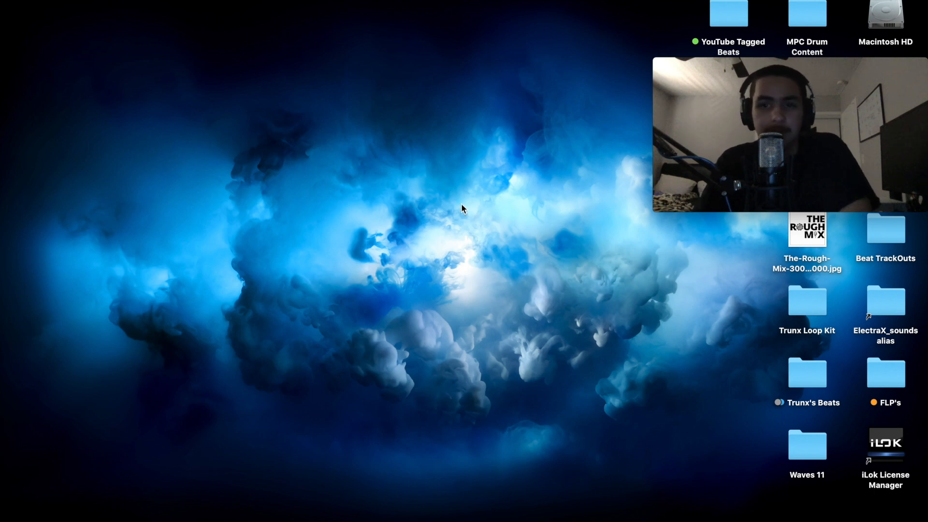
mouse_move(503, 190)
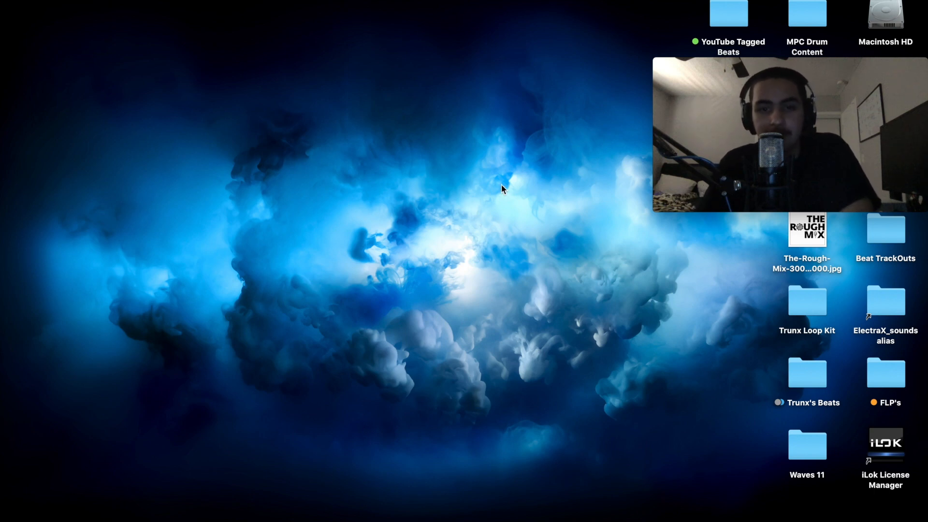
mouse_move(456, 518)
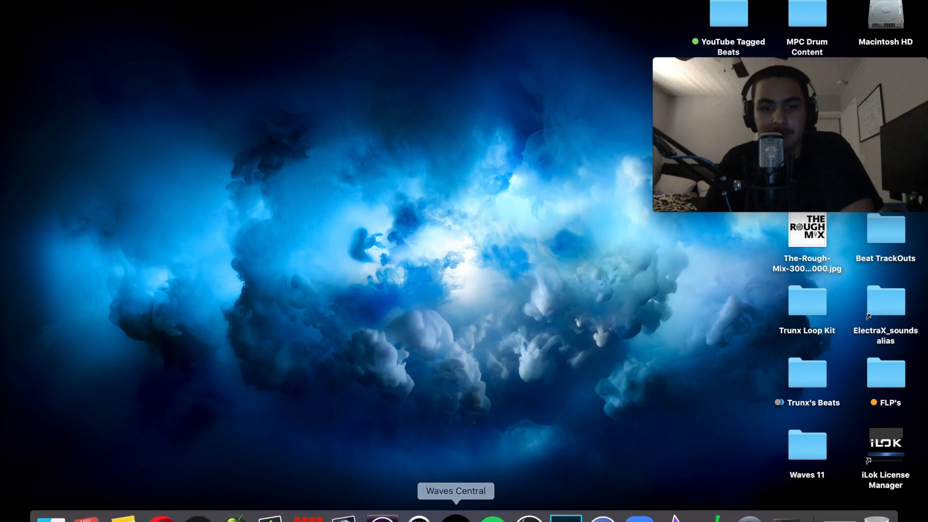
mouse_move(443, 305)
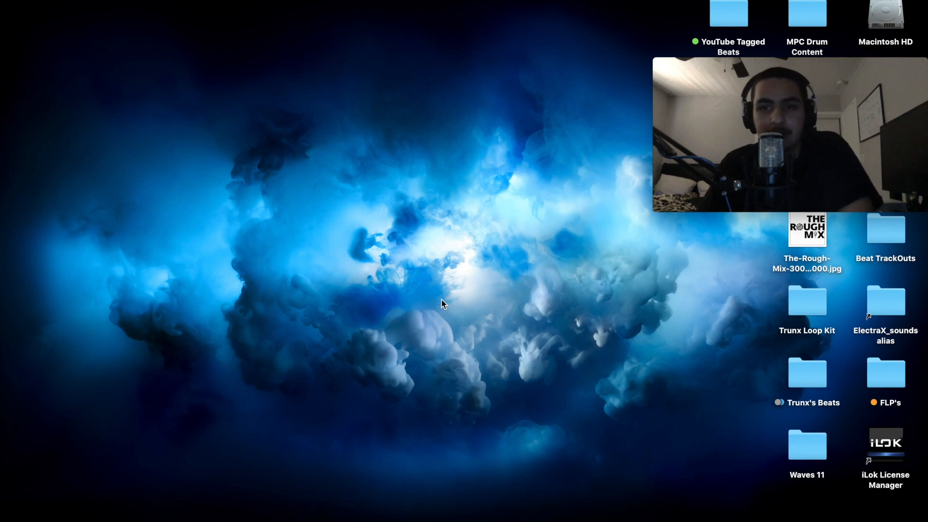
mouse_move(478, 358)
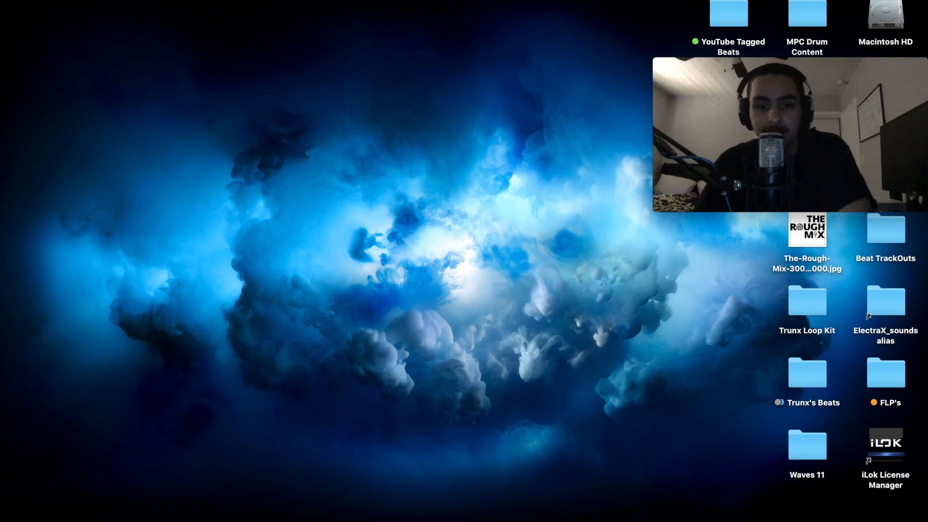
mouse_move(398, 463)
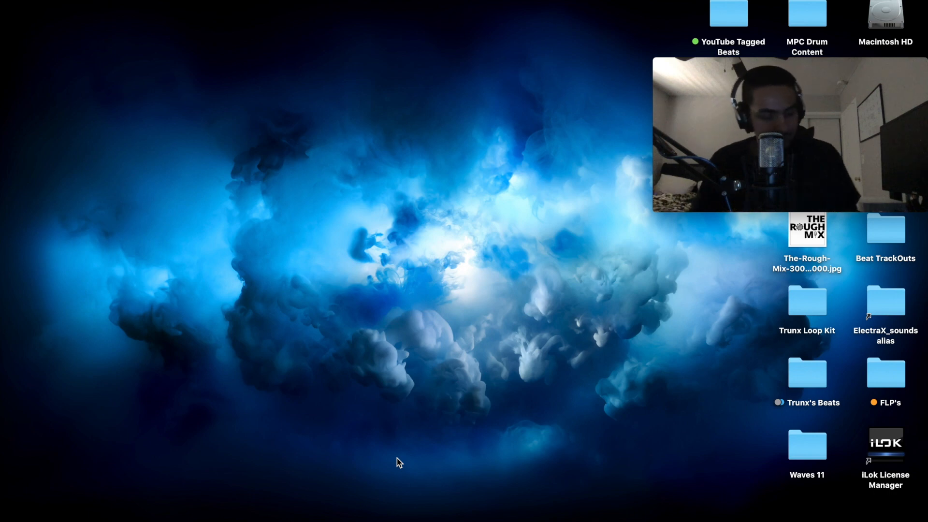
mouse_move(382, 517)
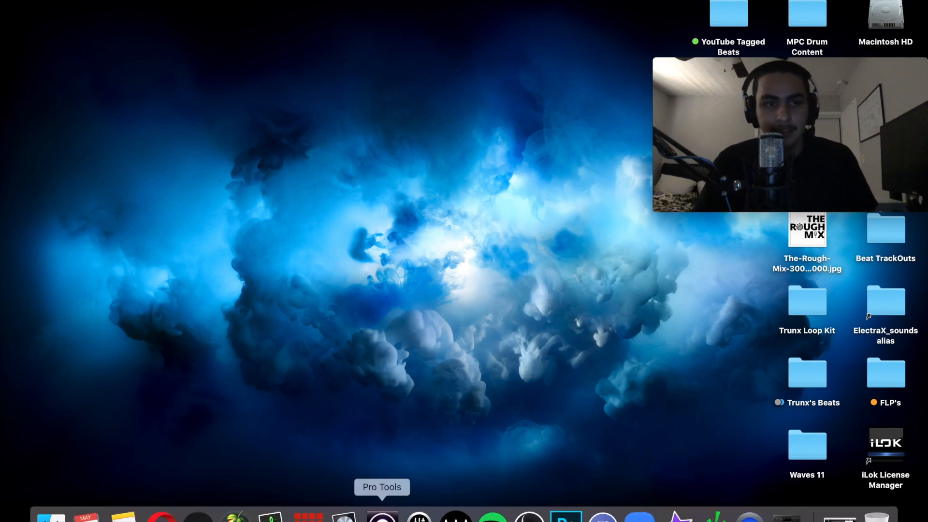
mouse_move(431, 309)
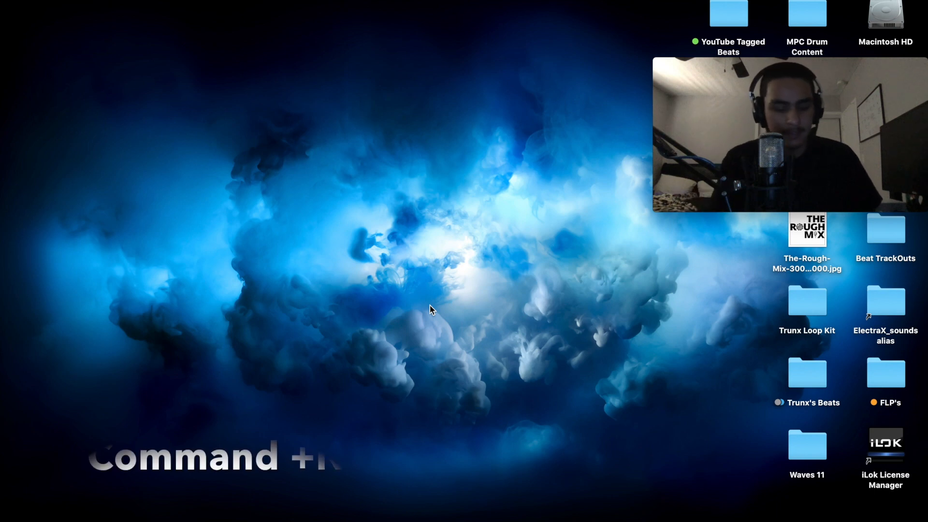
Step: Open the new session dashboard with Cmd+N and name the session Trunx_Fire_Tracking
key(cmd+n)
text(Trunx)
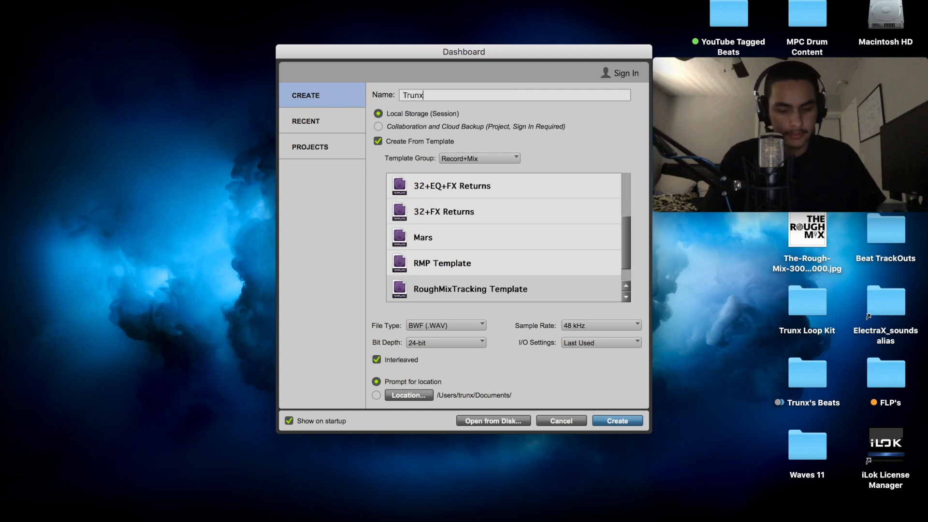
text(_)
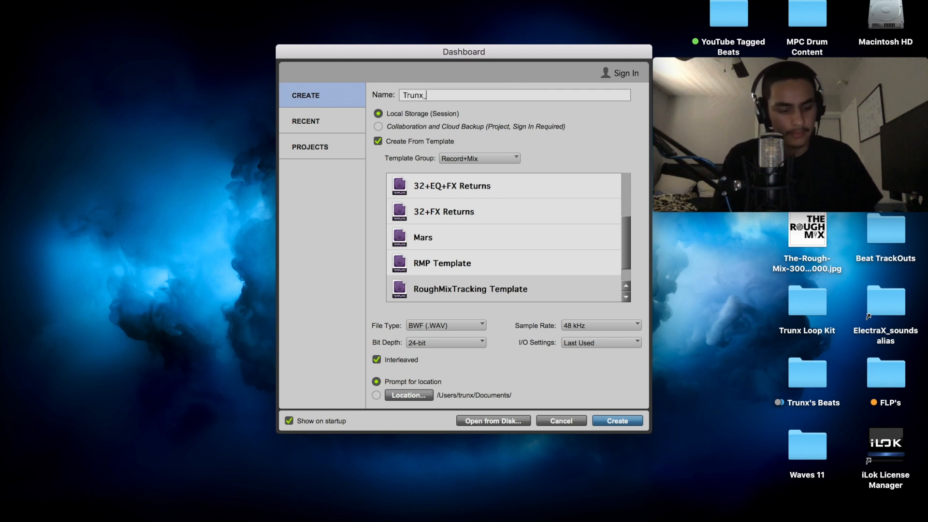
text(Fi)
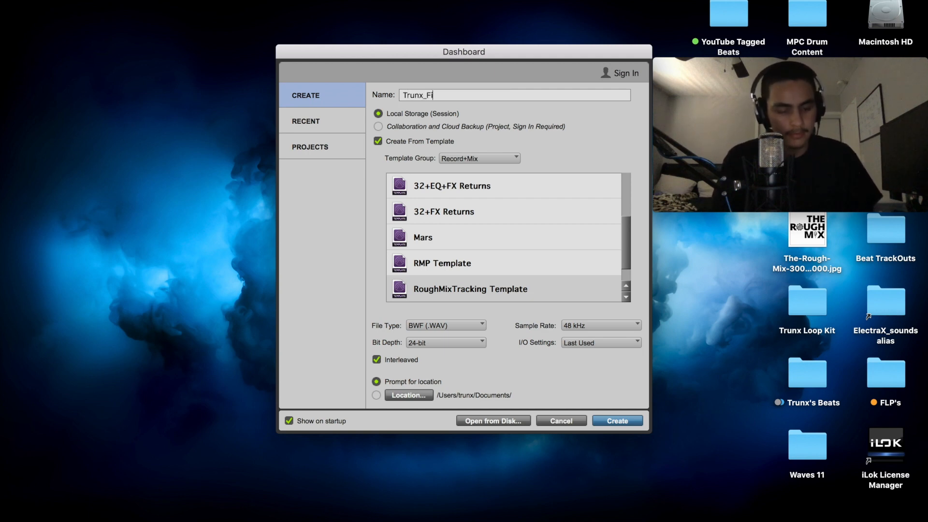
text(re_)
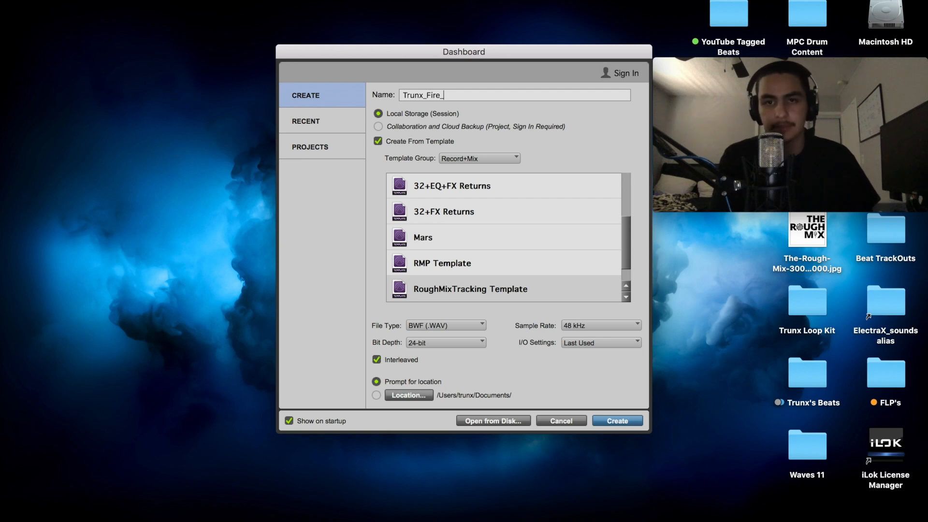
text(Tr)
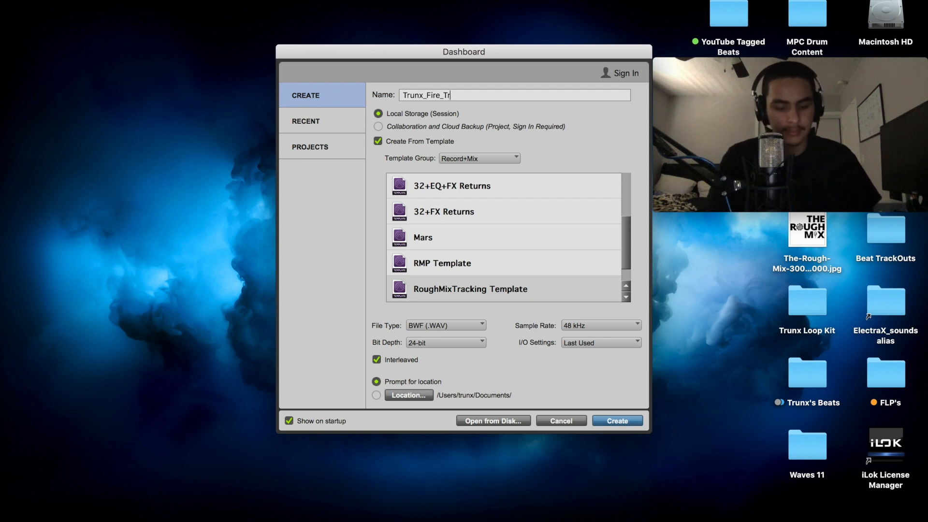
text(acking)
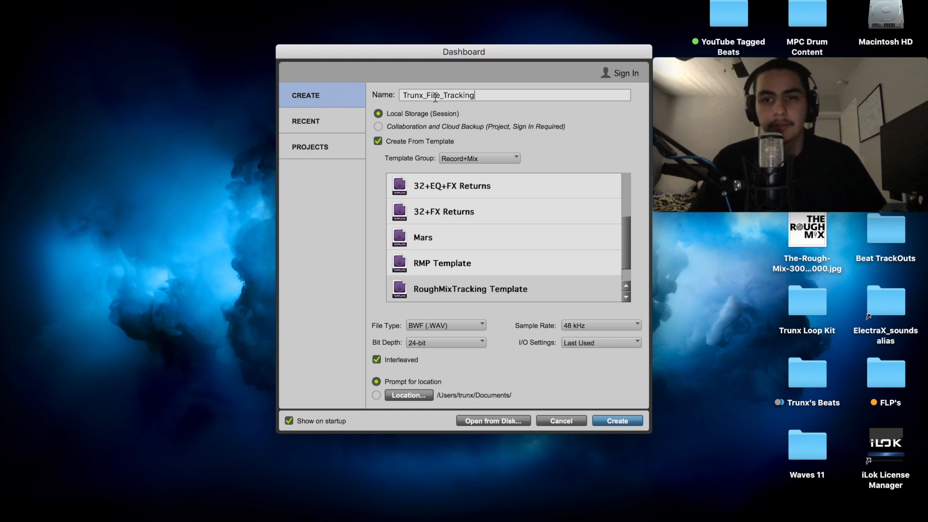
mouse_move(455, 107)
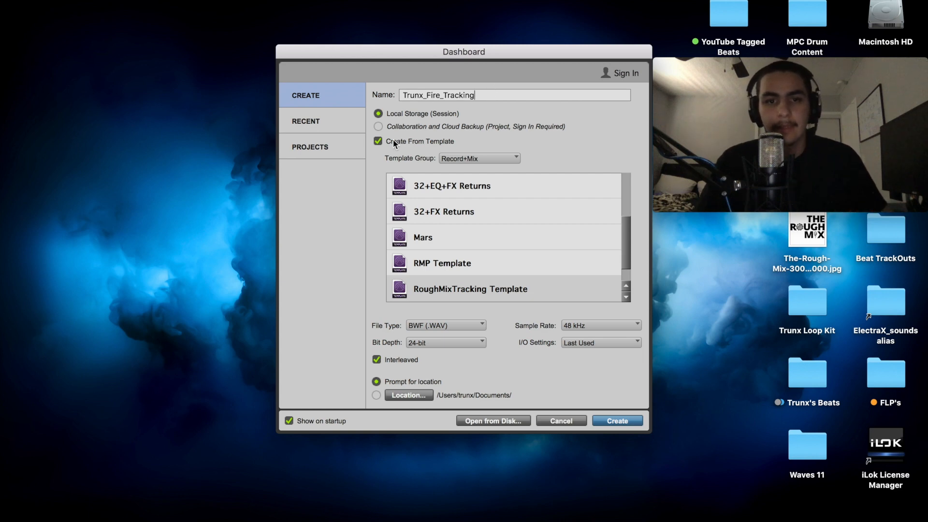
Step: Turn off Create From Template, keep 24-bit BWF, choose Stereo Mix I/O, and prompt for location
click(377, 141)
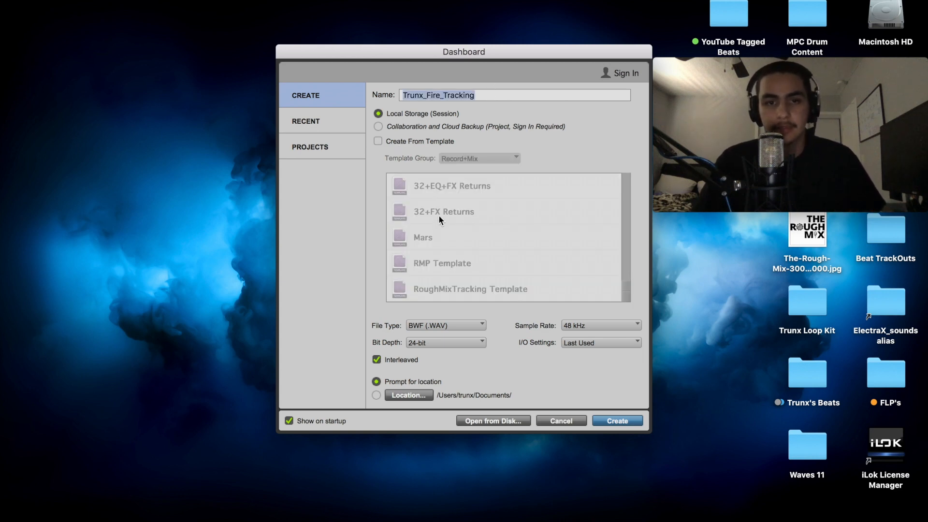
mouse_move(552, 227)
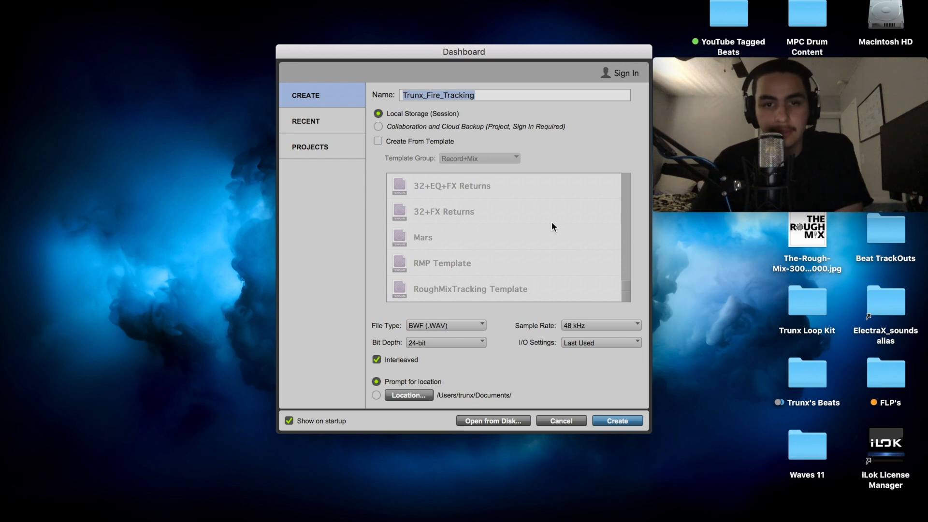
mouse_move(395, 121)
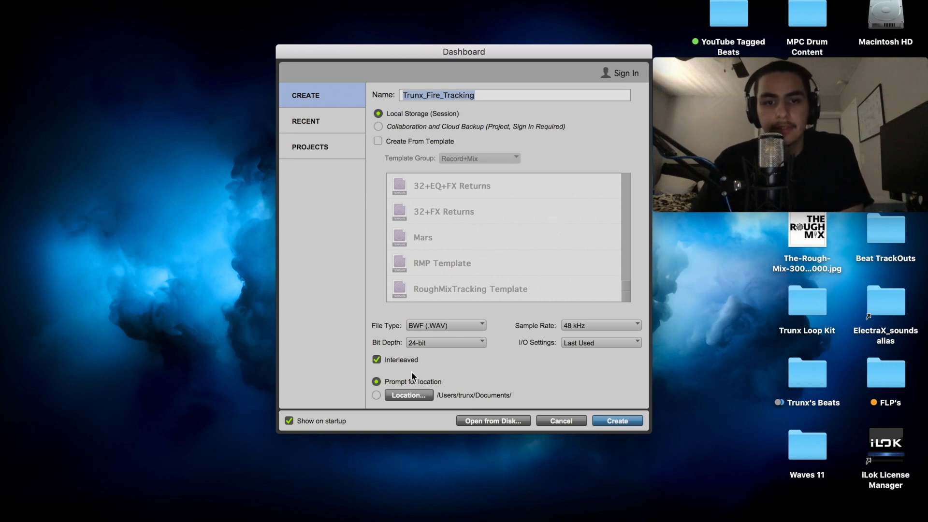
click(446, 343)
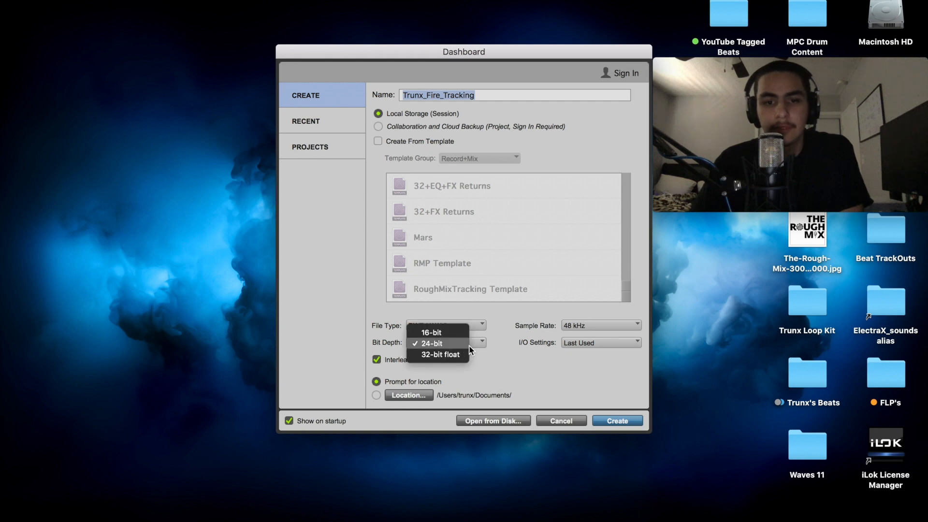
click(445, 324)
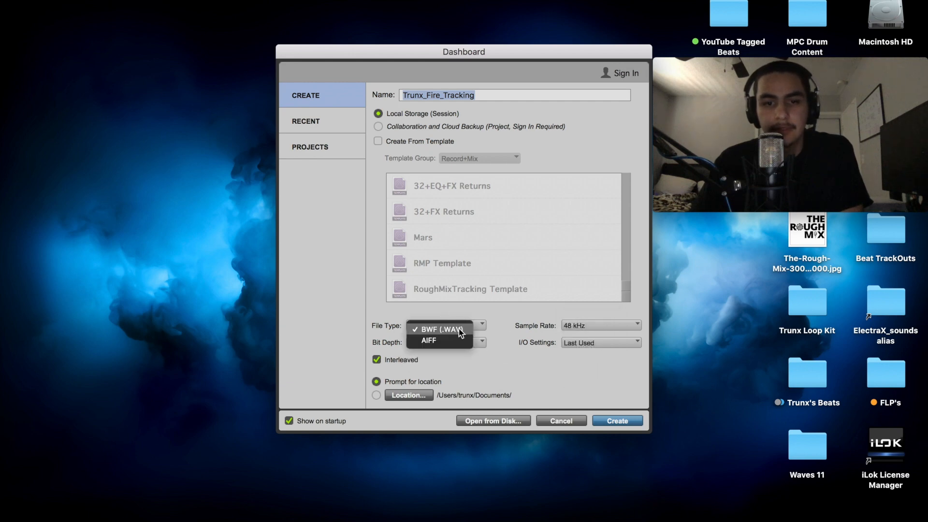
click(601, 342)
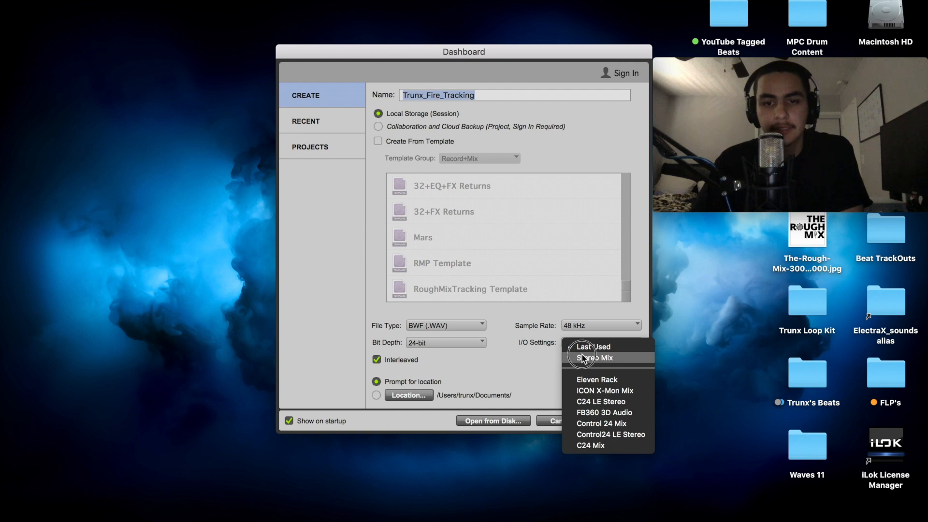
click(593, 358)
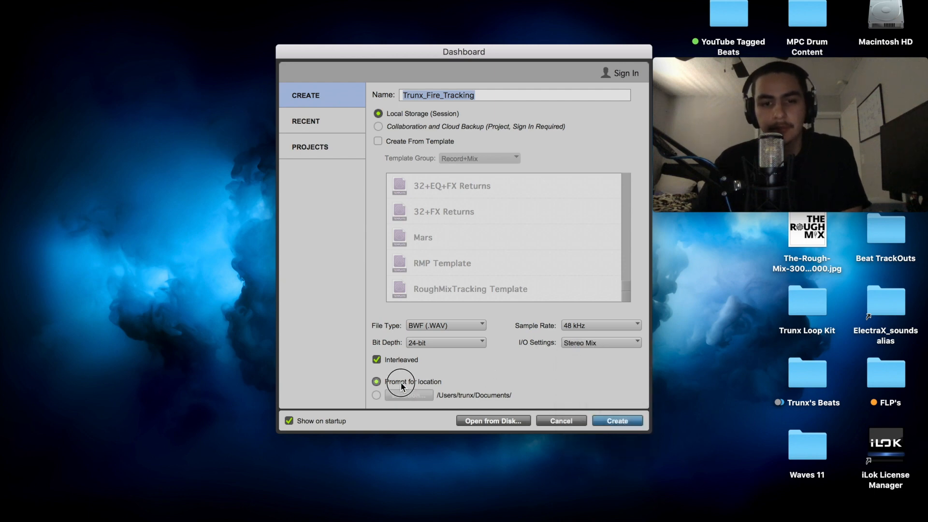
click(616, 421)
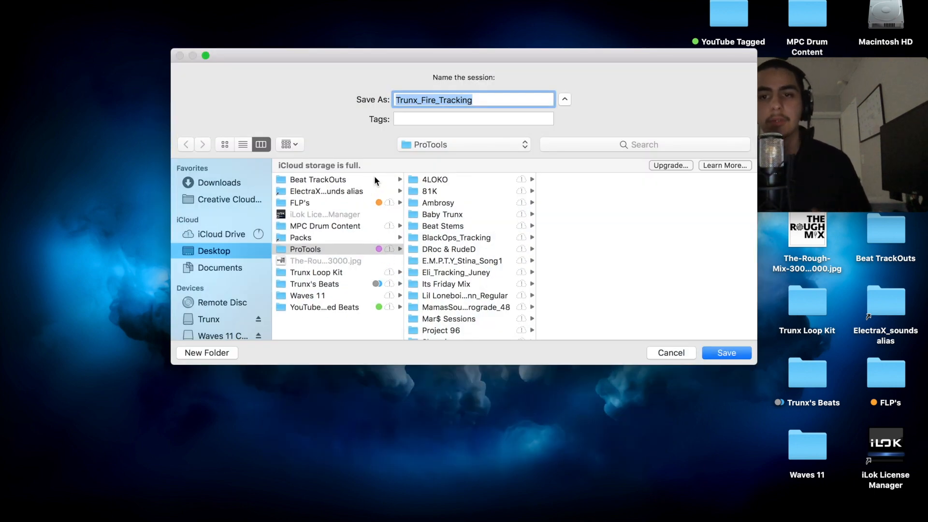
mouse_move(683, 325)
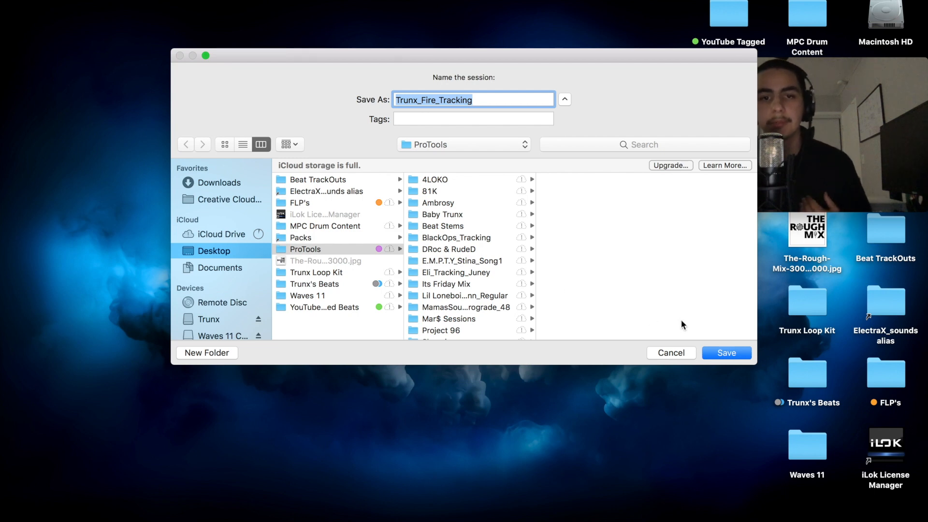
mouse_move(340, 255)
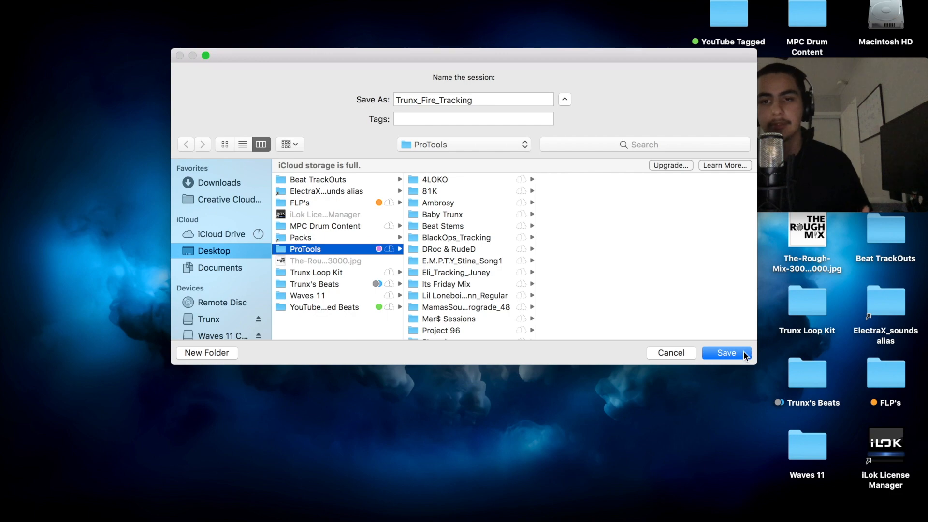
Step: Save Trunx_Fire_Tracking into the Desktop > ProTools folder
click(726, 353)
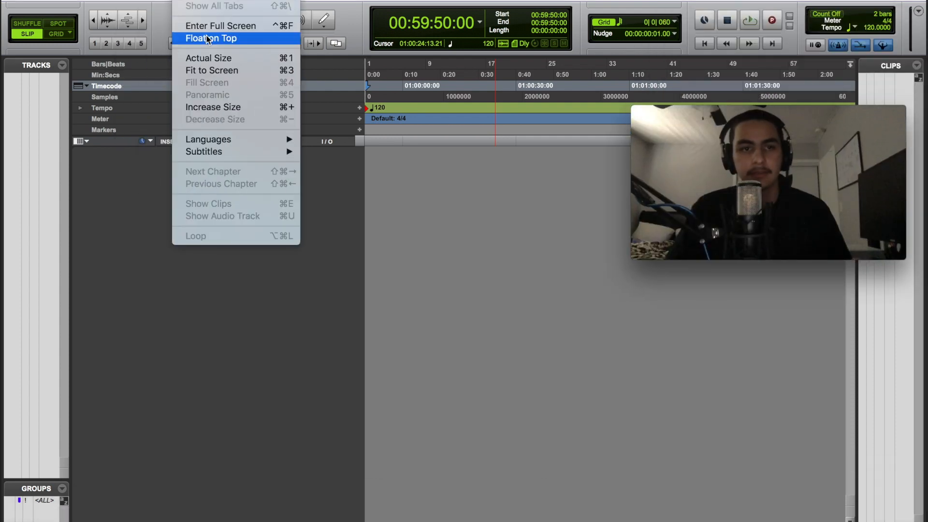
Step: Open the New Tracks dialog over the empty session with Cmd+Shift+N
click(212, 37)
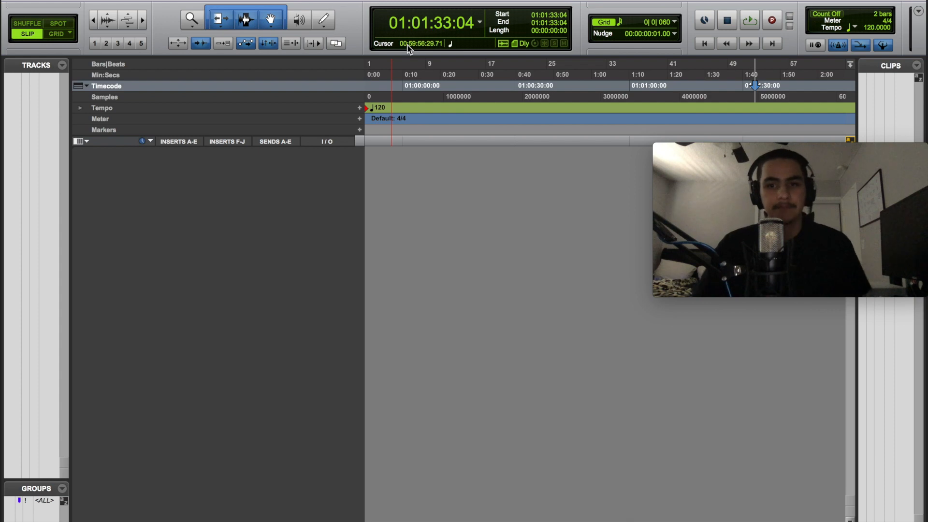
mouse_move(409, 48)
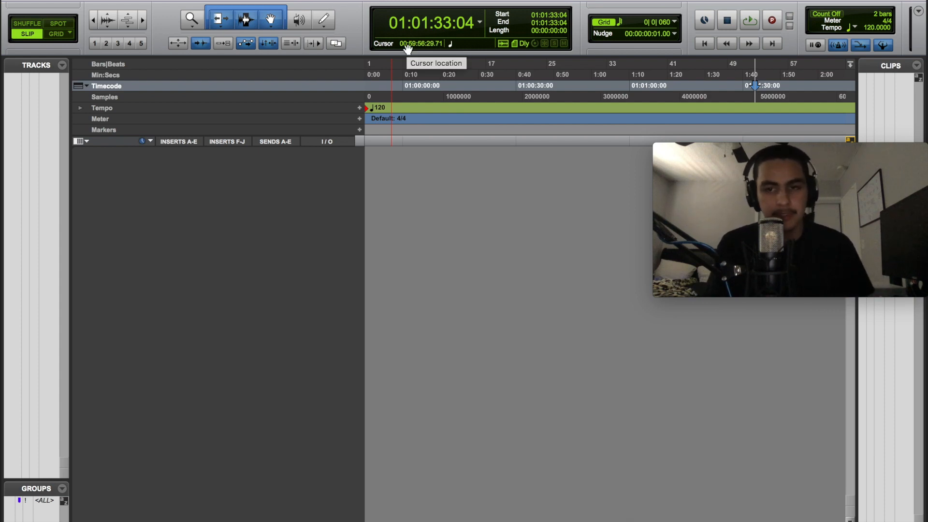
key(cmd+shift+n)
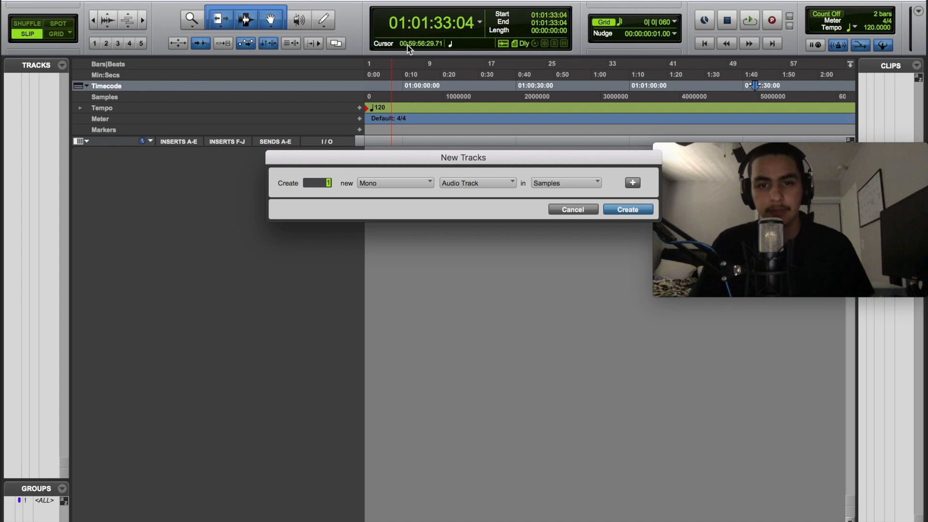
Step: Cancel the New Tracks dialog and reopen it with Command+Shift+N
click(572, 209)
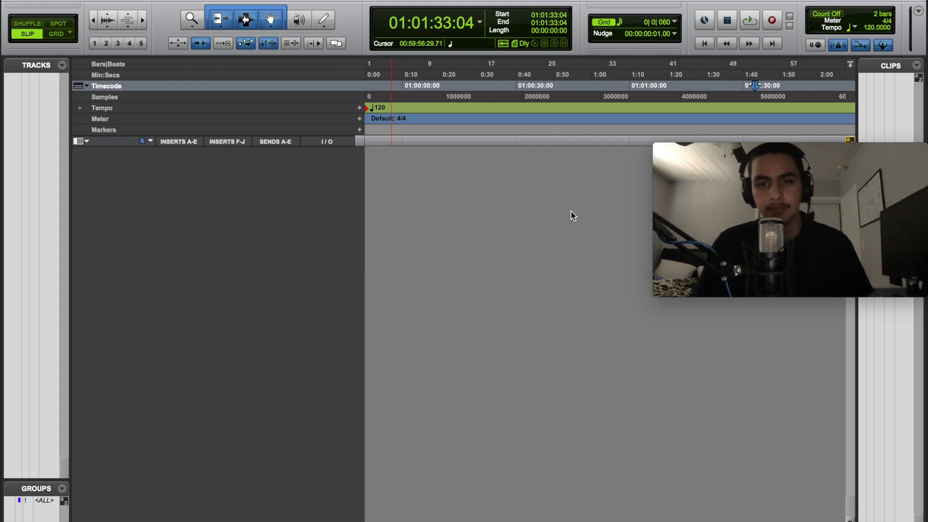
key(cmd+shift+n)
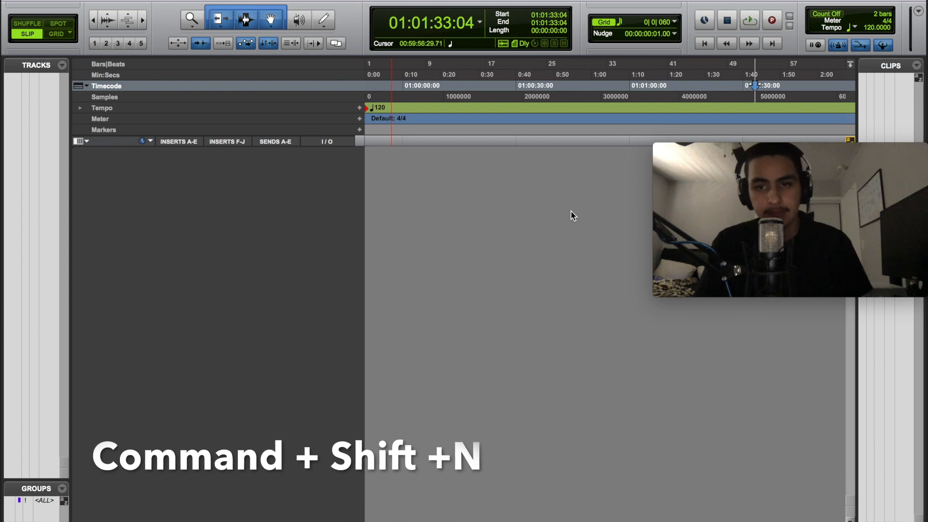
key(cmd+shift+n)
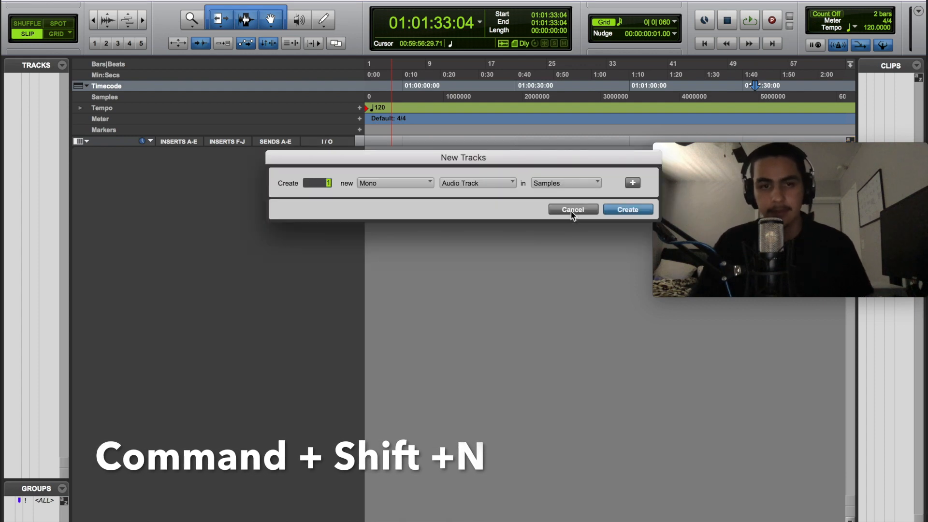
mouse_move(502, 157)
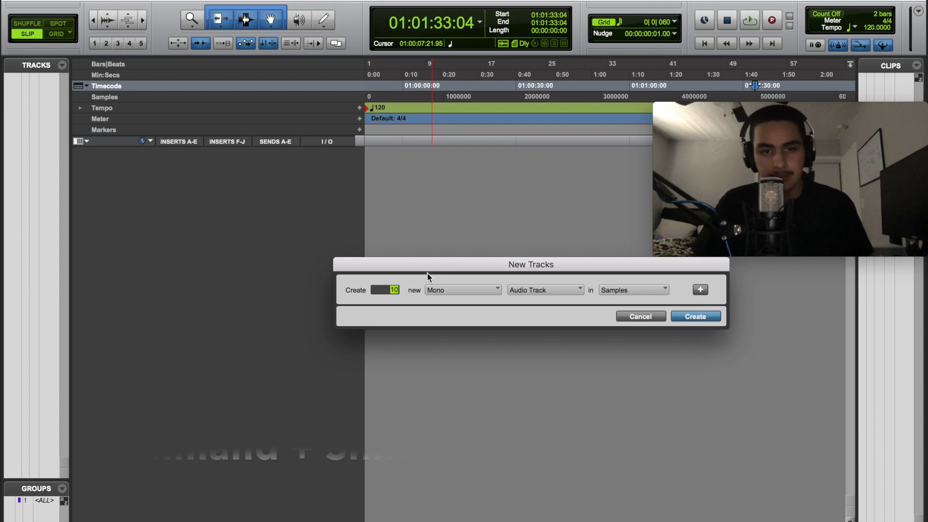
Step: Create 10 mono audio tracks plus a second row for a stereo master fader
click(699, 290)
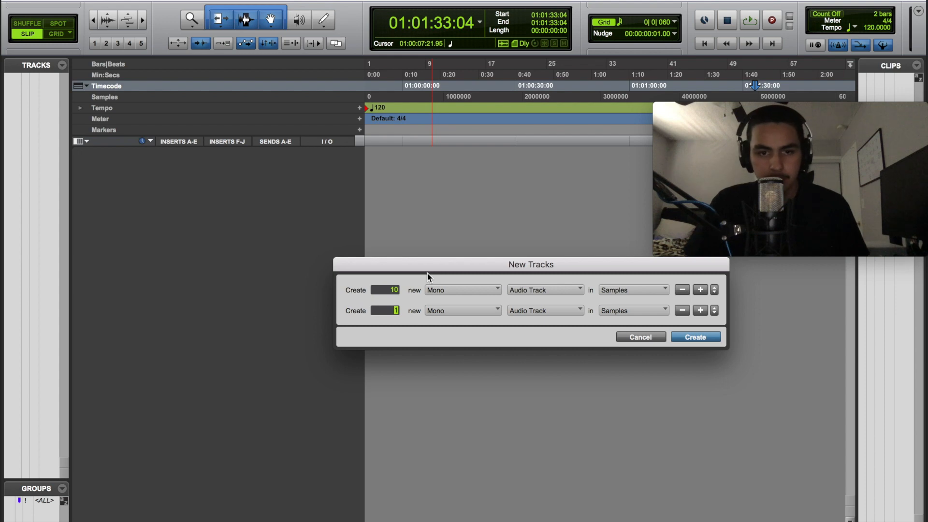
click(462, 311)
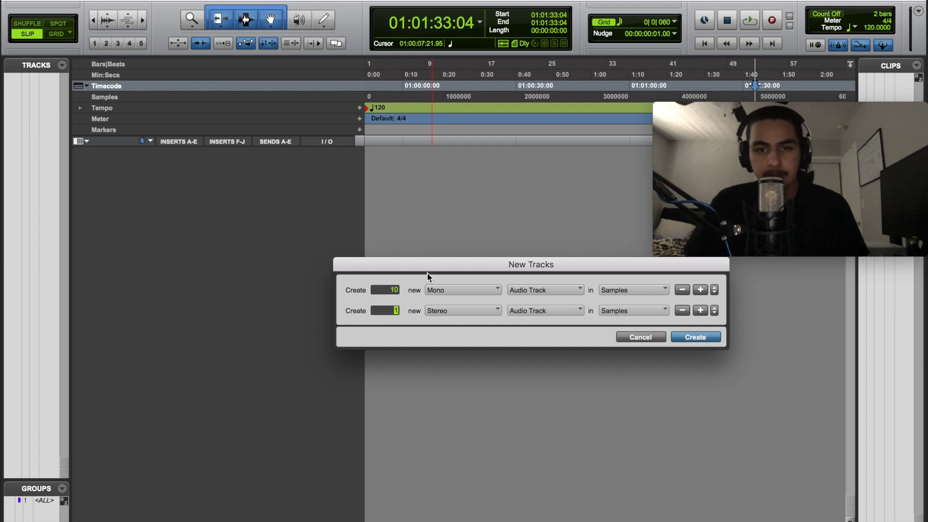
click(543, 310)
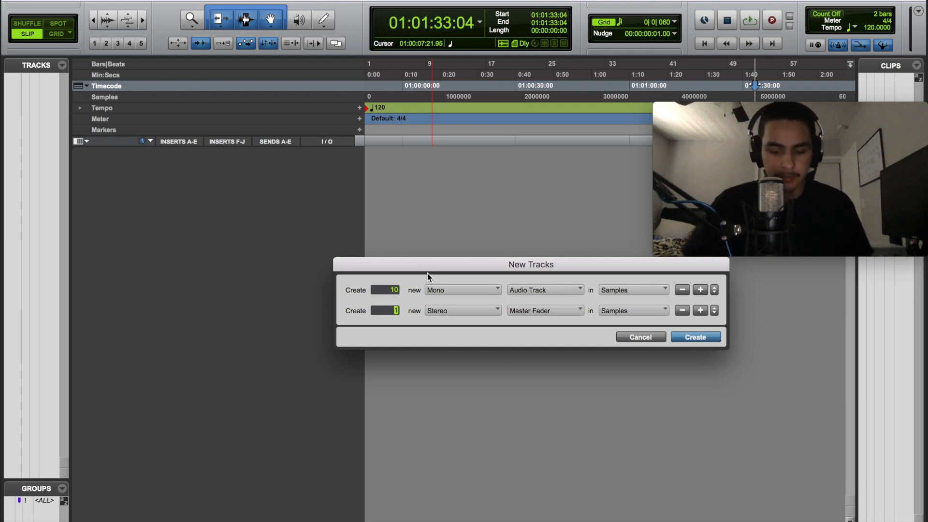
click(696, 337)
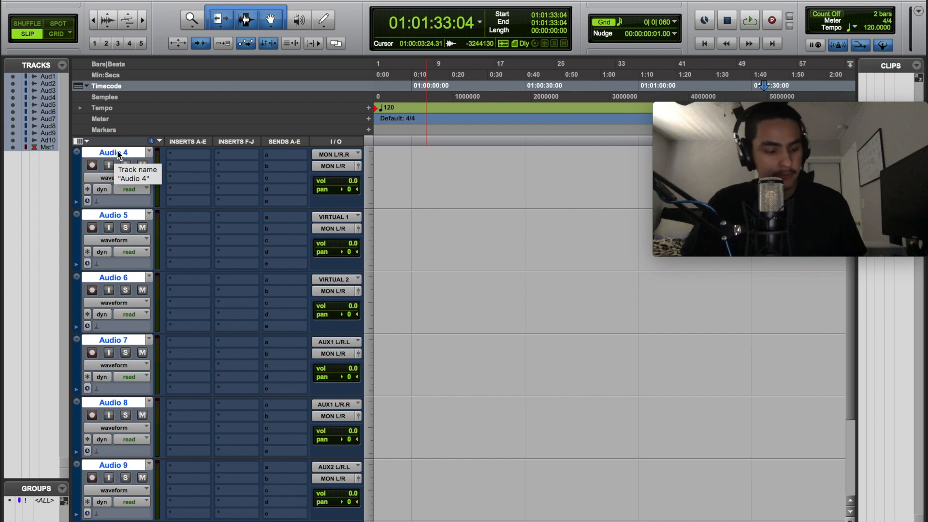
Step: Rename the Audio 1 track to Tracking
click(113, 152)
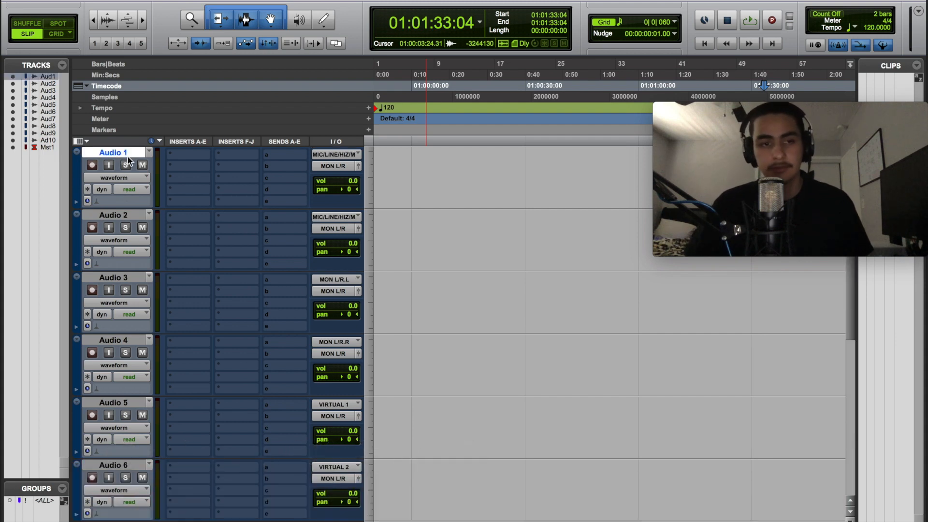
double_click(113, 153)
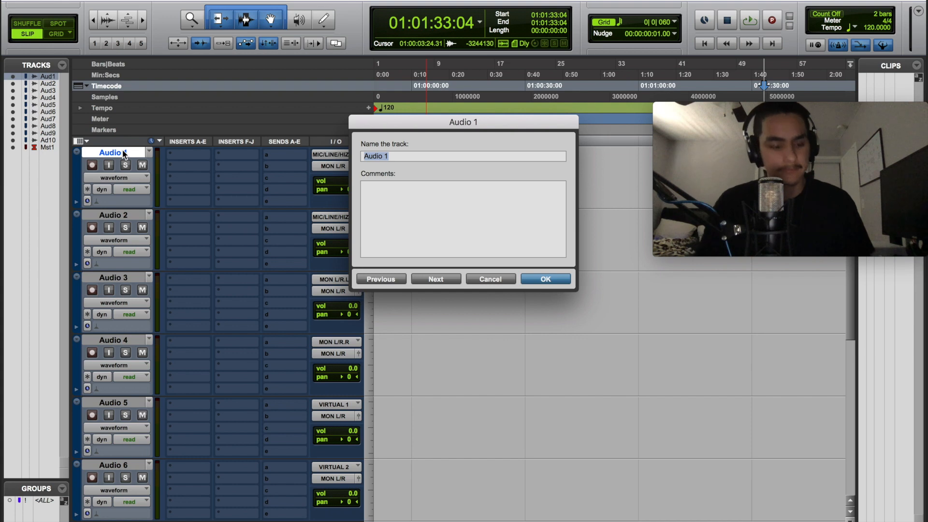
text(Trac)
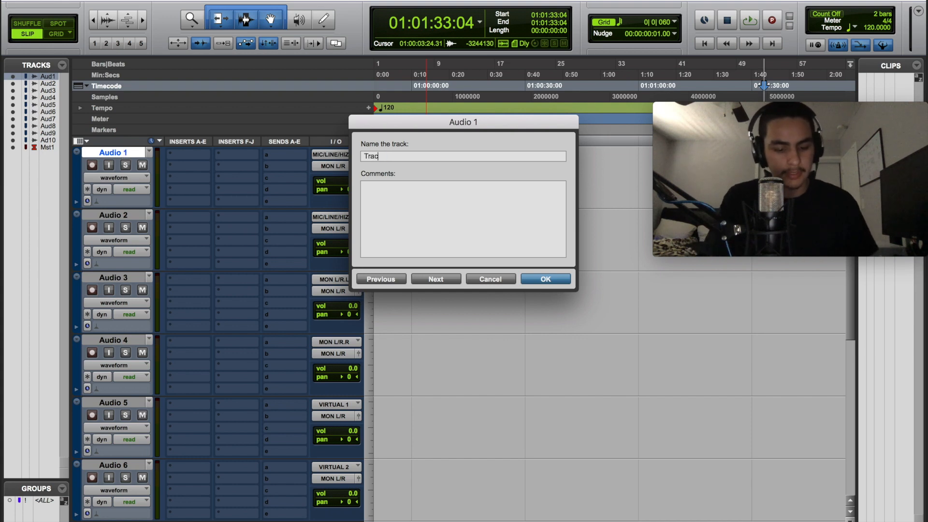
click(545, 279)
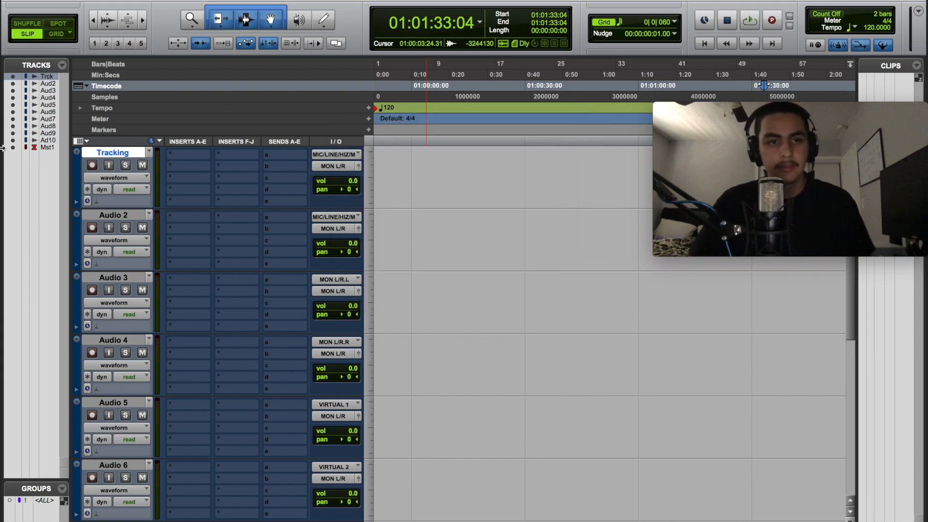
Step: Open and dismiss the track colour palette, then reopen the track rename dialog
click(113, 152)
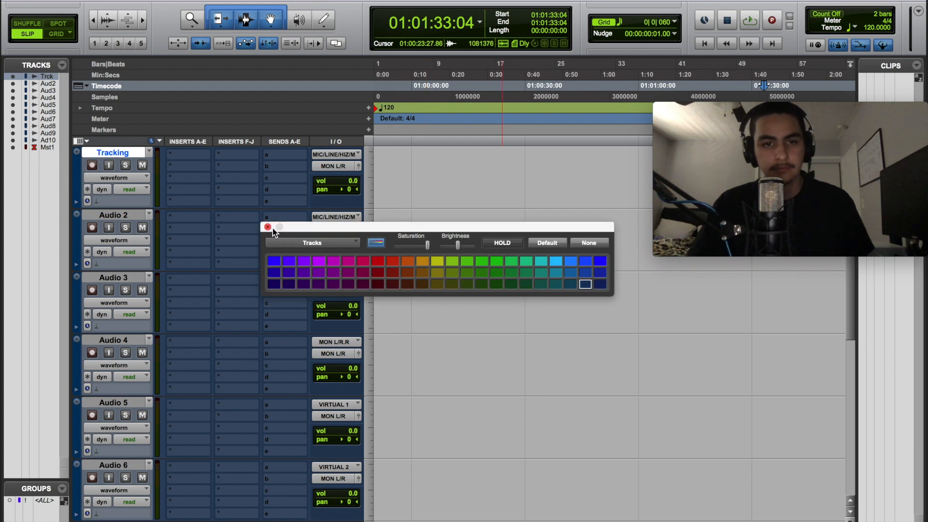
click(268, 227)
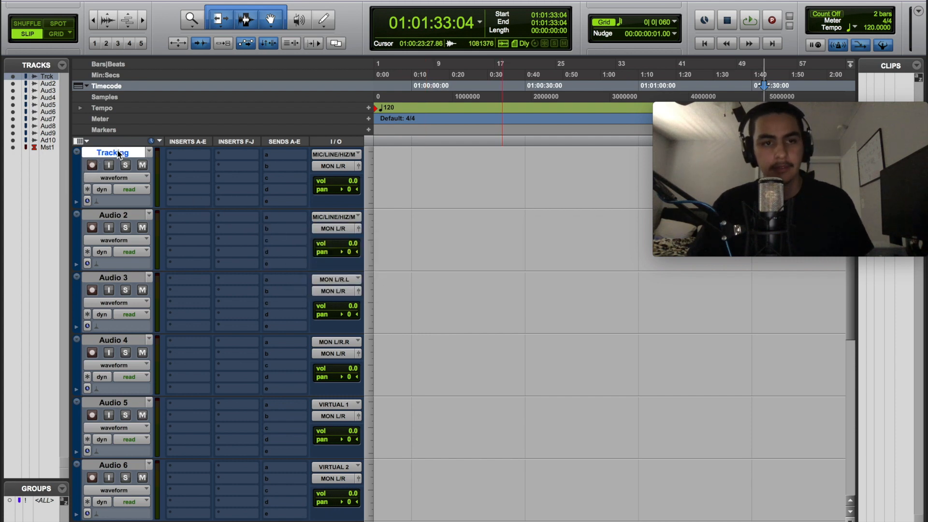
double_click(113, 153)
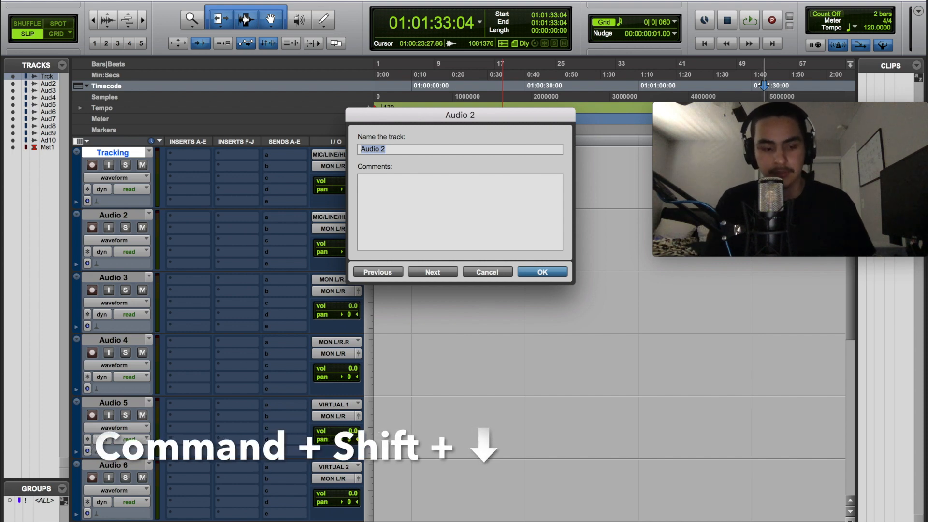
Step: Name tracks 2–6 Hook_1, Hook_2, LV_1, LV_2 and Dub in the rename dialog
text(H)
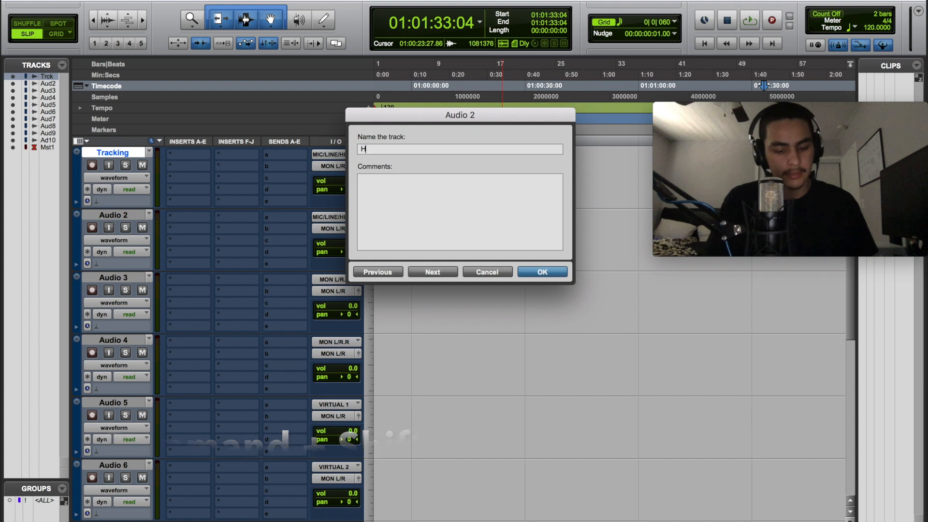
text(ook_1)
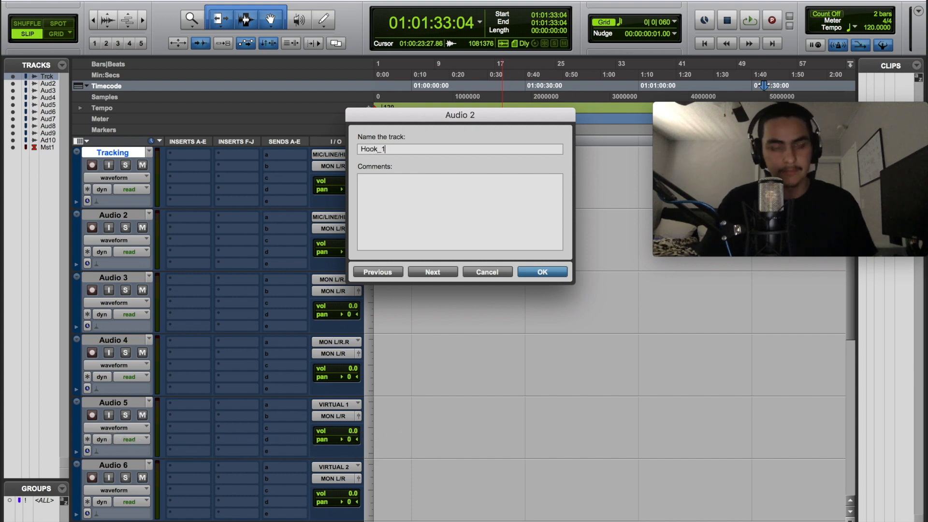
click(432, 272)
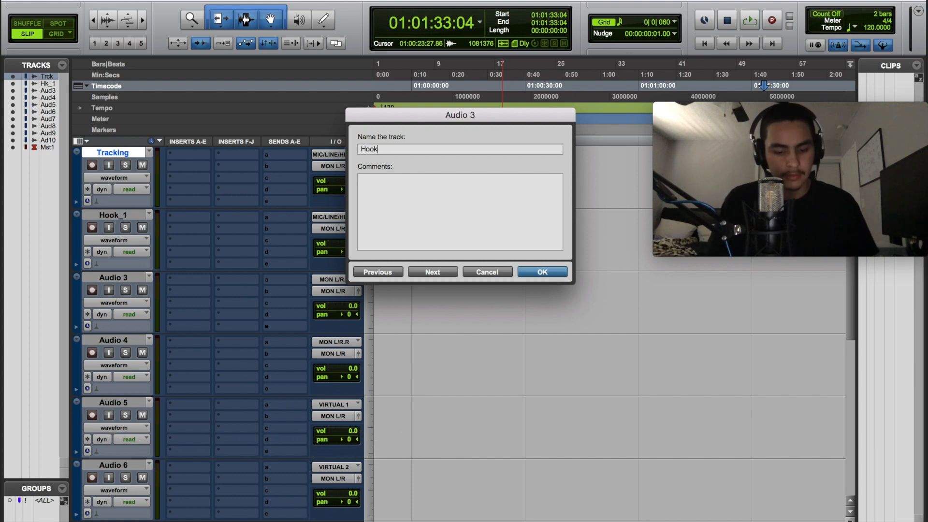
text(_2)
text(LV)
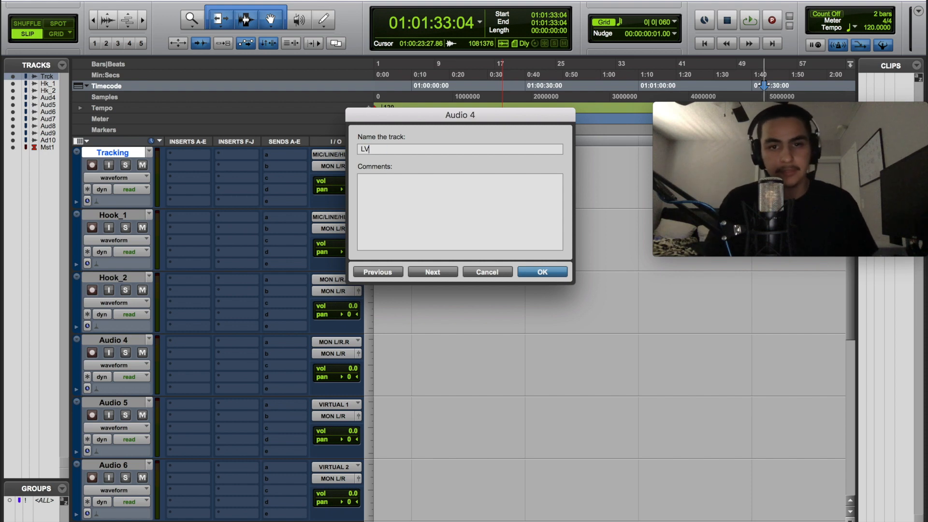
text(_)
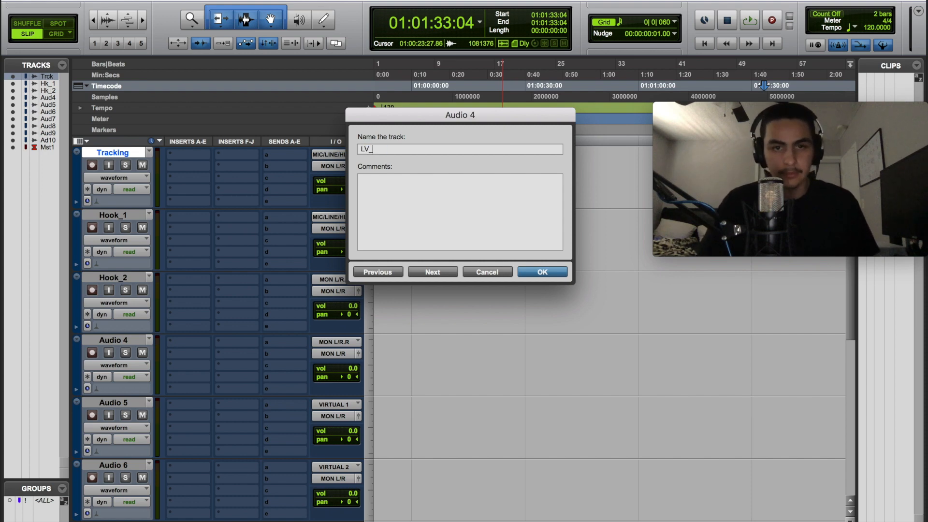
text(1)
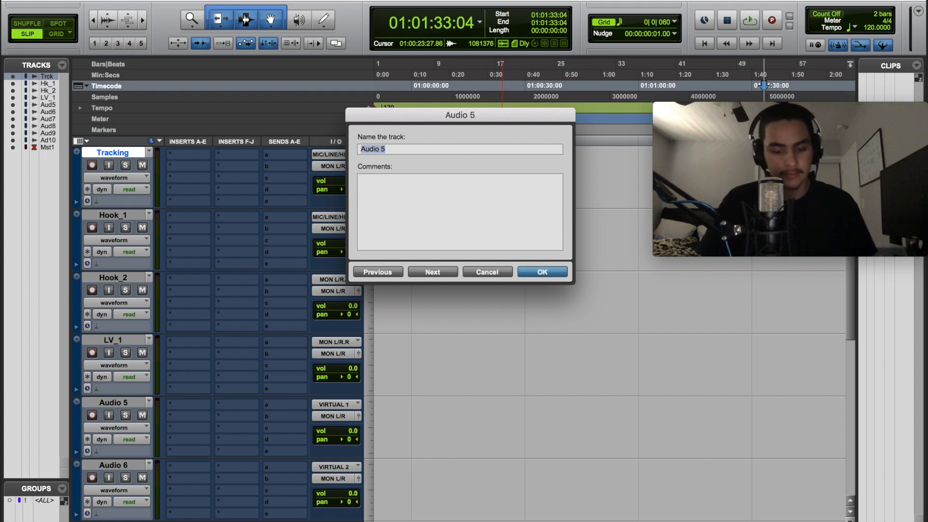
text(LV_2)
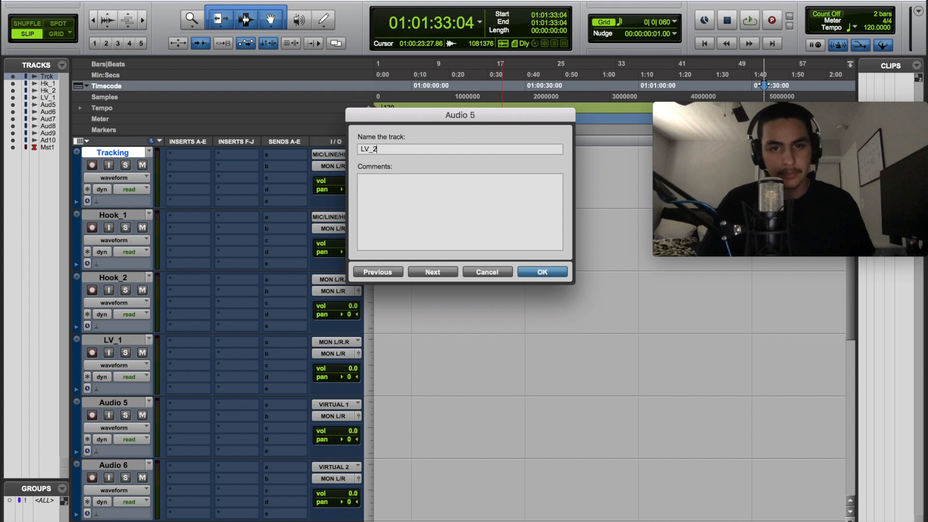
click(432, 272)
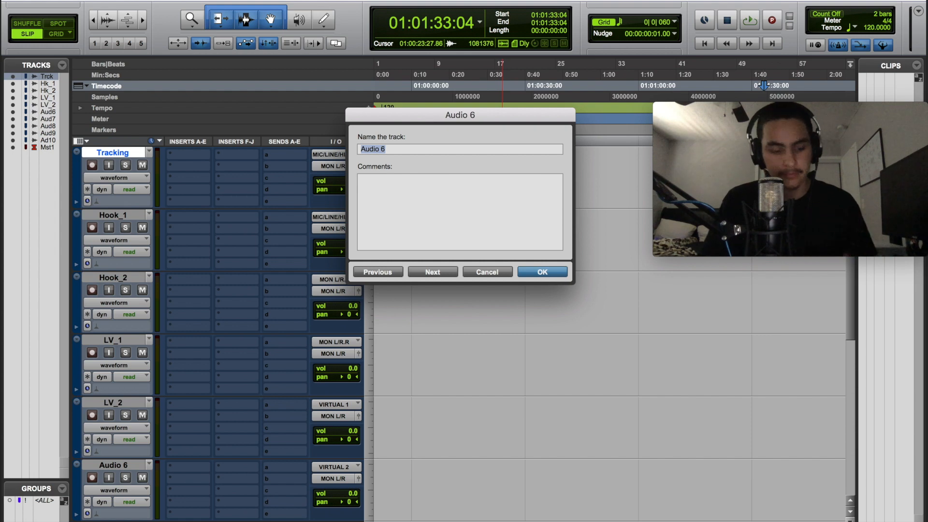
text(D)
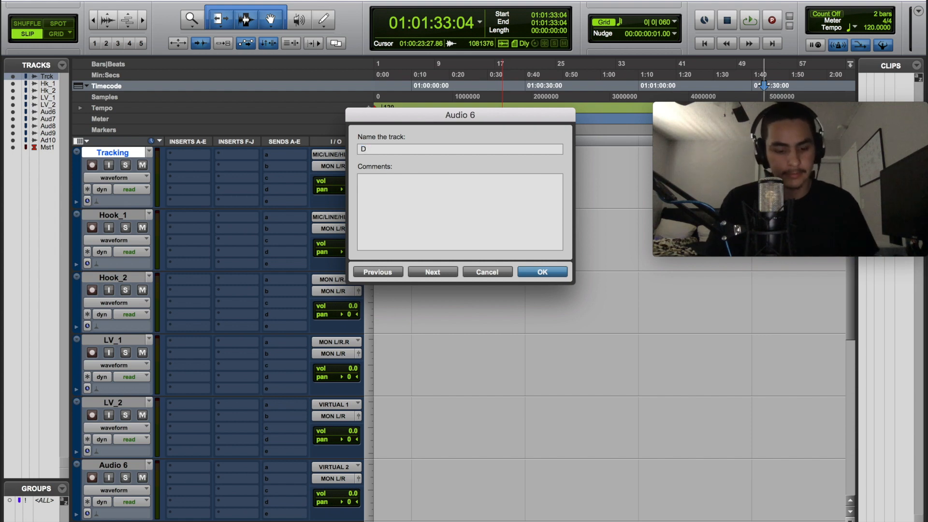
click(432, 272)
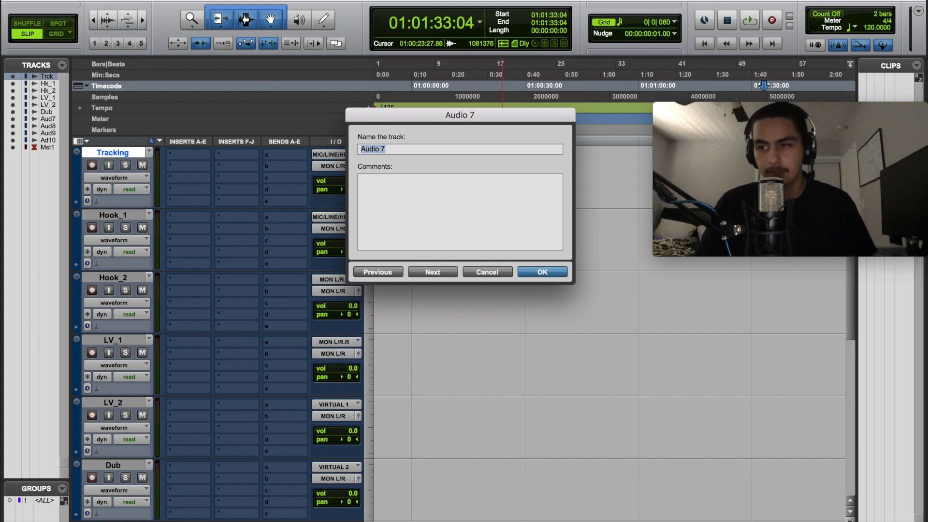
Step: Name the next tracks Adlibs, Sweetners and Exp, advancing after each
text(Adlibs)
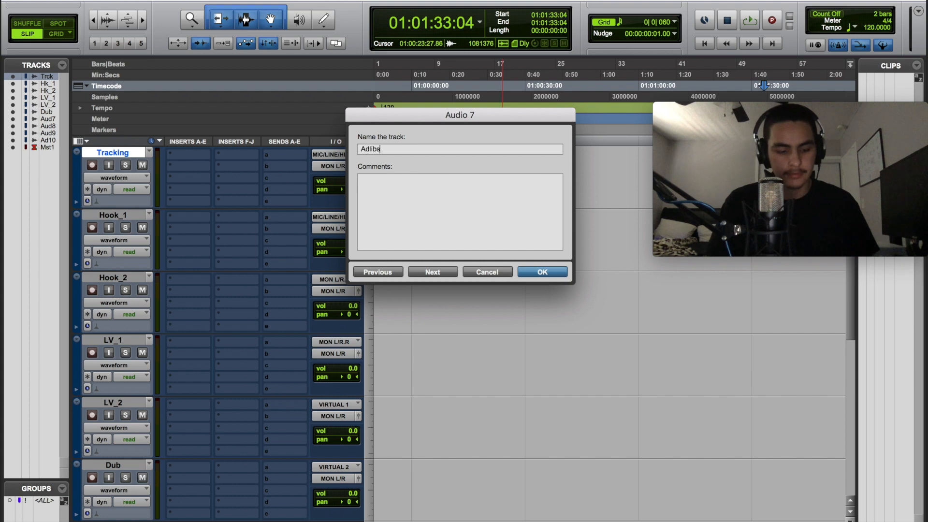
click(432, 271)
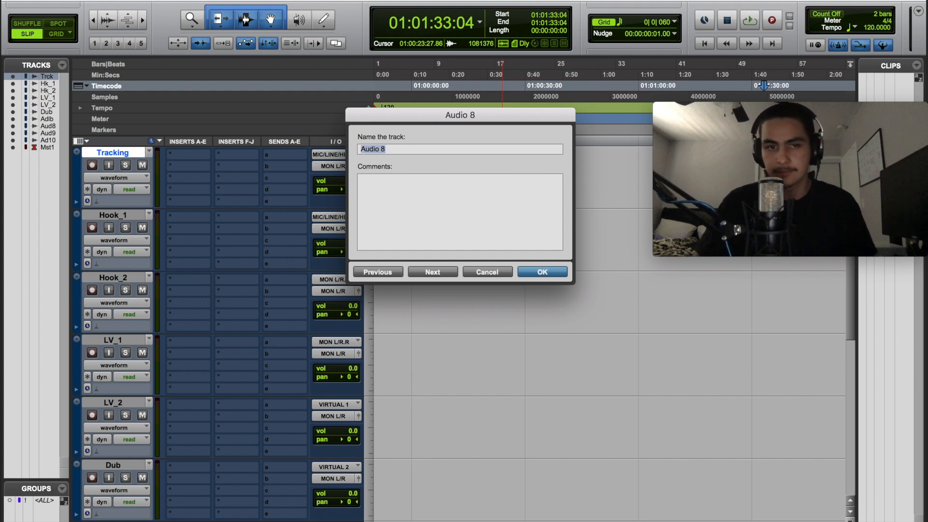
text(Sweetner)
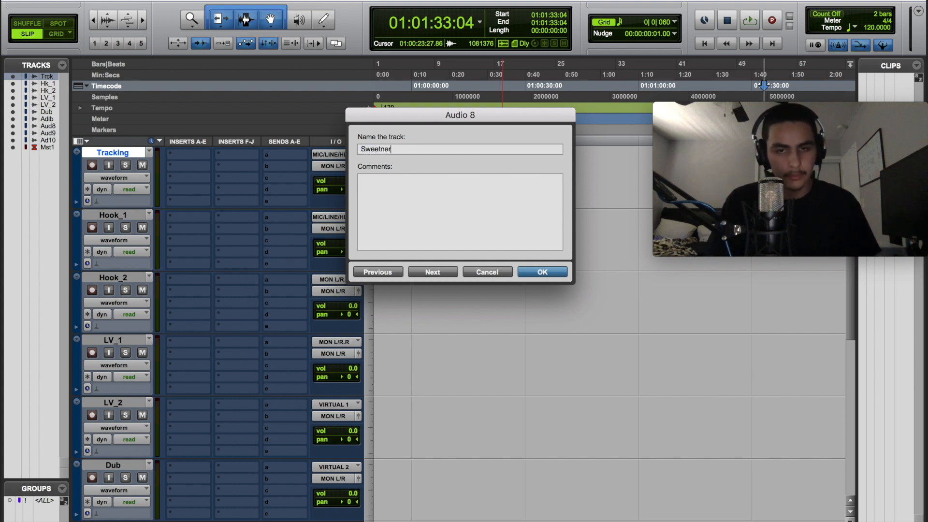
text(s)
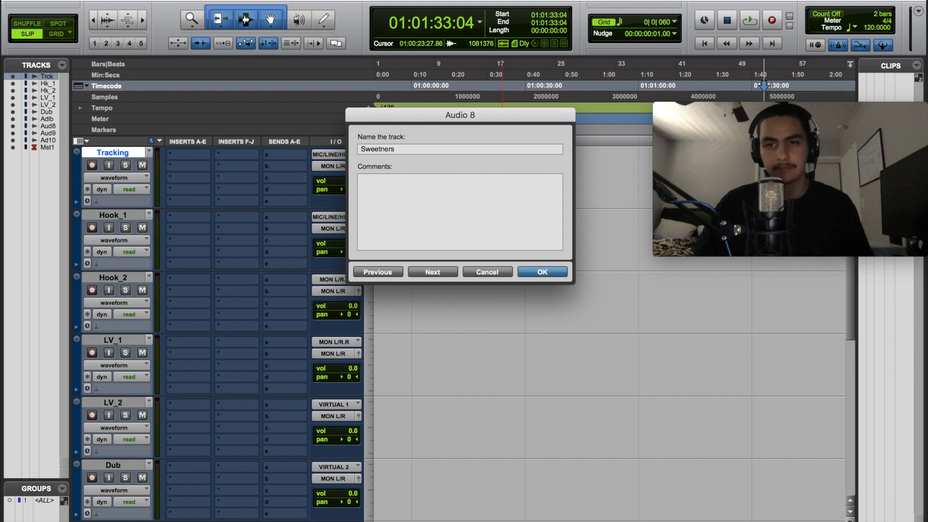
click(459, 148)
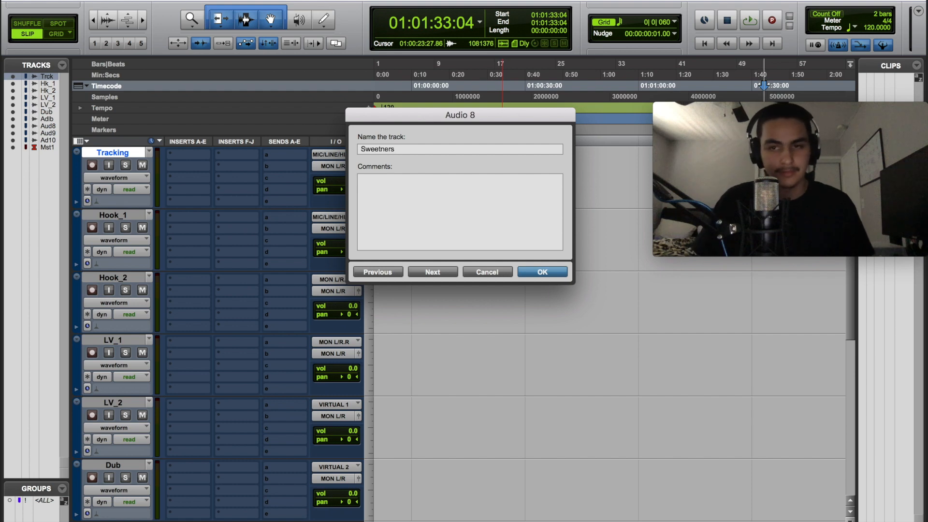
click(460, 148)
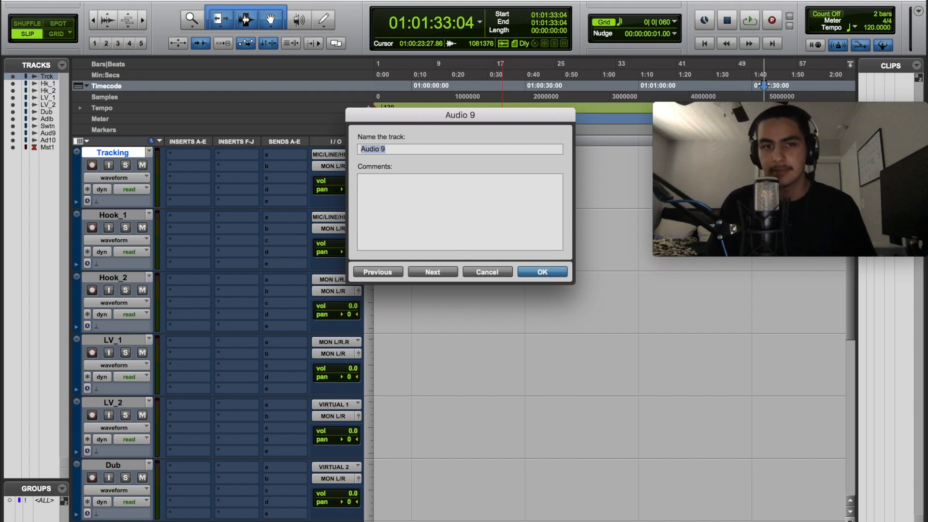
text(E)
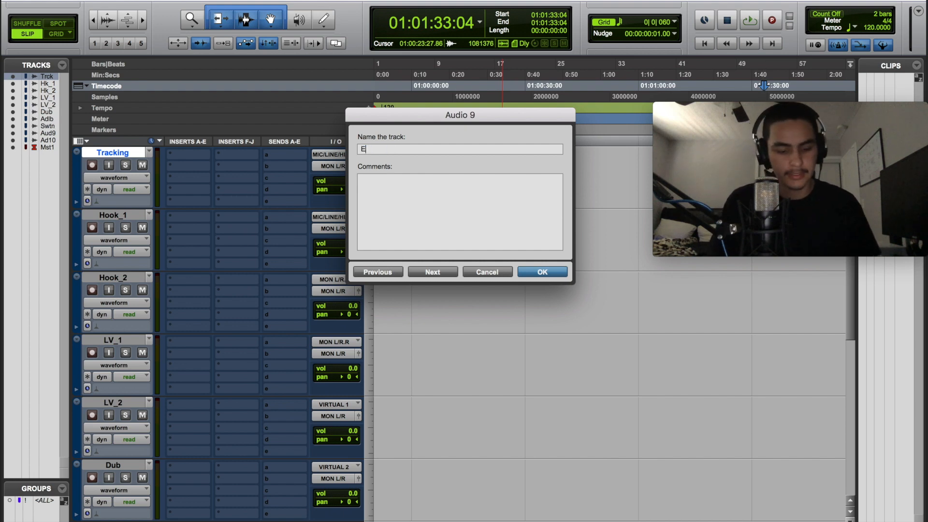
text(xp)
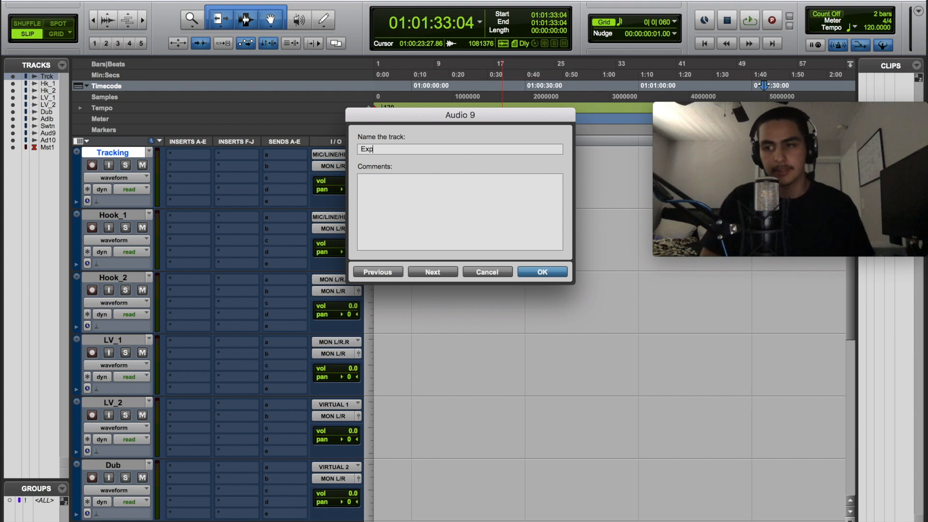
click(432, 272)
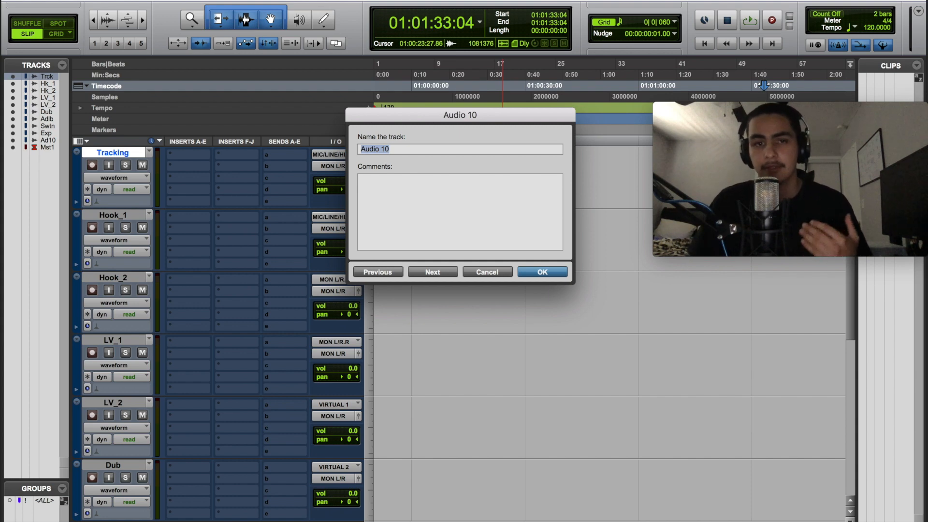
Step: Leave Audio 10 unnamed and rename the Master 1 fader to Mstr
click(540, 272)
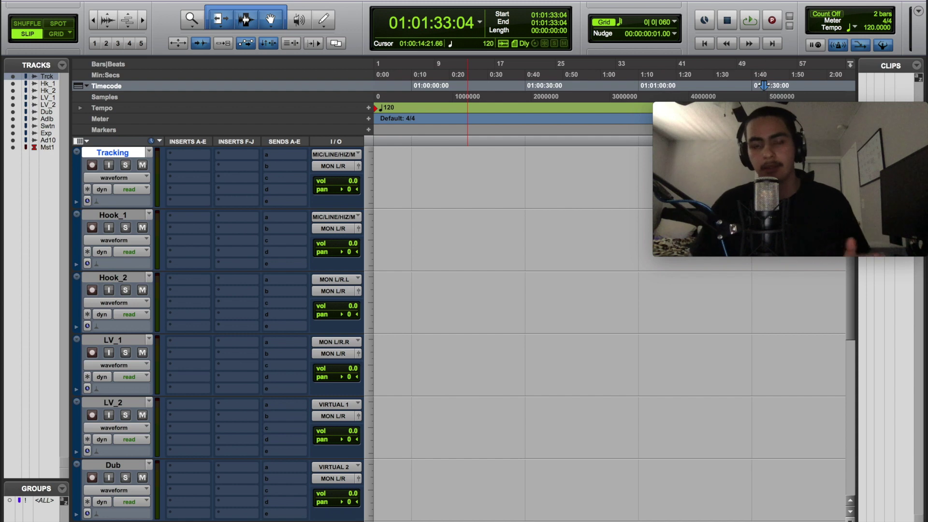
scroll(down, 3)
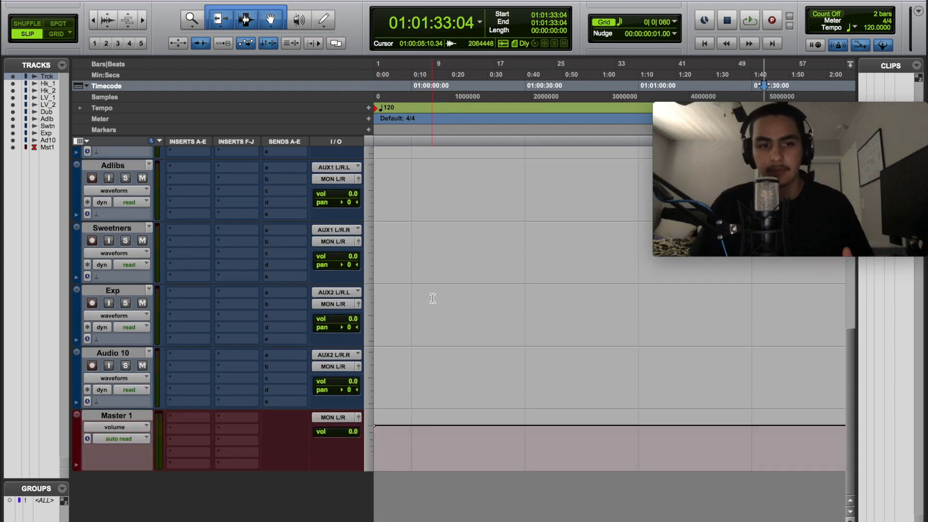
double_click(116, 415)
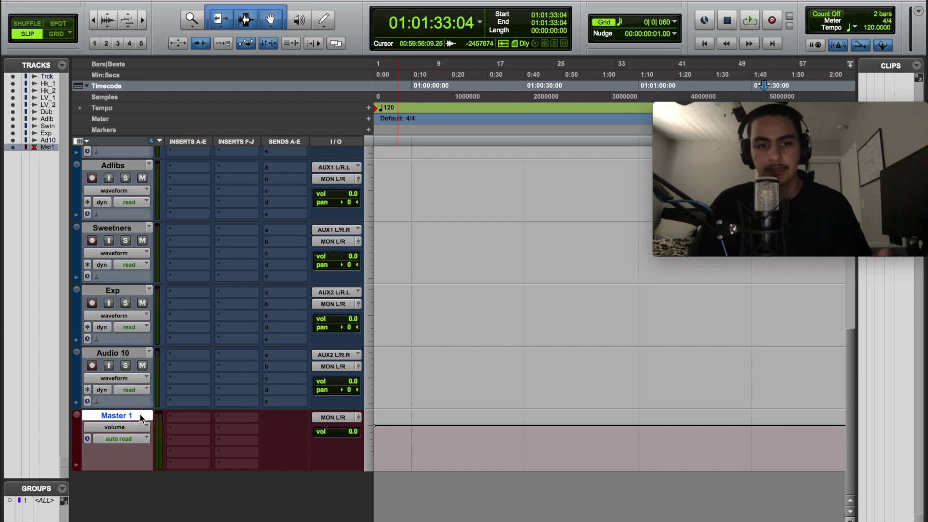
double_click(116, 415)
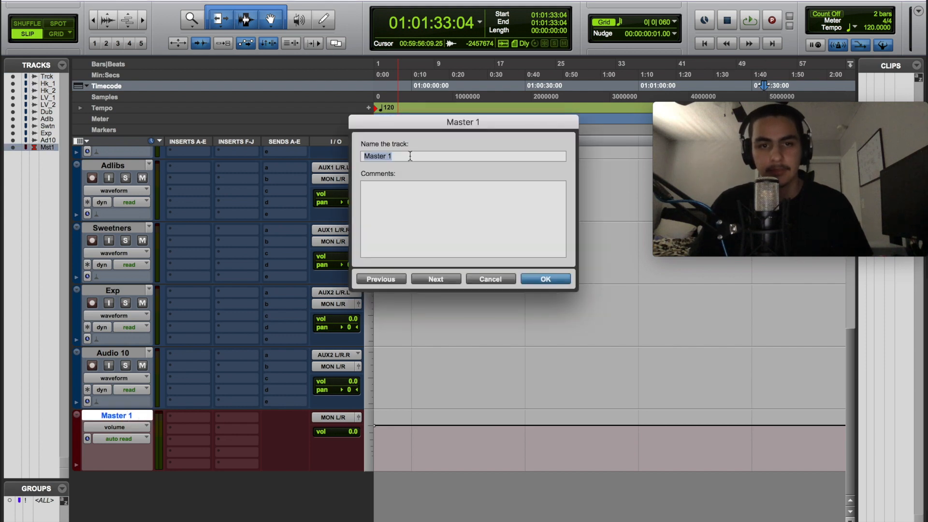
click(544, 279)
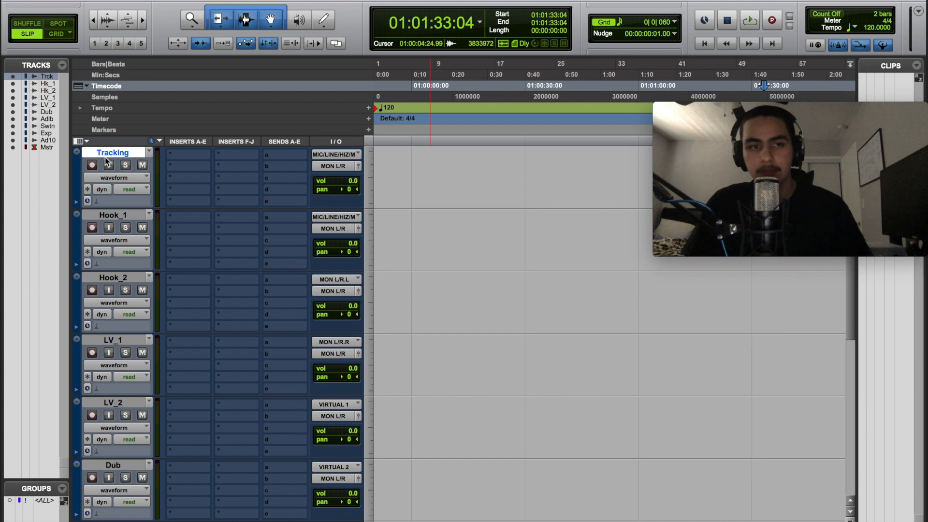
mouse_move(80, 175)
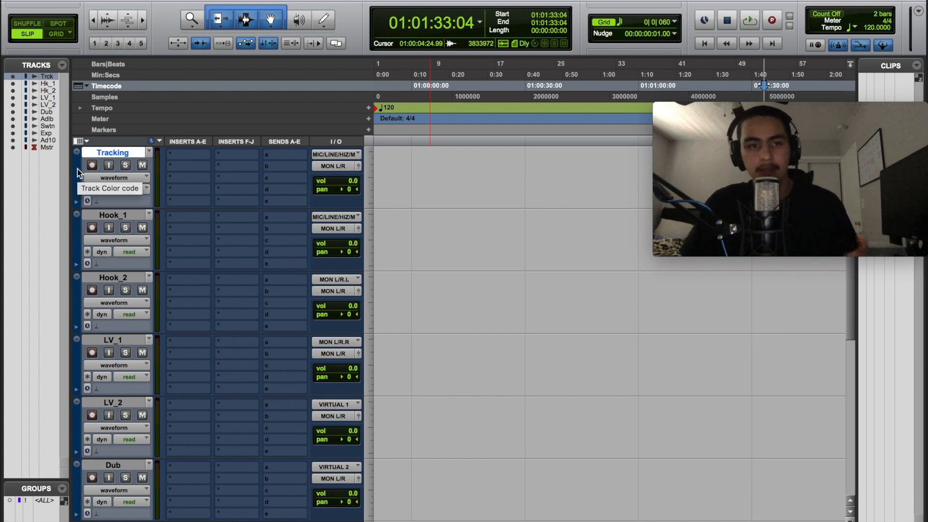
Step: Set the Tracking track's colour to red from the Color Palette
click(87, 201)
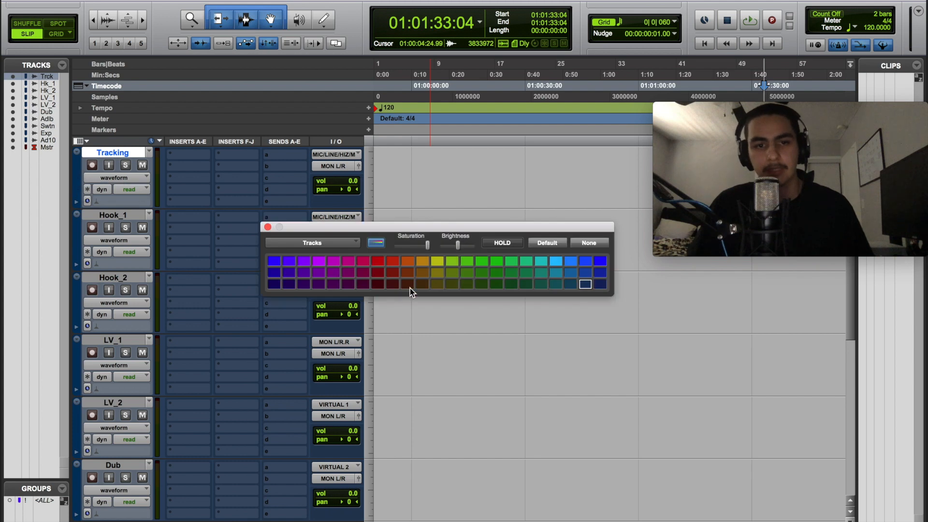
click(377, 261)
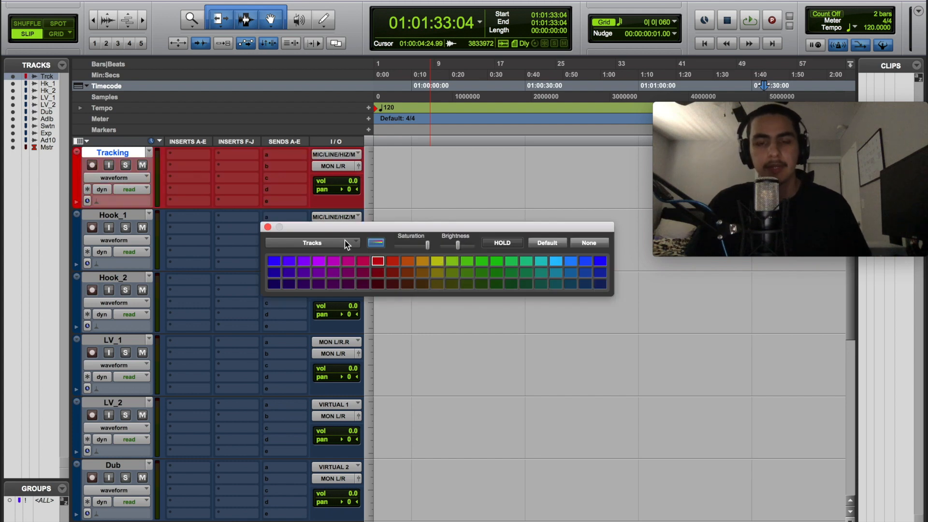
mouse_move(379, 265)
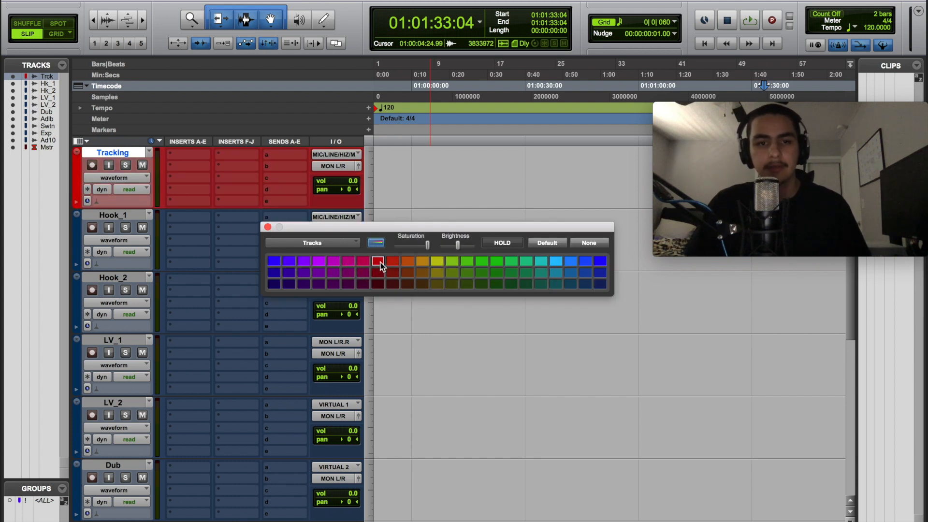
click(378, 262)
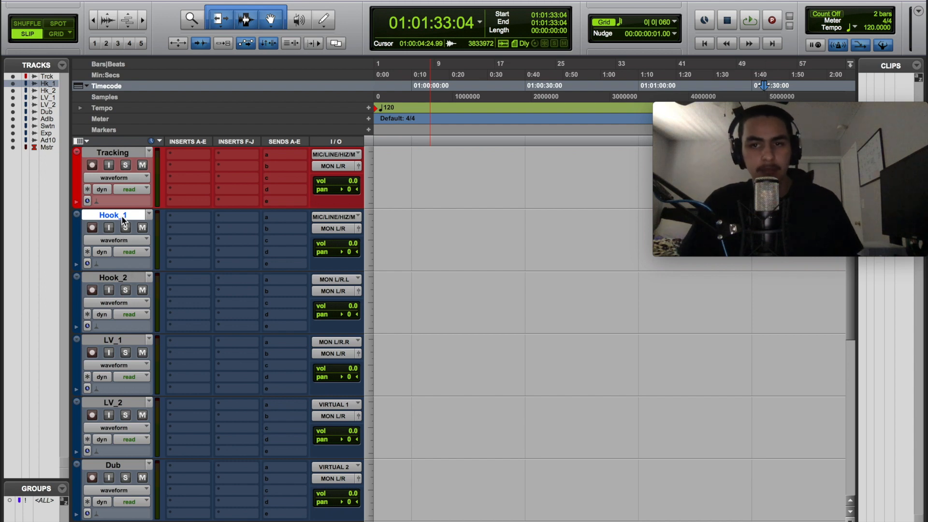
mouse_move(113, 214)
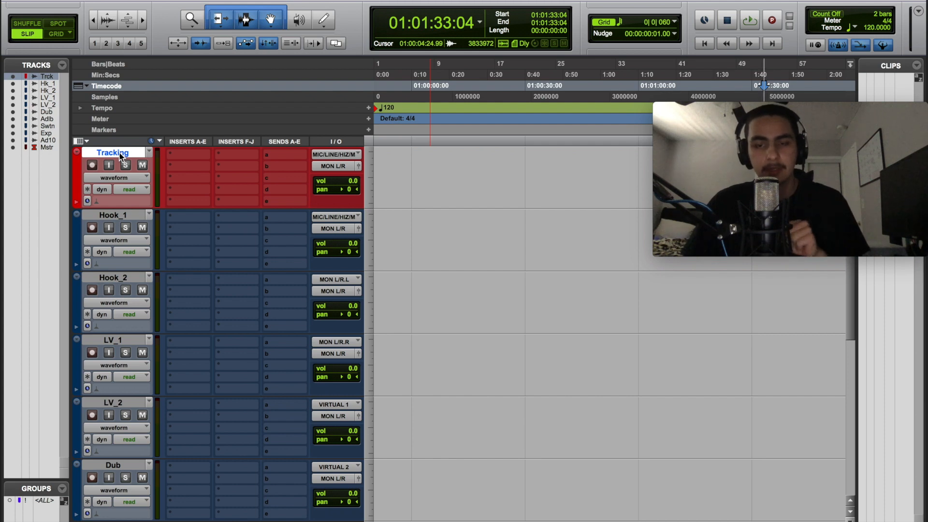
mouse_move(117, 170)
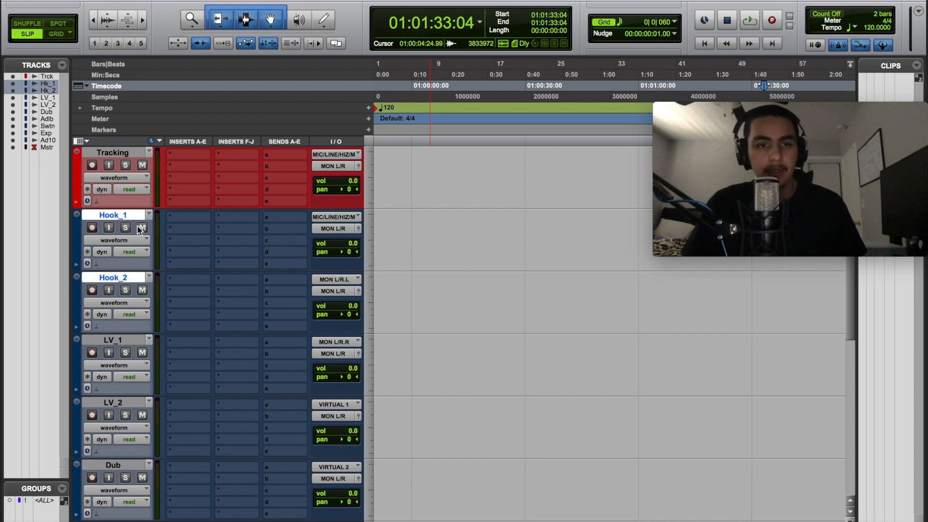
mouse_move(76, 233)
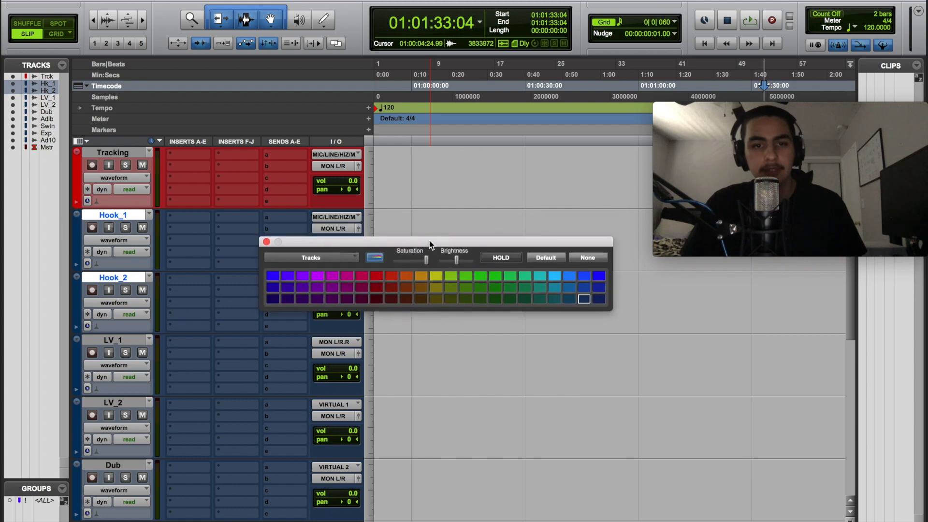
Step: Colour Hook_1/Hook_2 green, LV_1/LV_2 light blue, and Dub through Audio 10 purple
click(480, 276)
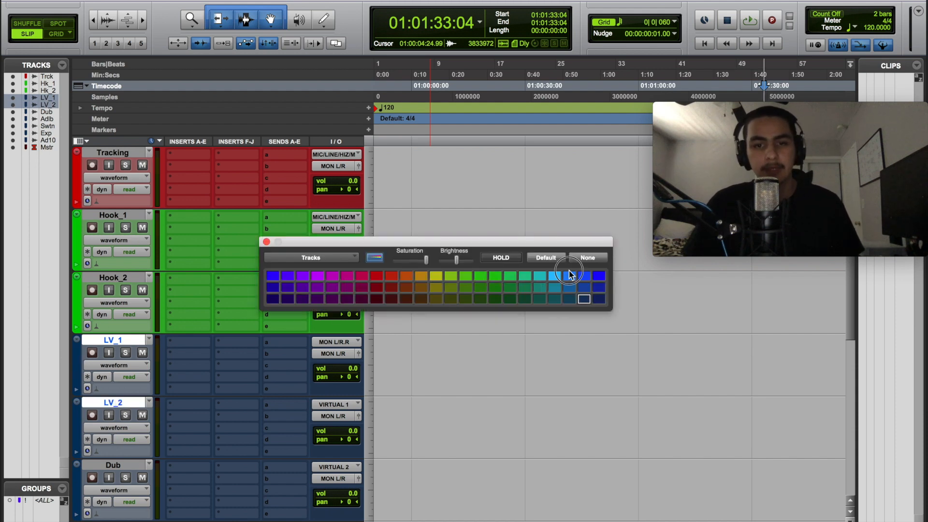
click(554, 276)
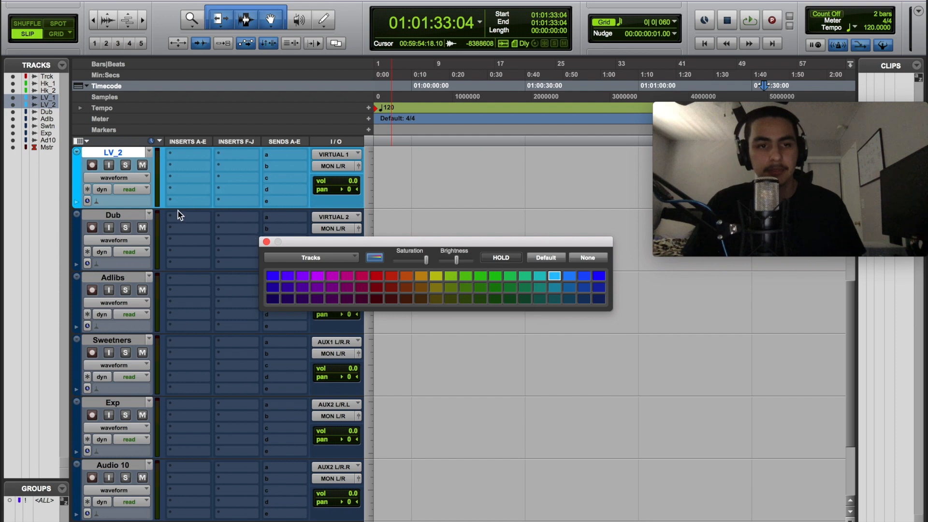
click(585, 299)
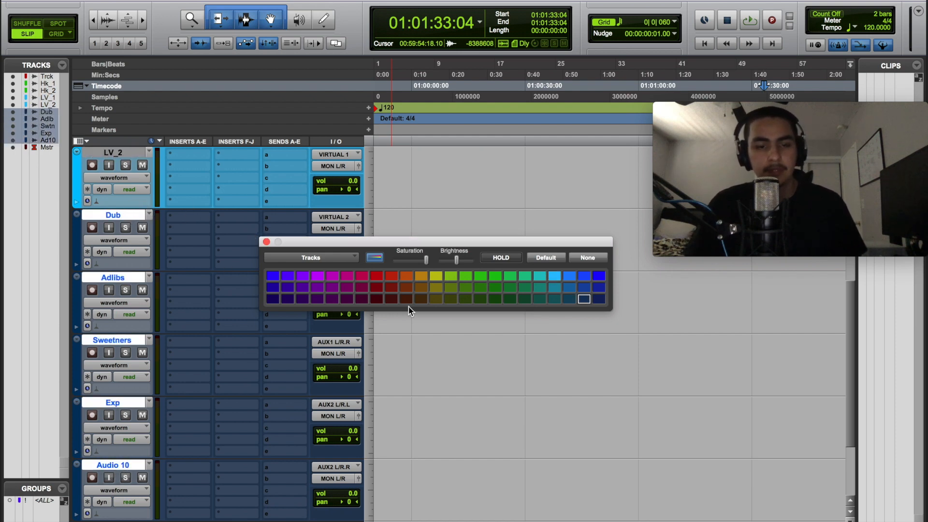
click(316, 275)
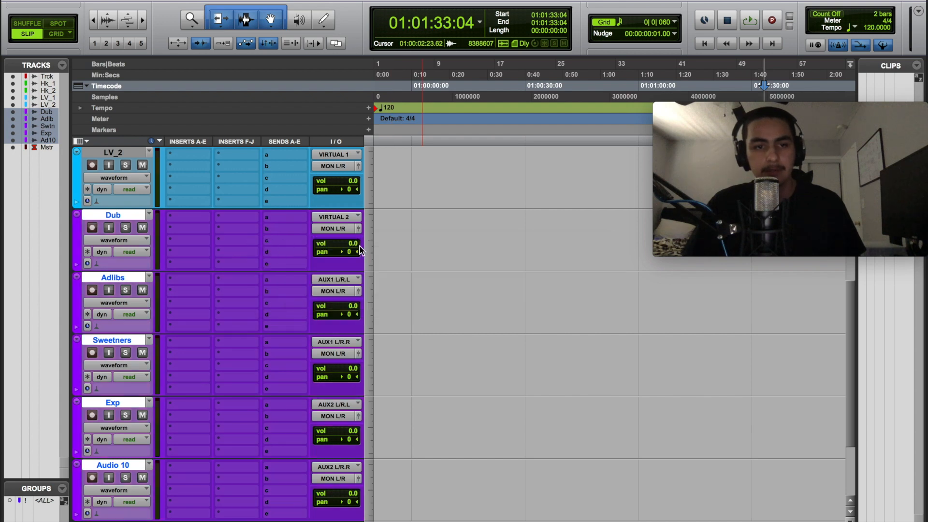
scroll(down, 3)
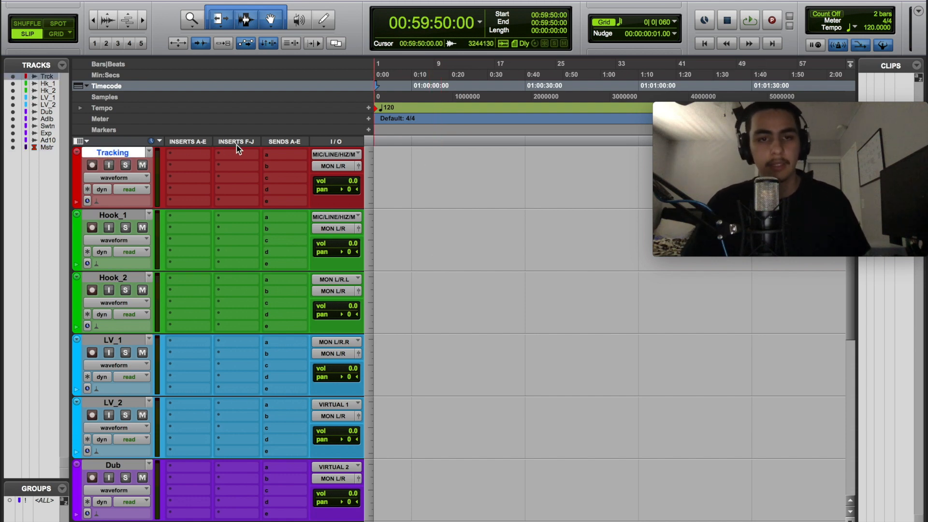
Step: Create a stereo aux track 'Tracking Verb' from the Tracking track's Send A
click(284, 155)
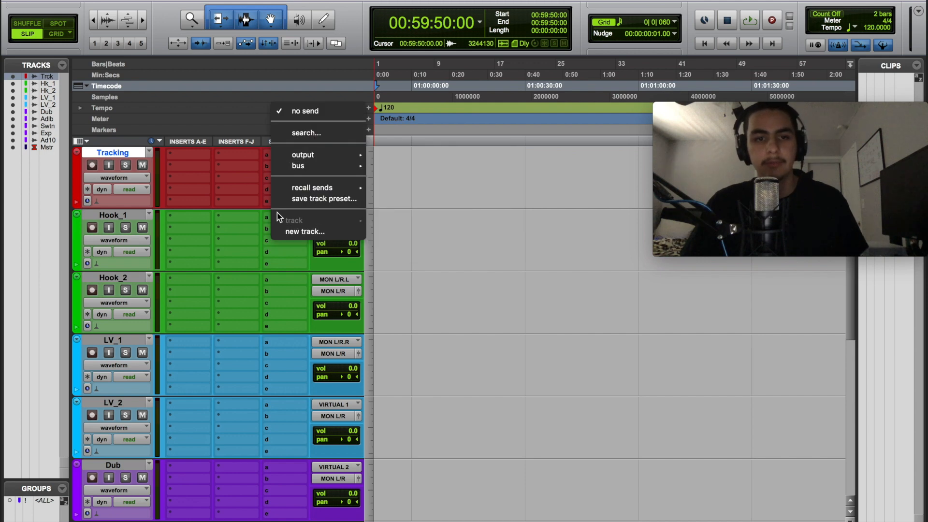
click(305, 111)
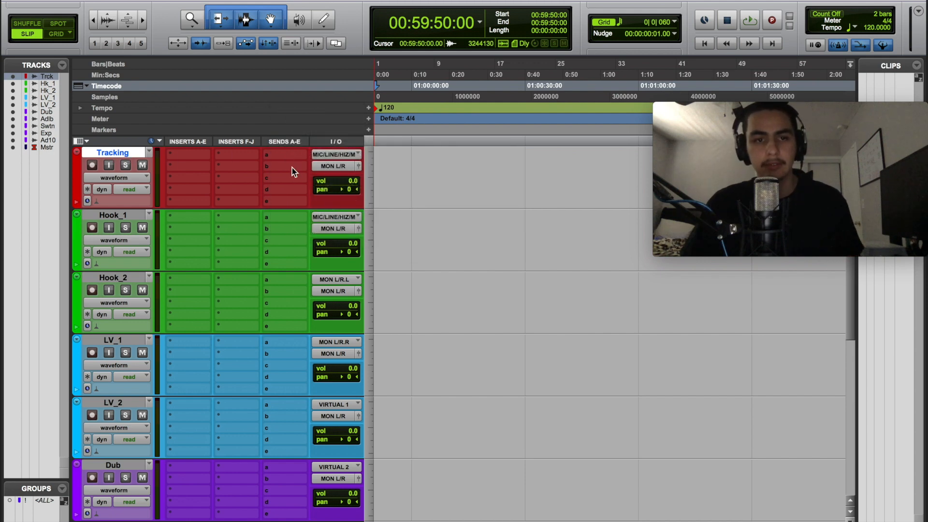
click(284, 154)
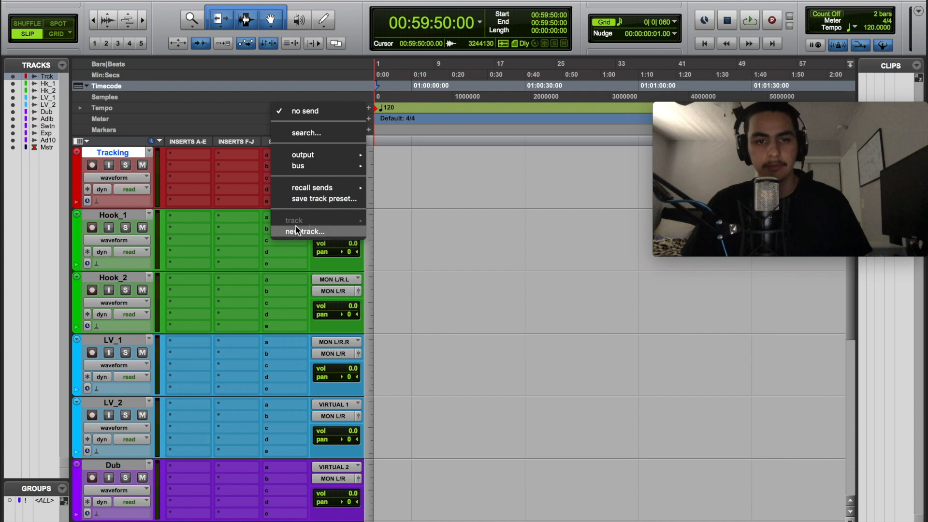
click(305, 231)
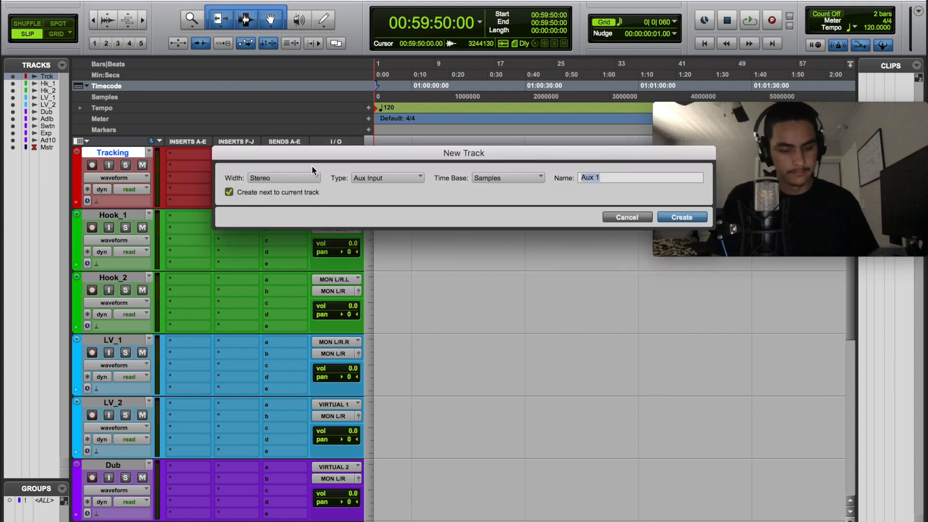
text(Tracking Vwrb)
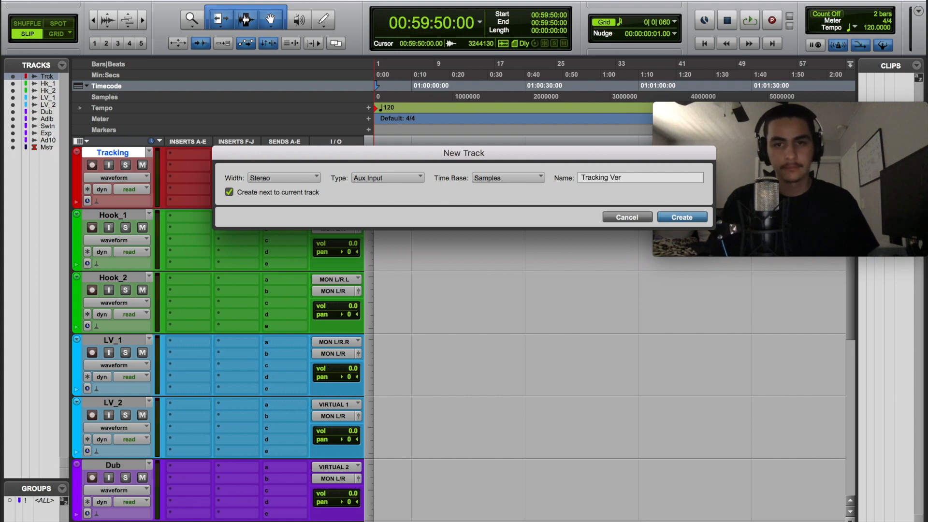
text(b)
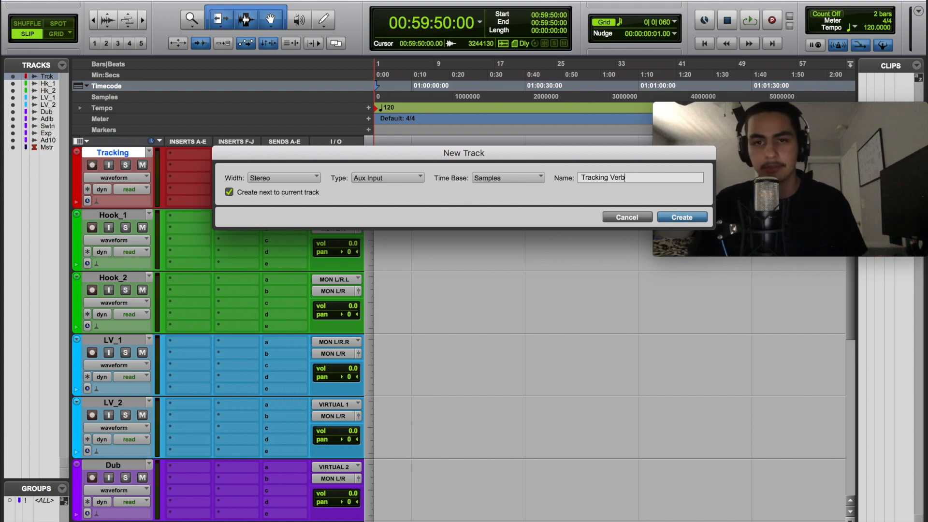
click(682, 216)
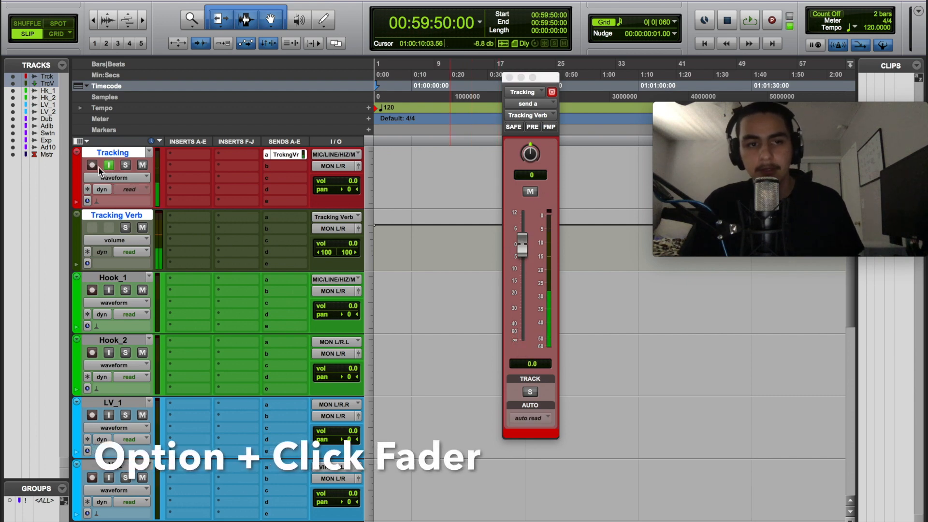
Step: Close the Tracking send level window
click(522, 243)
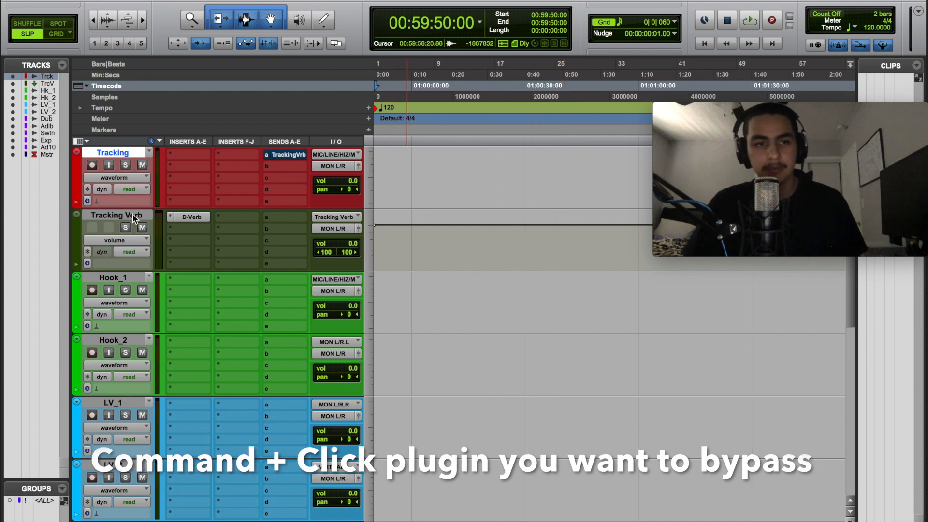
Step: Move Tracking Verb above Master and lower the Tracking reverb send to about -16.6 dB
click(117, 214)
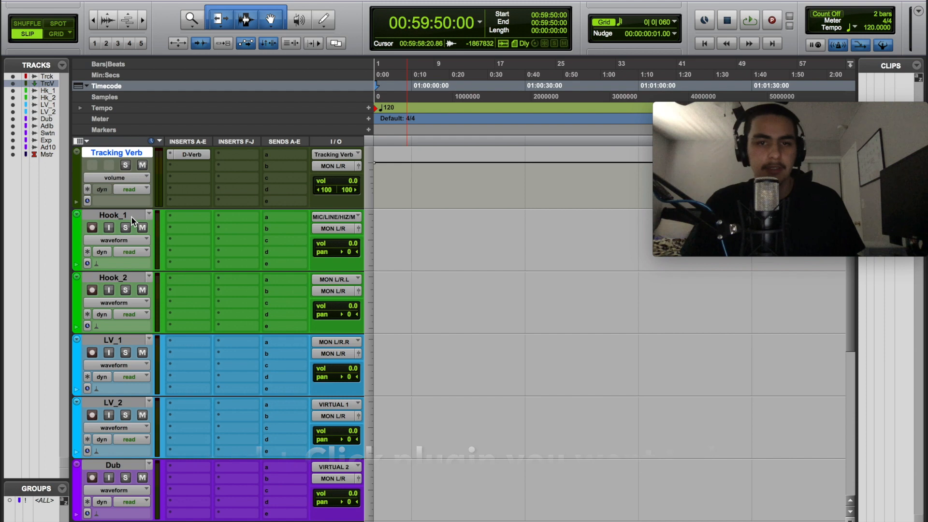
scroll(down, 3)
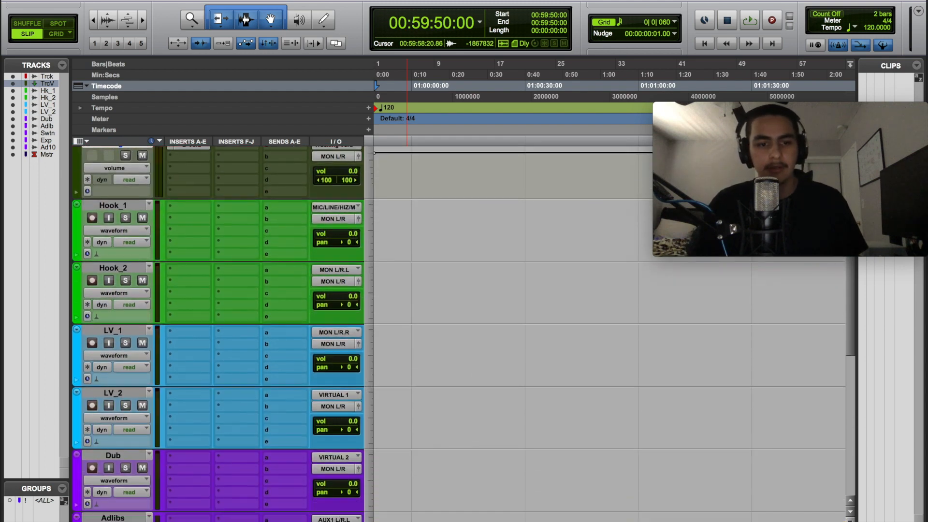
scroll(down, 3)
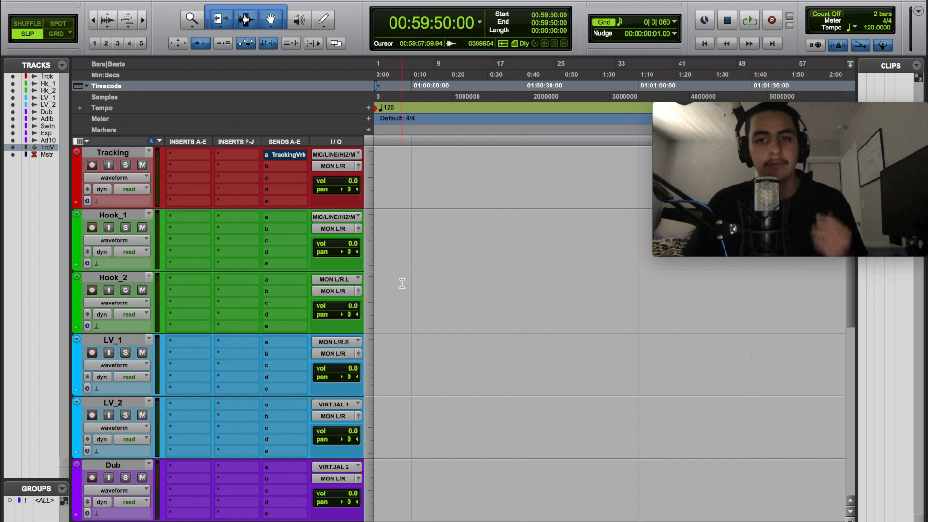
scroll(down, 3)
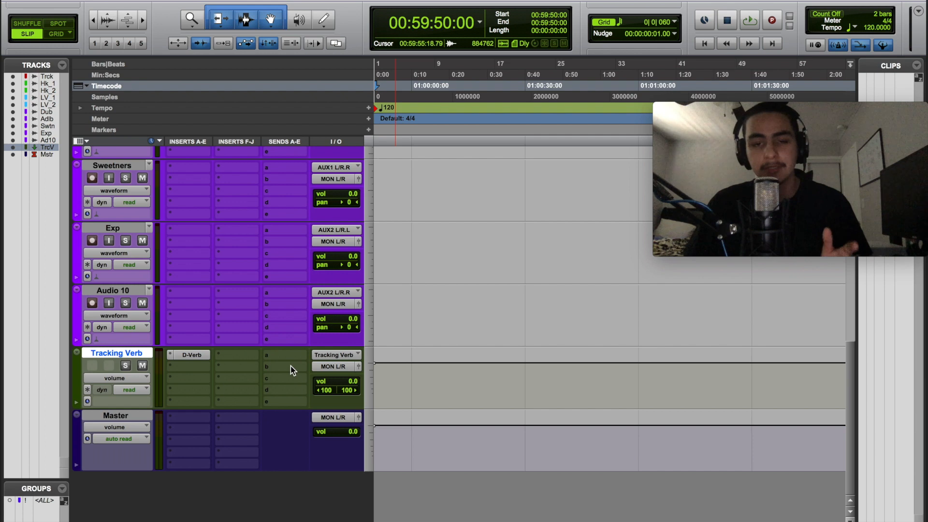
scroll(down, 3)
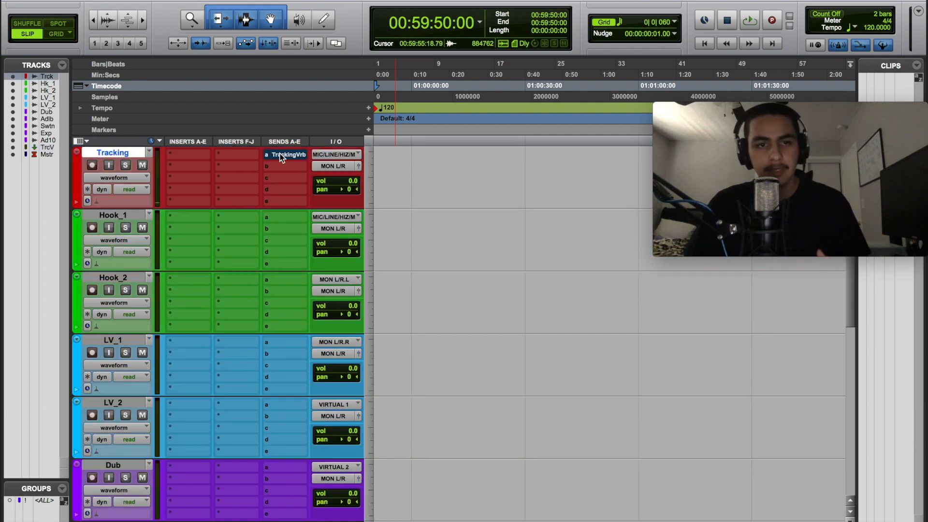
click(286, 155)
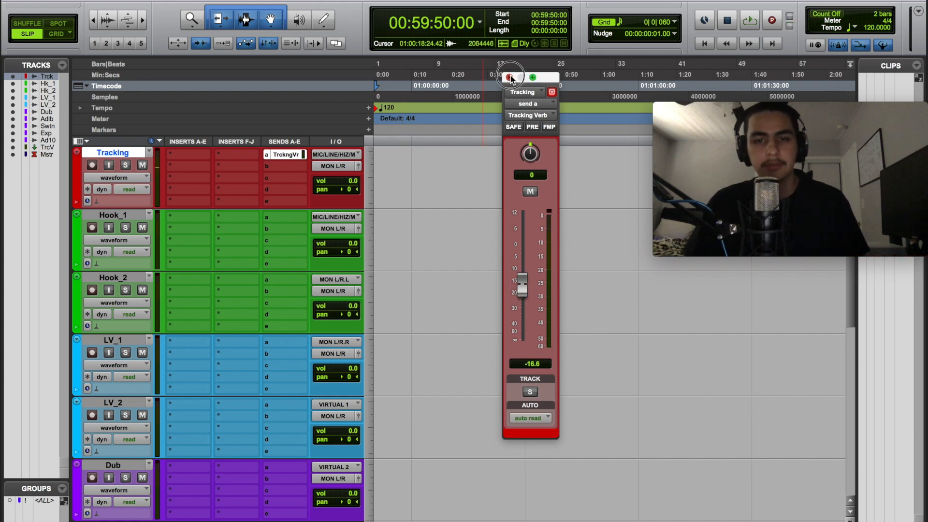
click(510, 77)
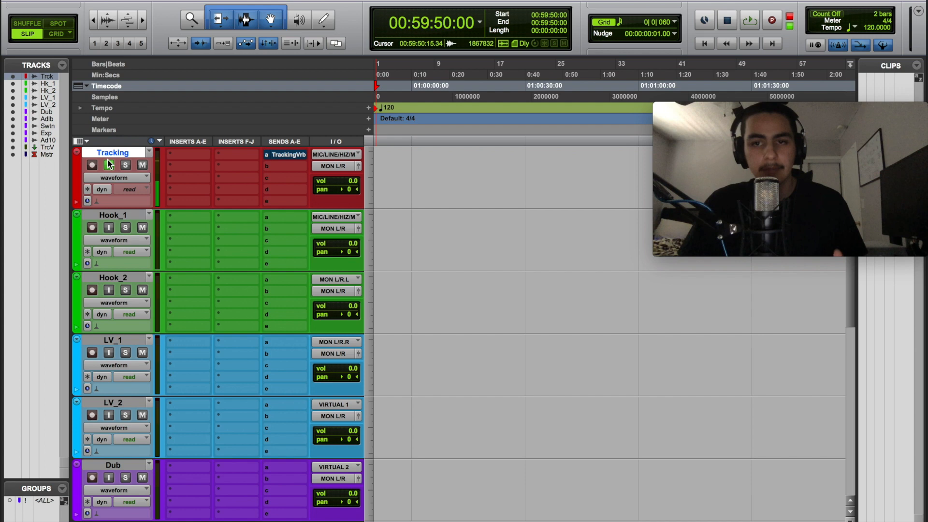
mouse_move(108, 165)
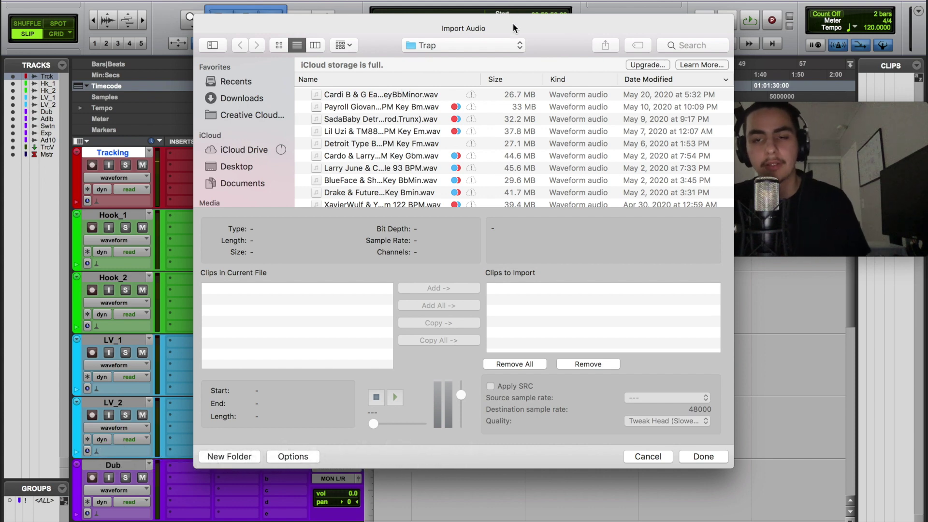
Step: Import the converted Lost In Space 140BPM WAV as a new track at session start
click(382, 131)
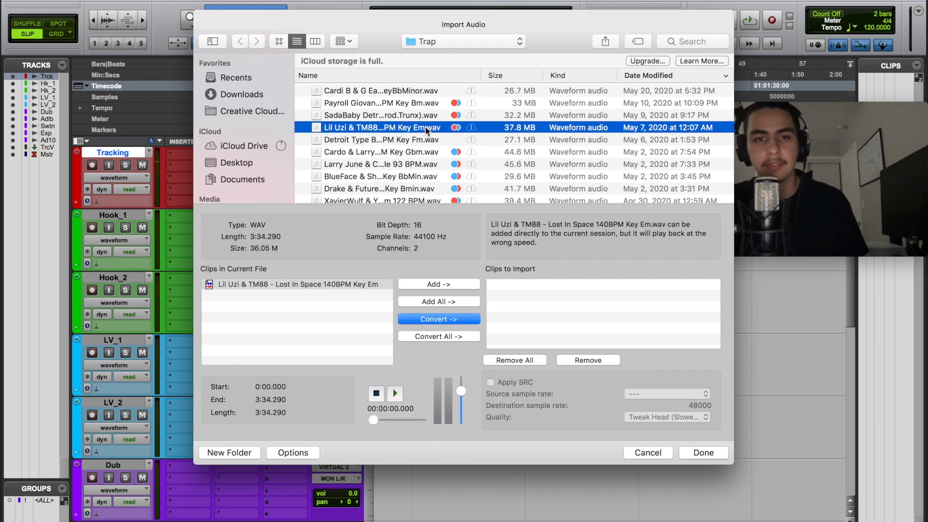
click(439, 319)
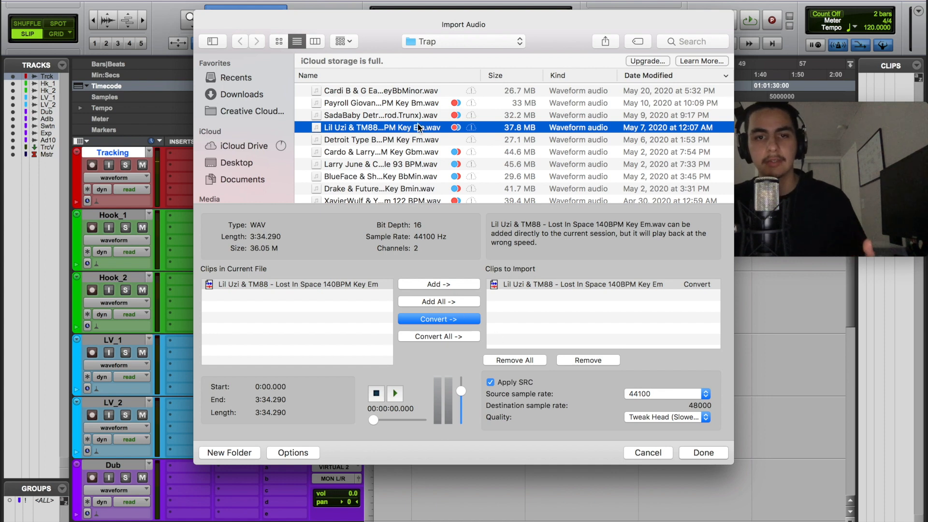
mouse_move(467, 322)
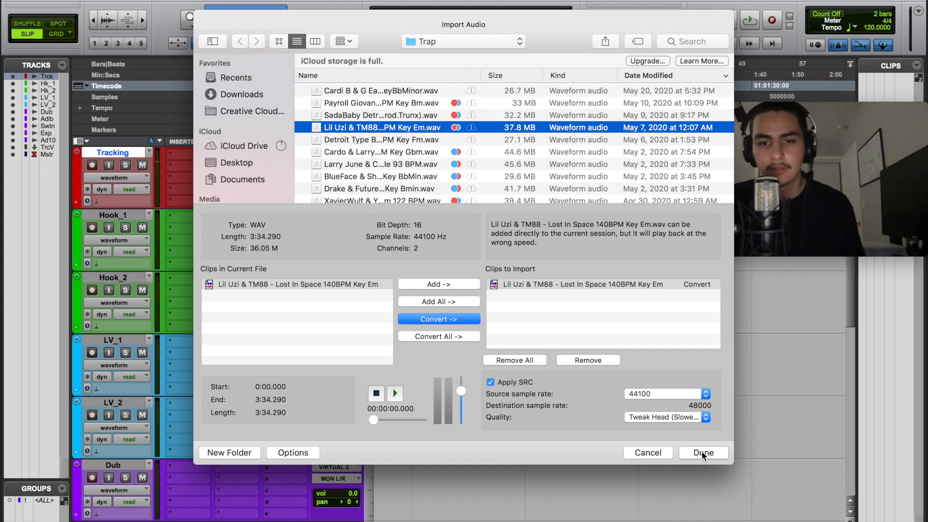
click(703, 453)
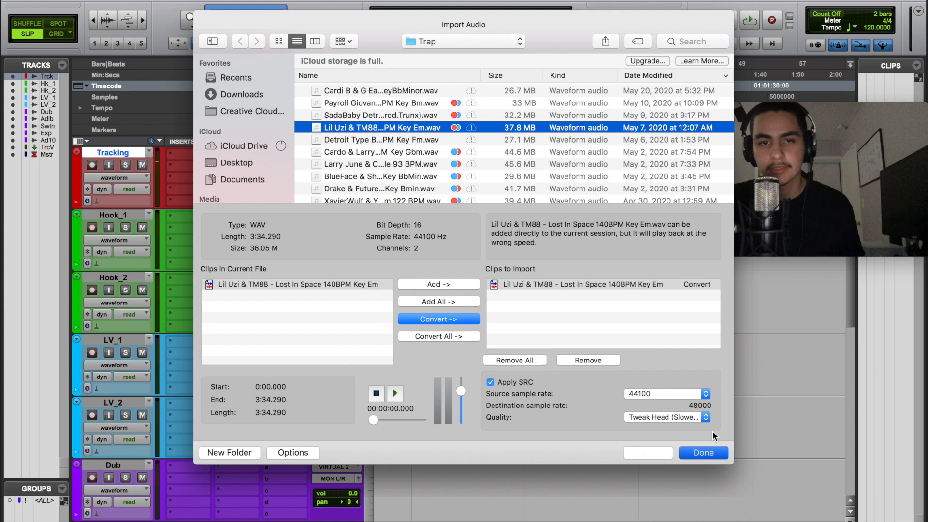
click(702, 452)
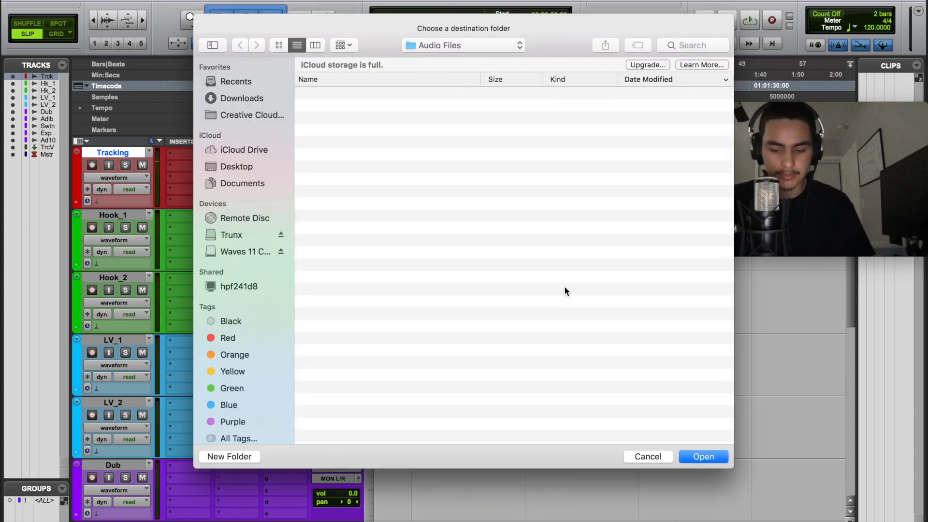
click(702, 456)
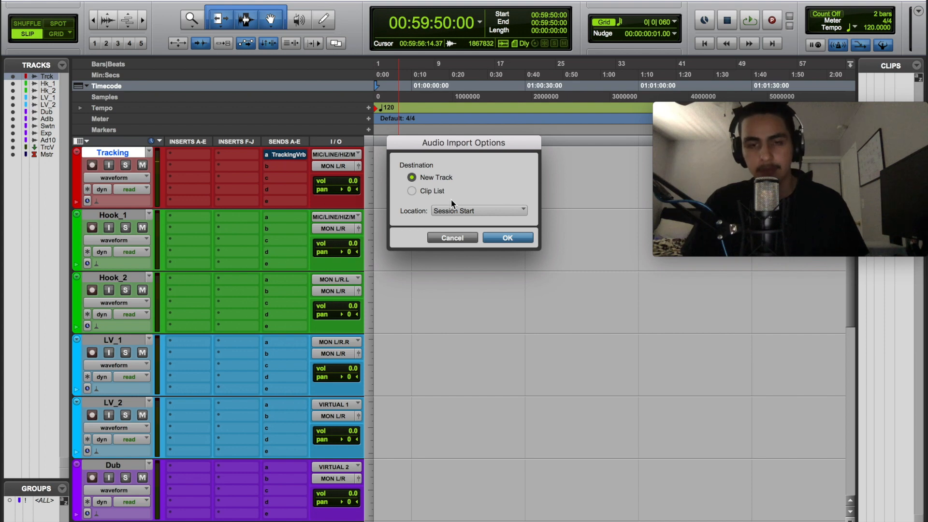
click(507, 238)
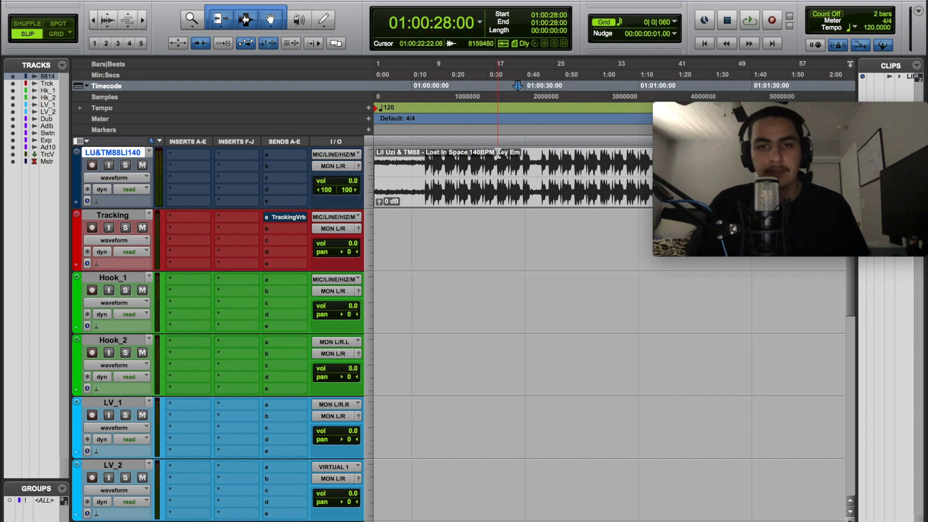
click(499, 85)
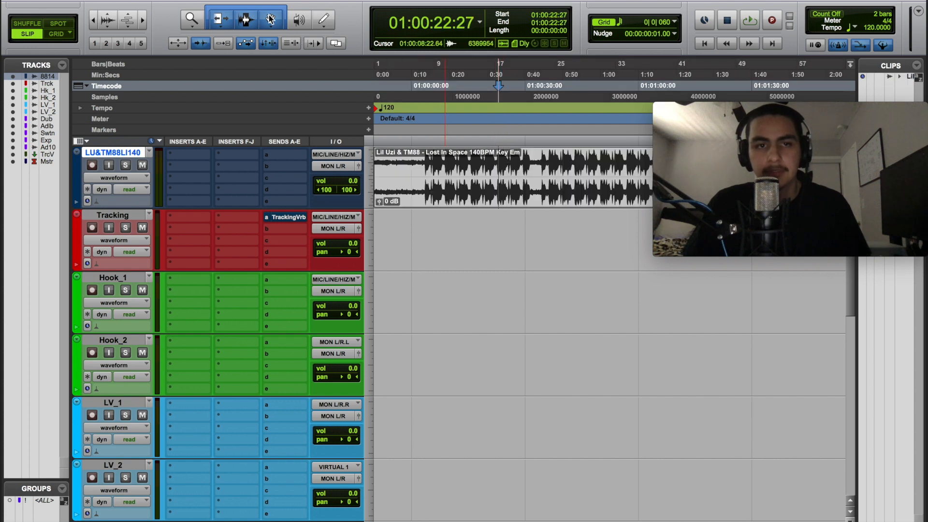
click(270, 19)
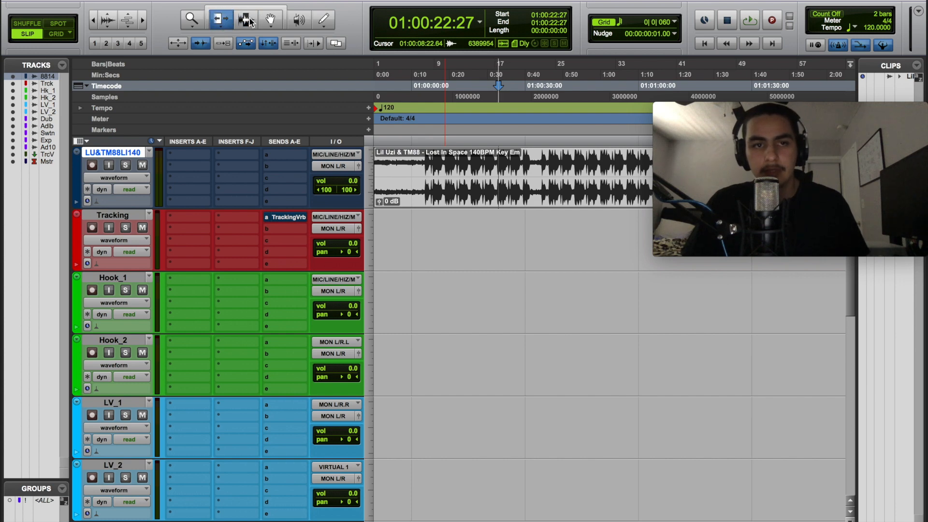
mouse_move(245, 19)
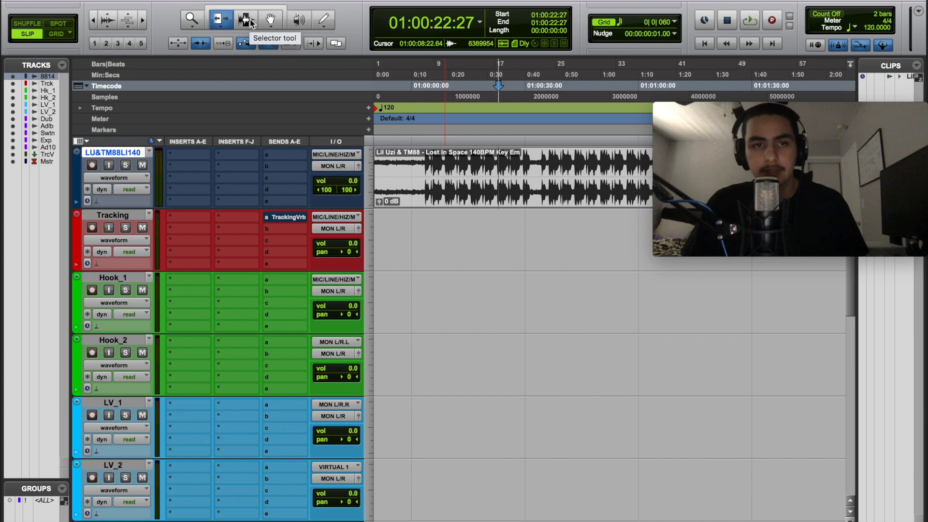
mouse_move(272, 19)
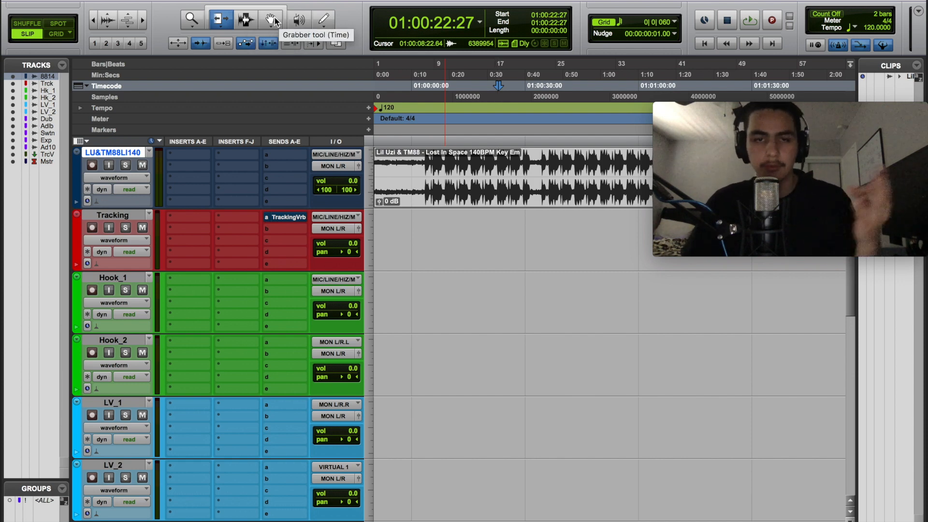
mouse_move(244, 20)
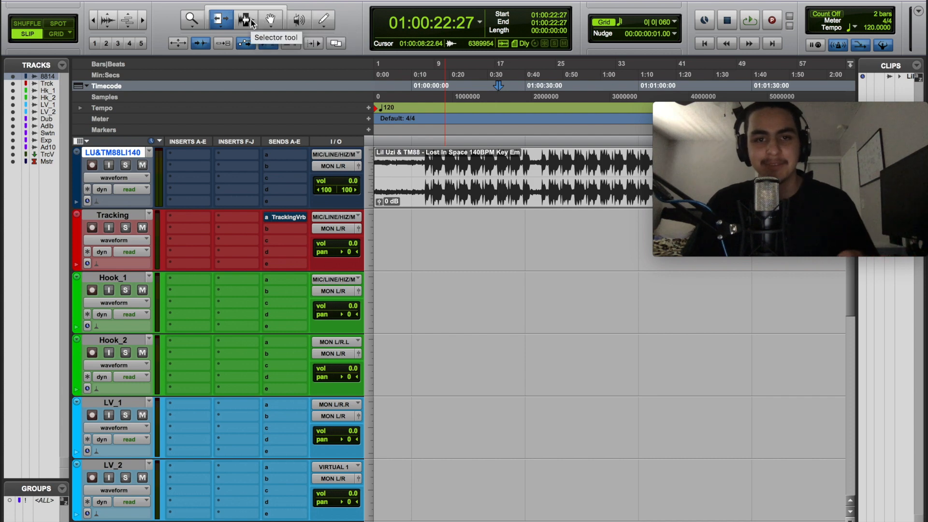
mouse_move(271, 19)
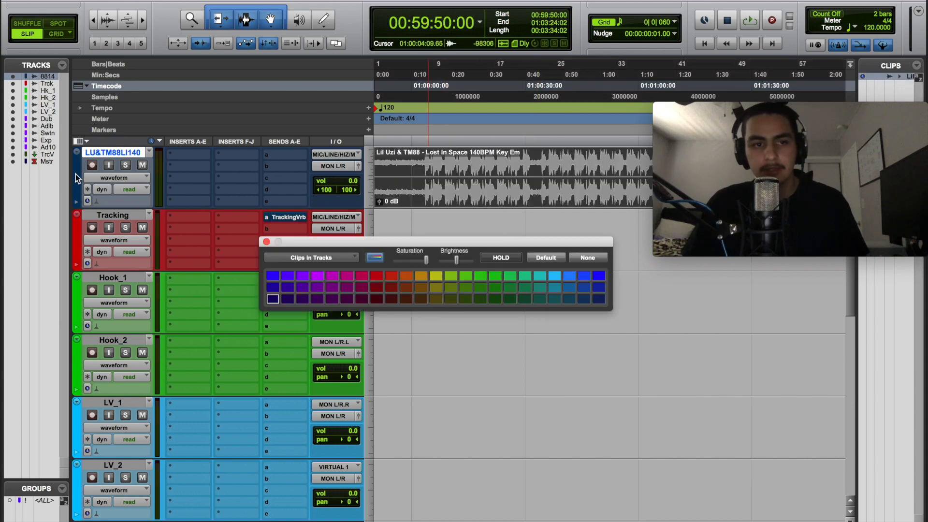
Step: Colour the LU&TM88LI140 beat track and its audio clip yellow
click(311, 257)
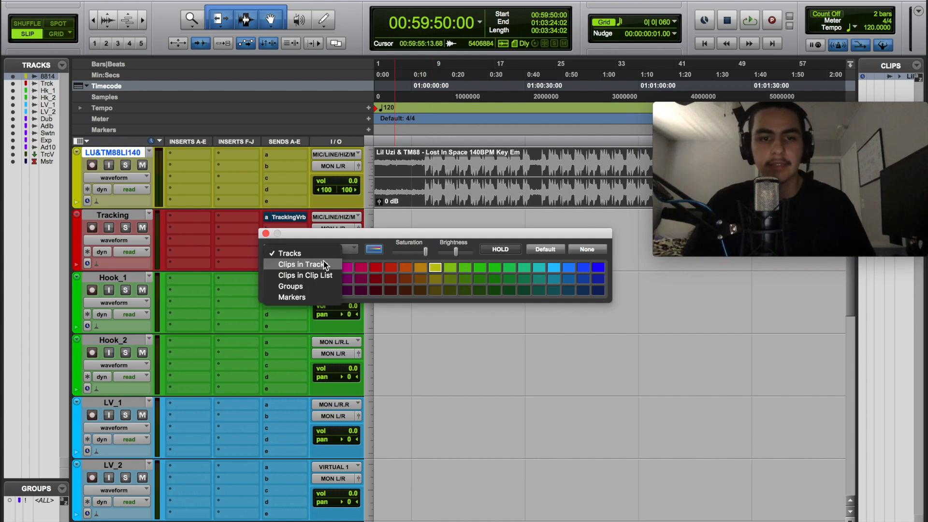
click(302, 264)
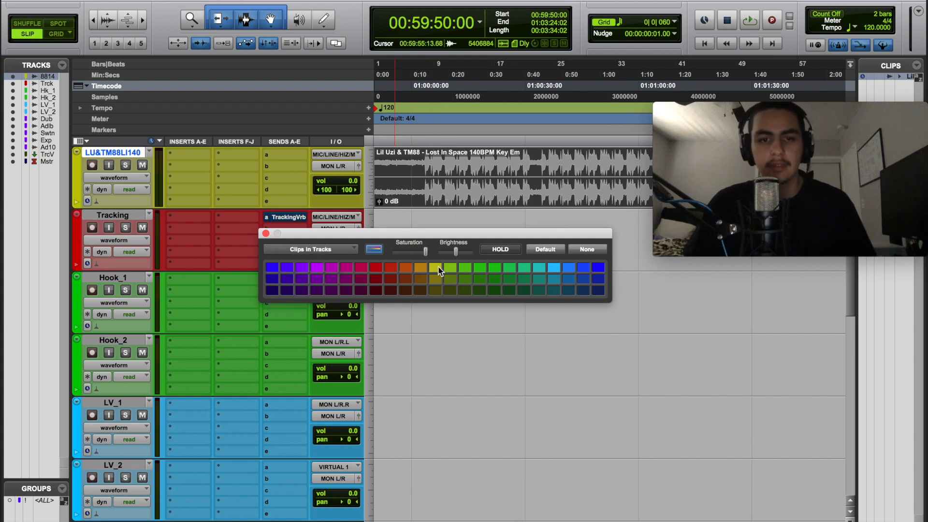
click(436, 268)
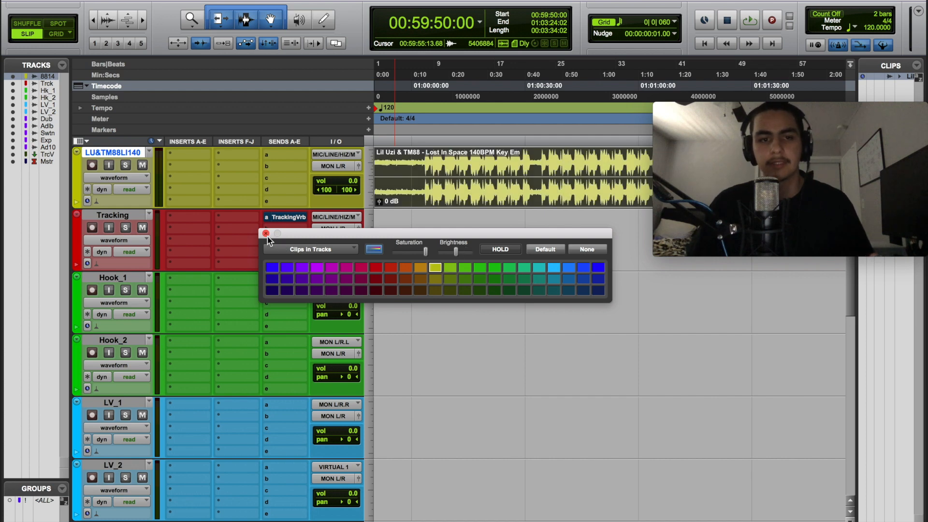
click(266, 233)
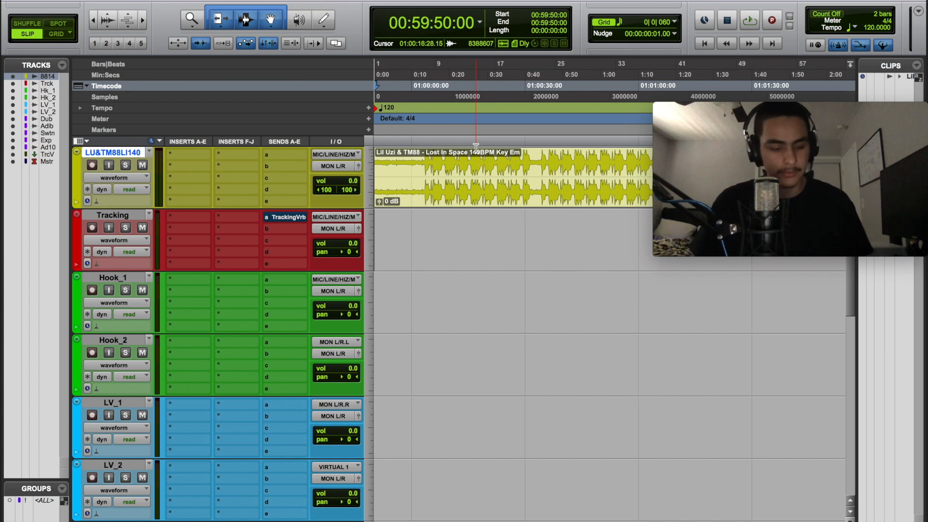
click(456, 117)
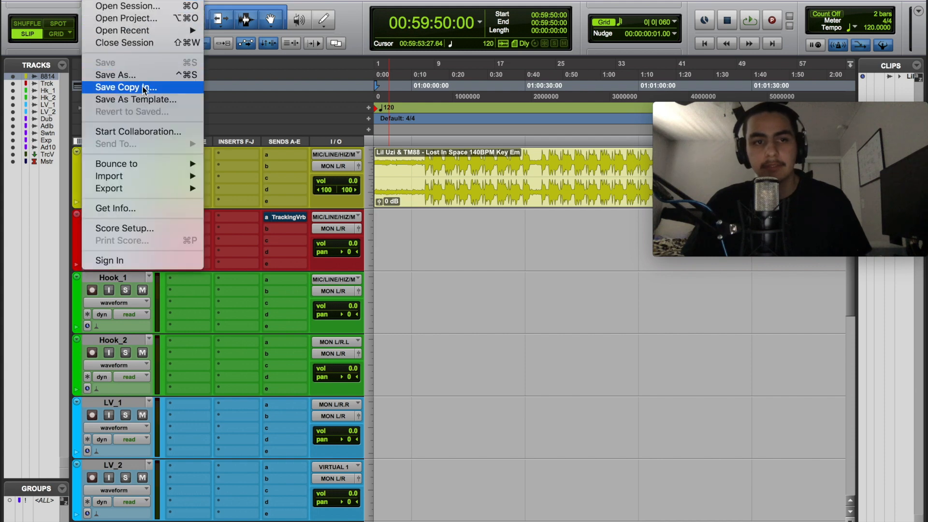
Step: Save as Record+Mix template 'Trunx Recording Template' with Include Media unchecked
click(135, 100)
text(Tru)
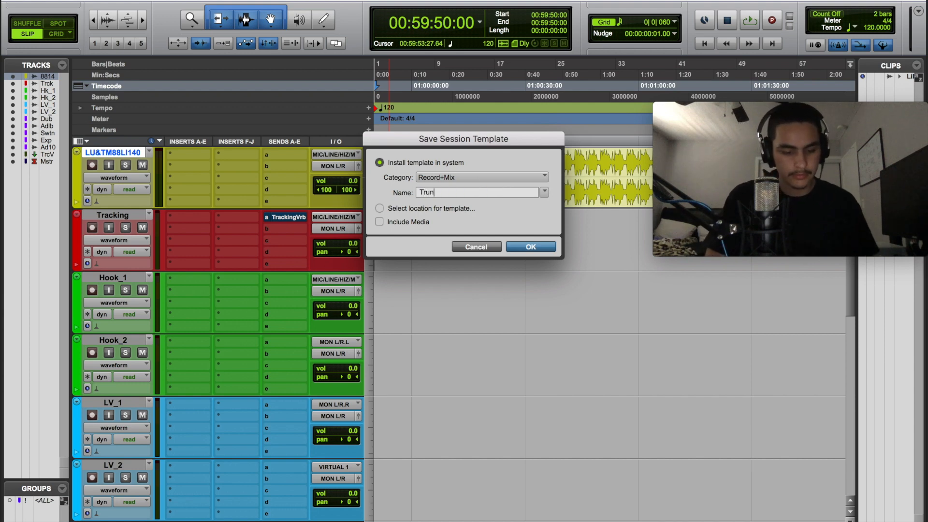
text(ng Tem)
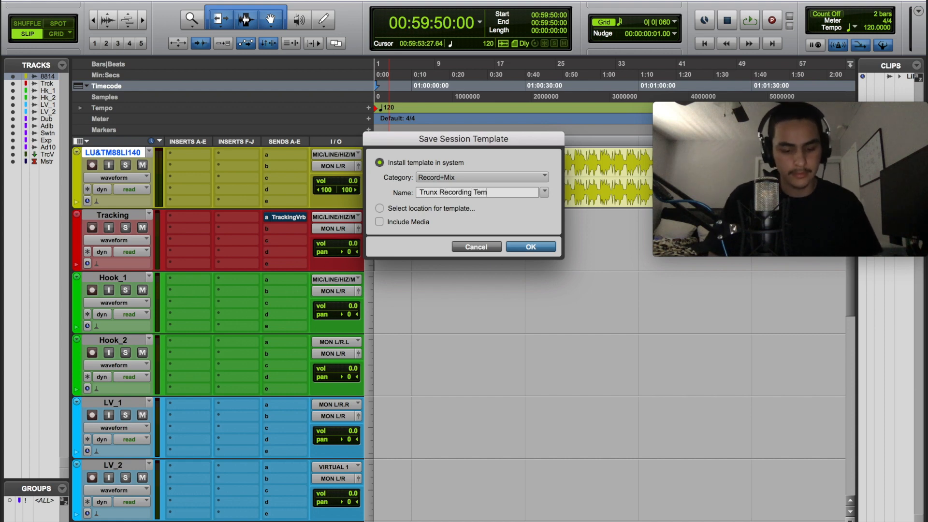
text(plate)
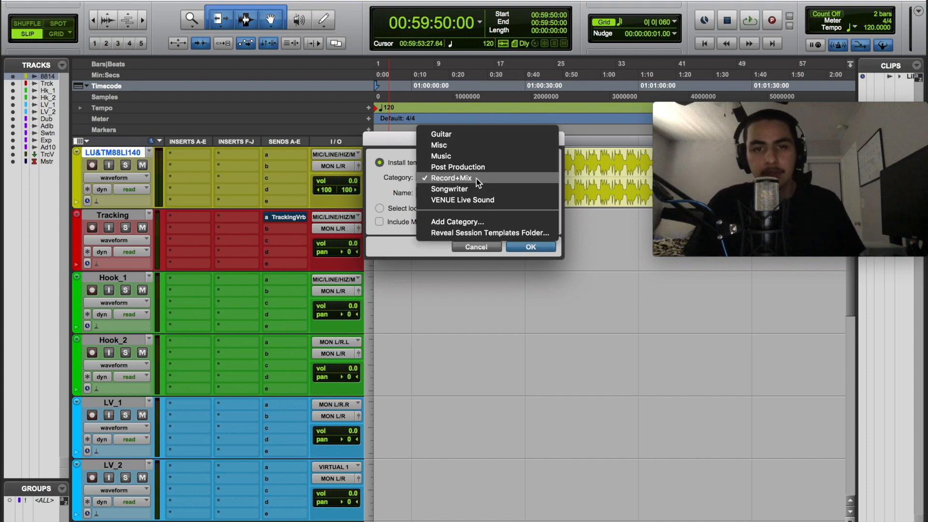
click(451, 177)
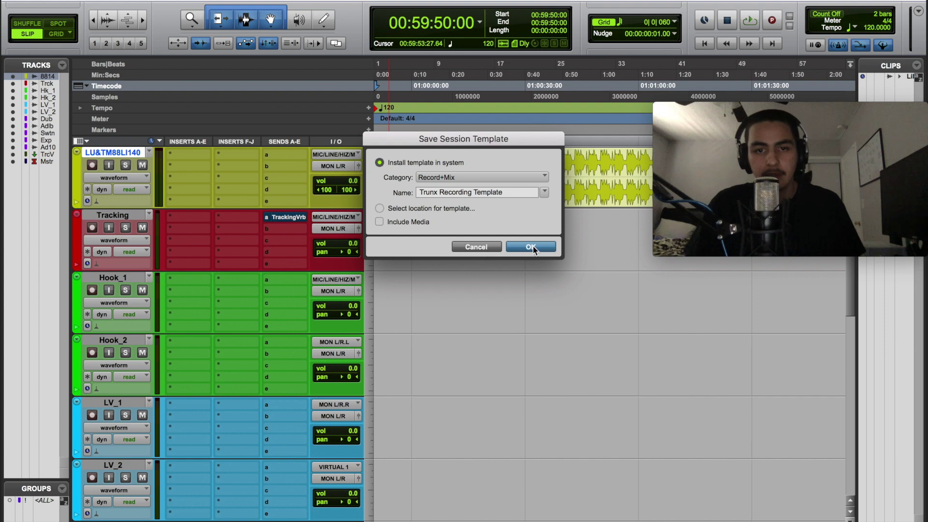
click(379, 222)
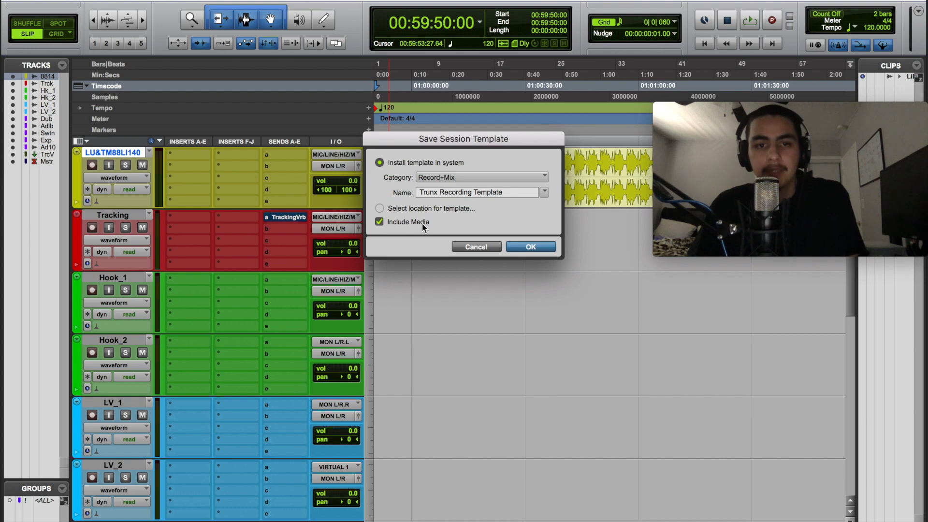
click(379, 222)
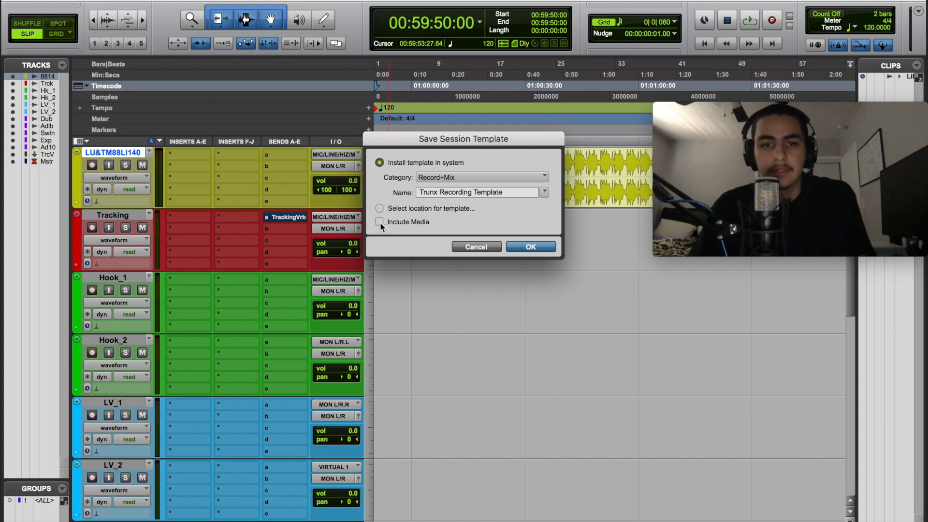
mouse_move(391, 227)
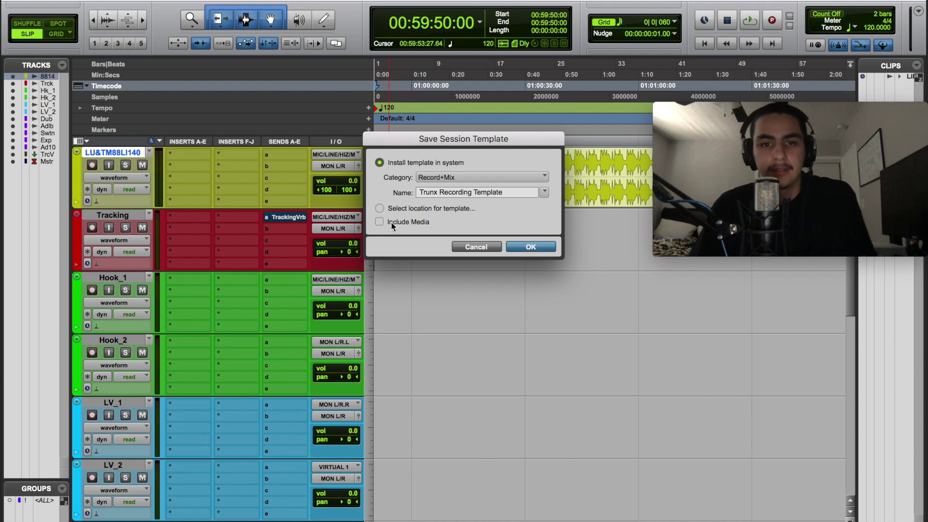
click(380, 221)
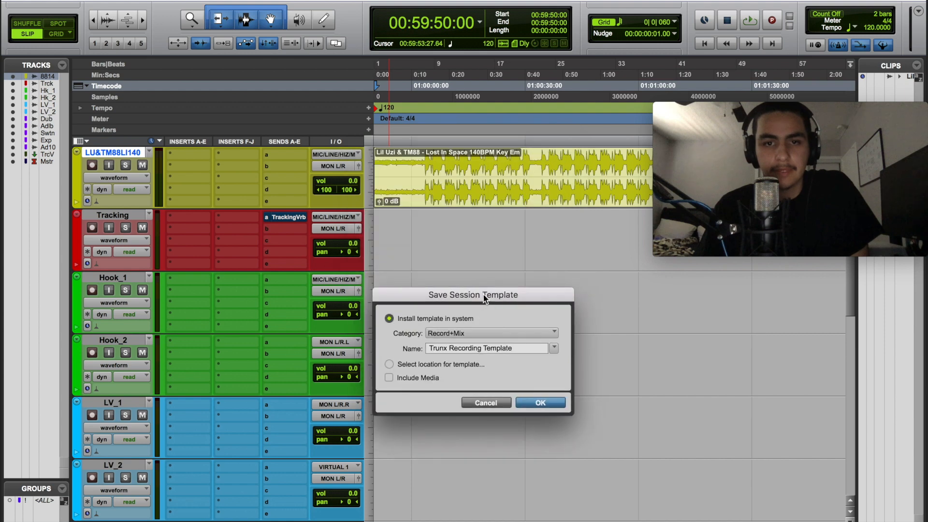
mouse_move(408, 383)
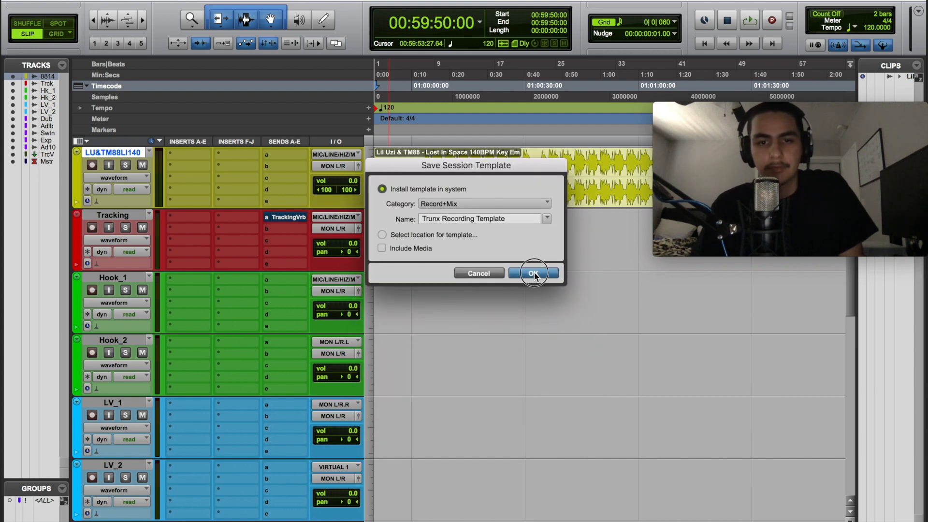
click(532, 272)
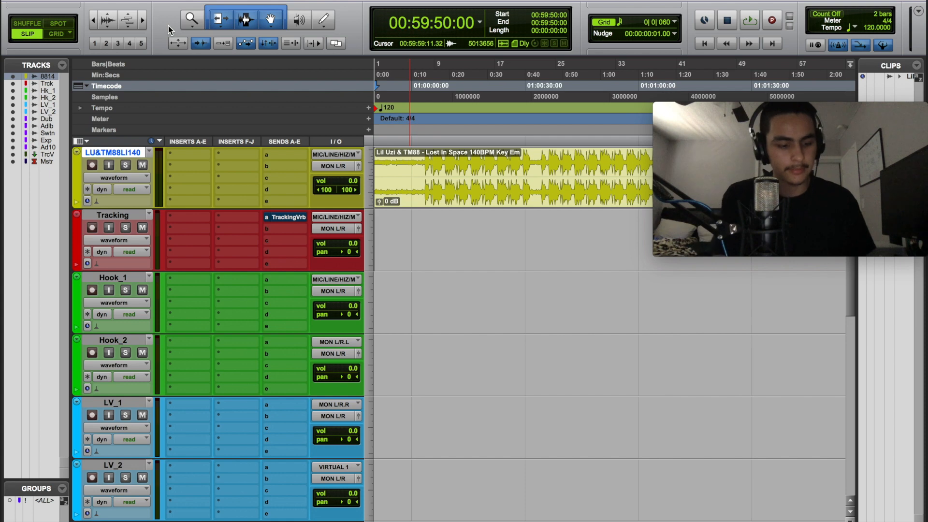
Step: Hide the Pro Tools session to reveal the Finder desktop
key(cmd+shift+w)
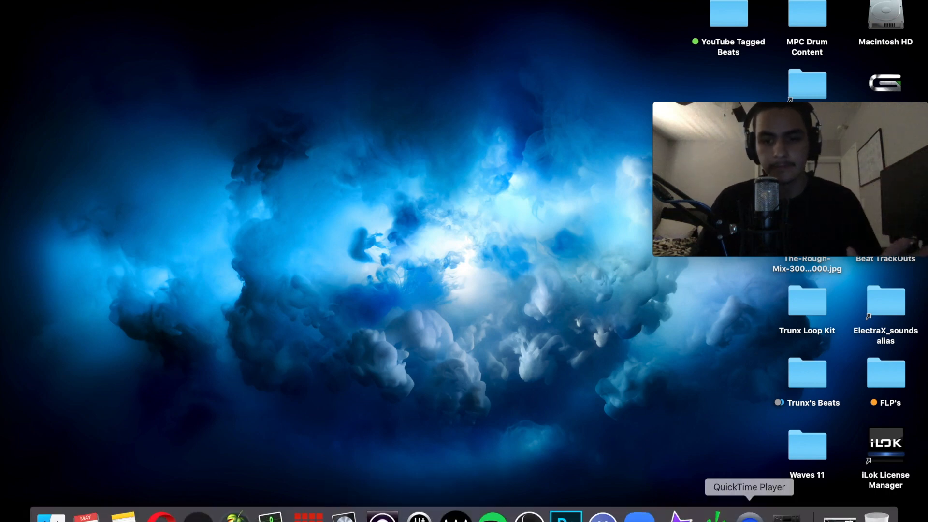
mouse_move(405, 219)
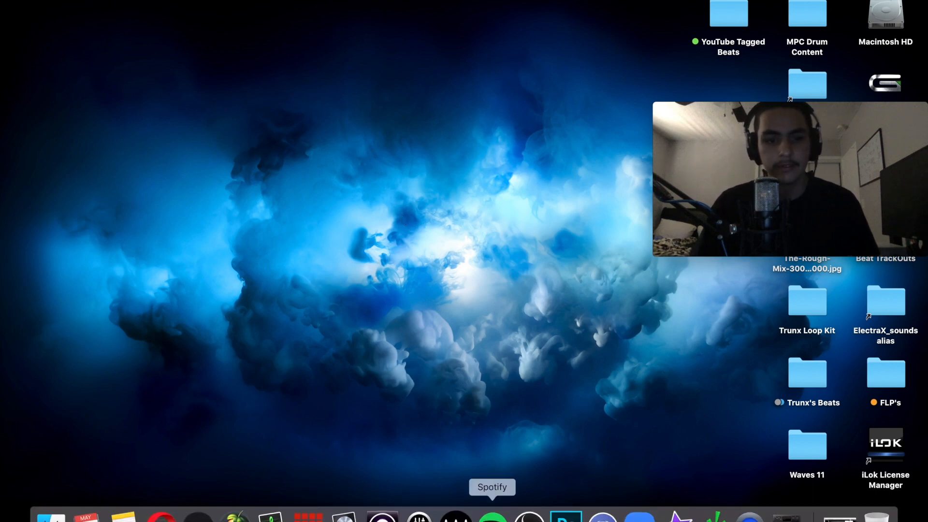
mouse_move(749, 519)
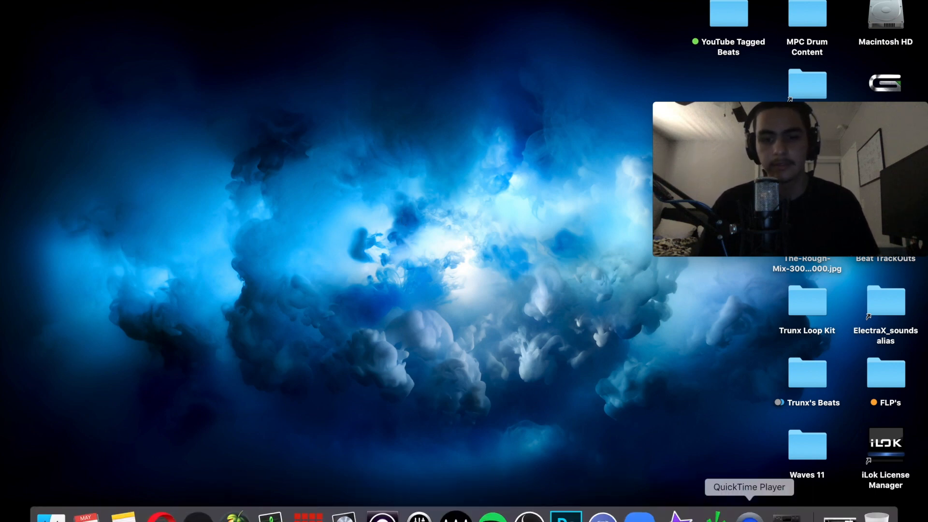
mouse_move(197, 516)
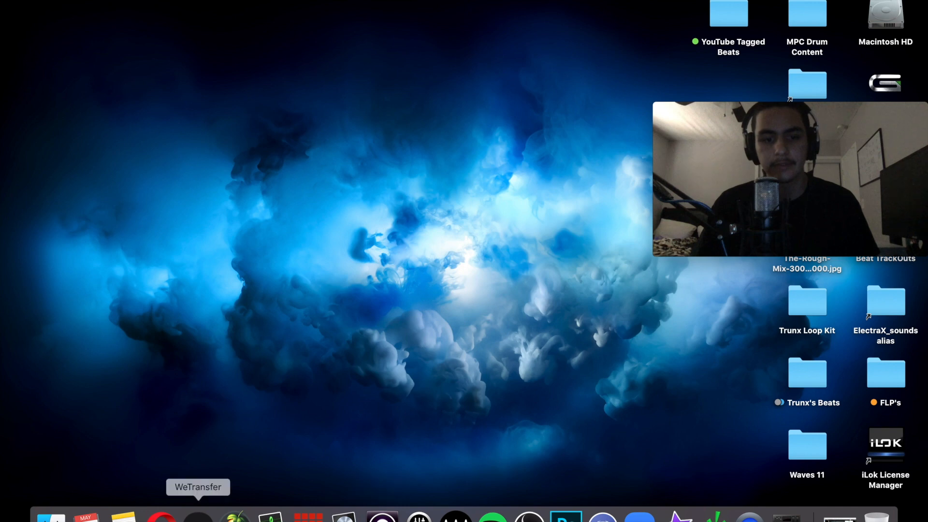
mouse_move(382, 519)
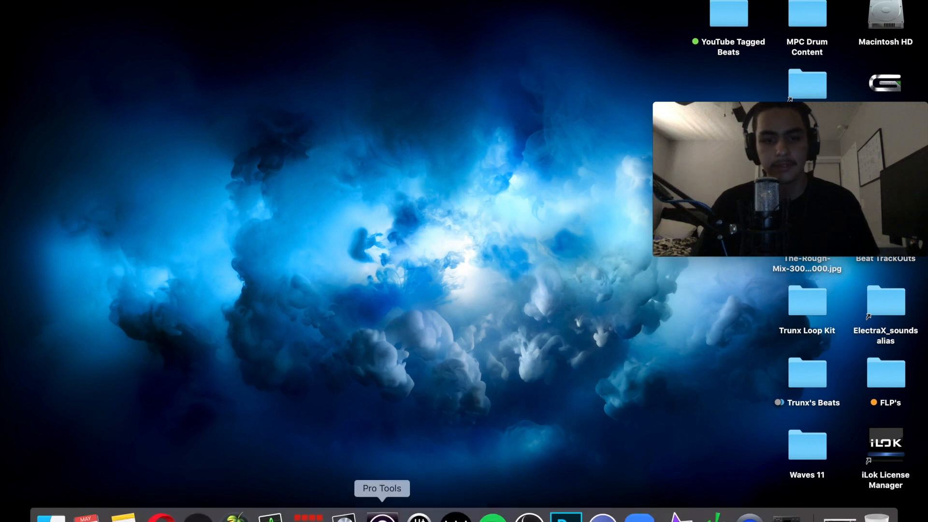
mouse_move(749, 519)
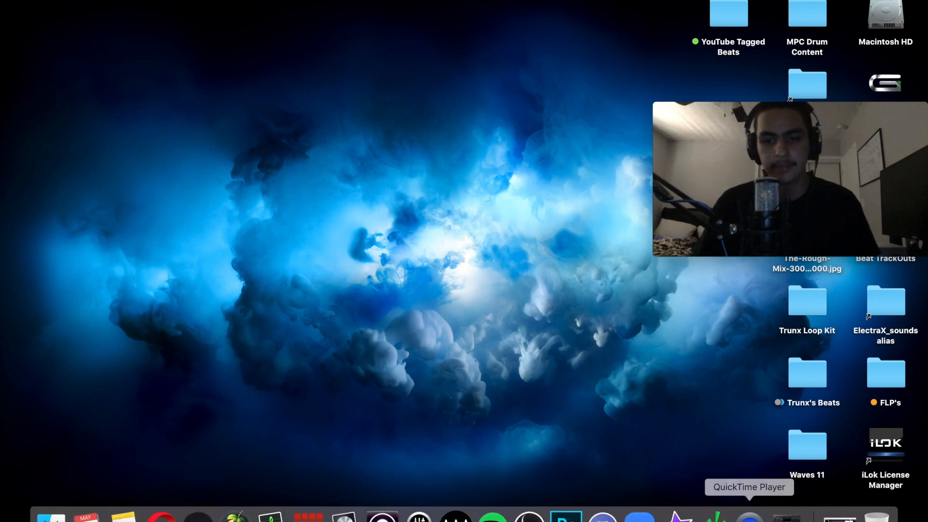
mouse_move(382, 518)
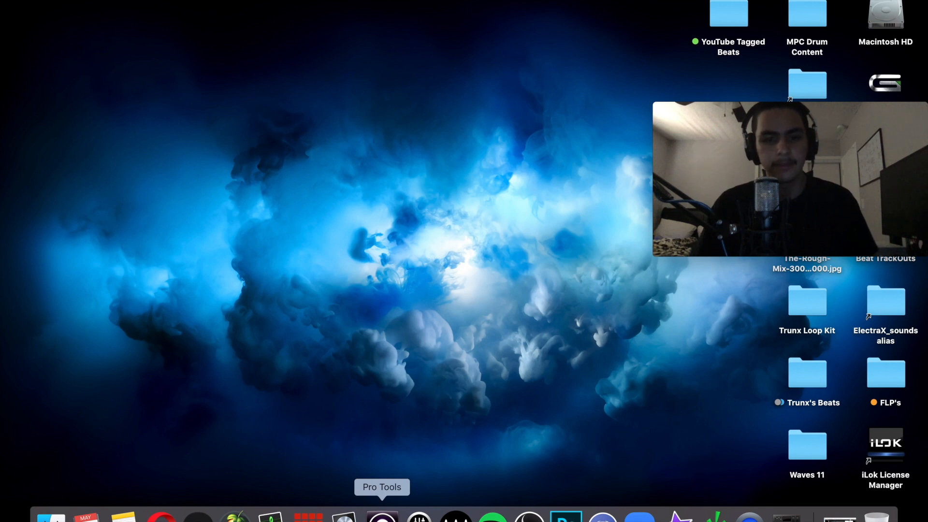
mouse_move(377, 198)
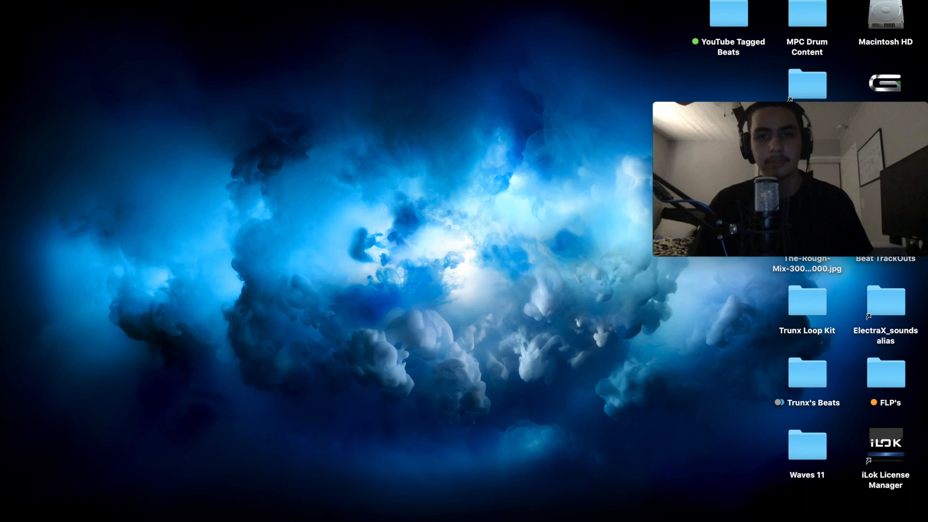
mouse_move(320, 222)
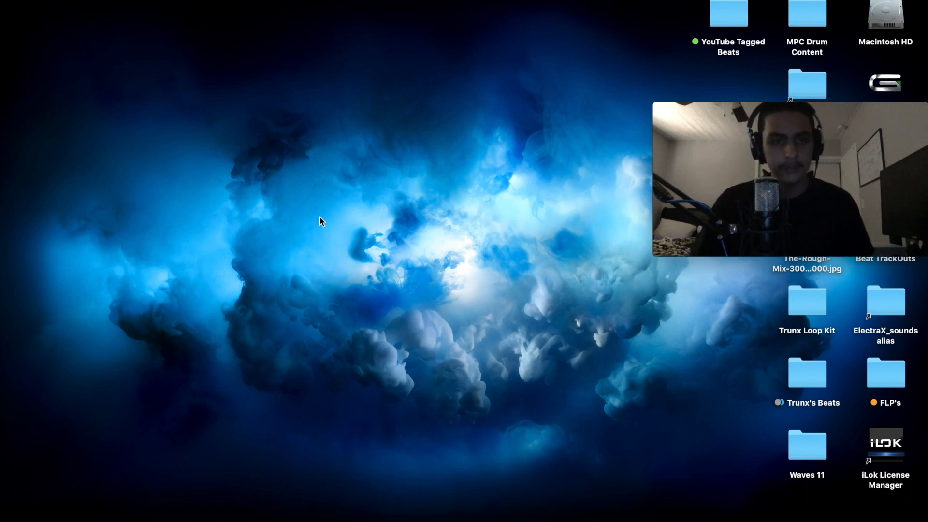
Step: Start a new session named Vic_Yeee_Tracking in the Dashboard
key(cmd+n)
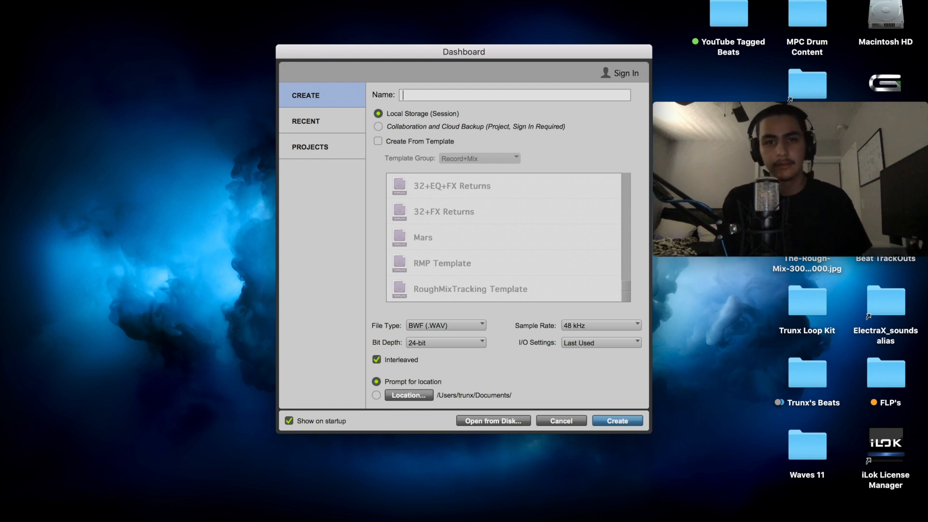
text(T)
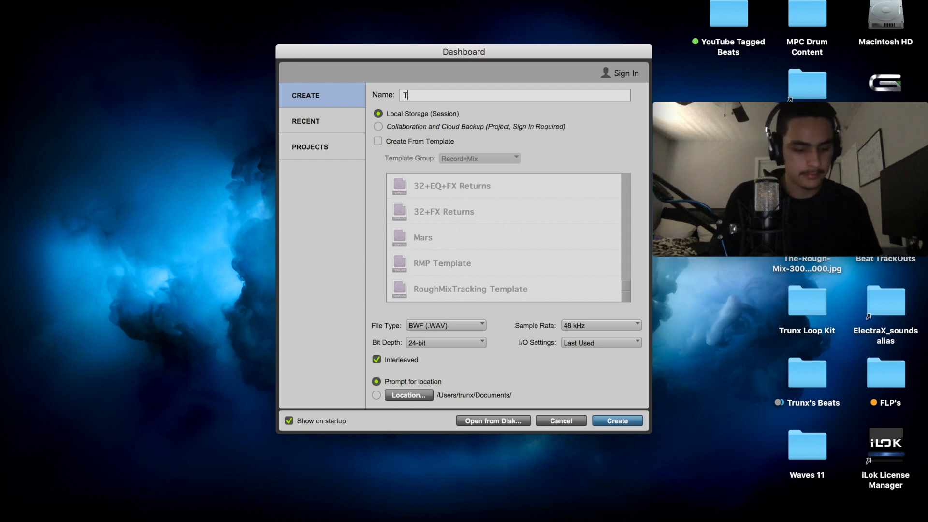
key(backspace)
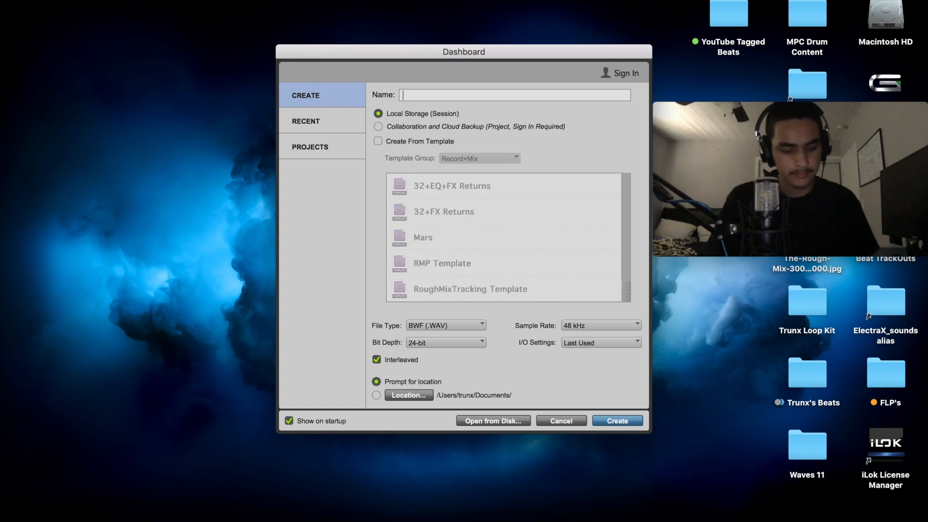
text(Vic_)
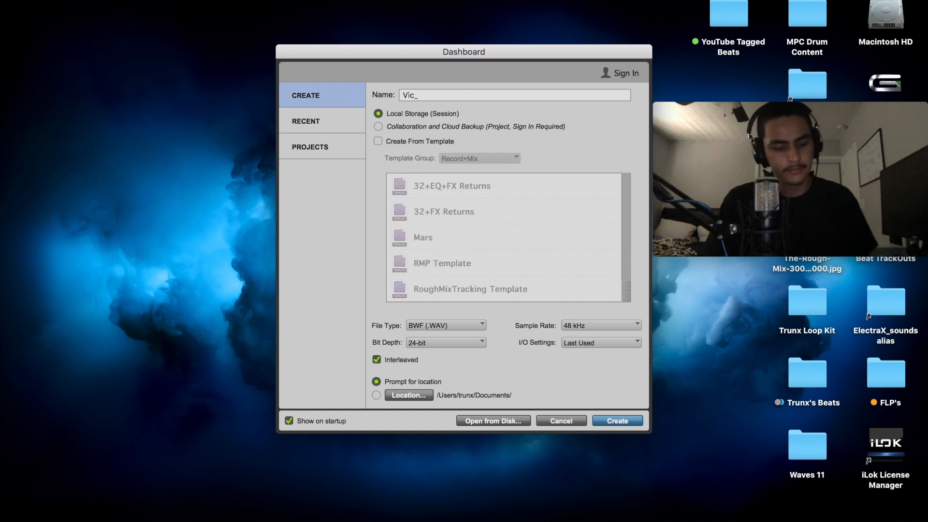
text(Yeee_)
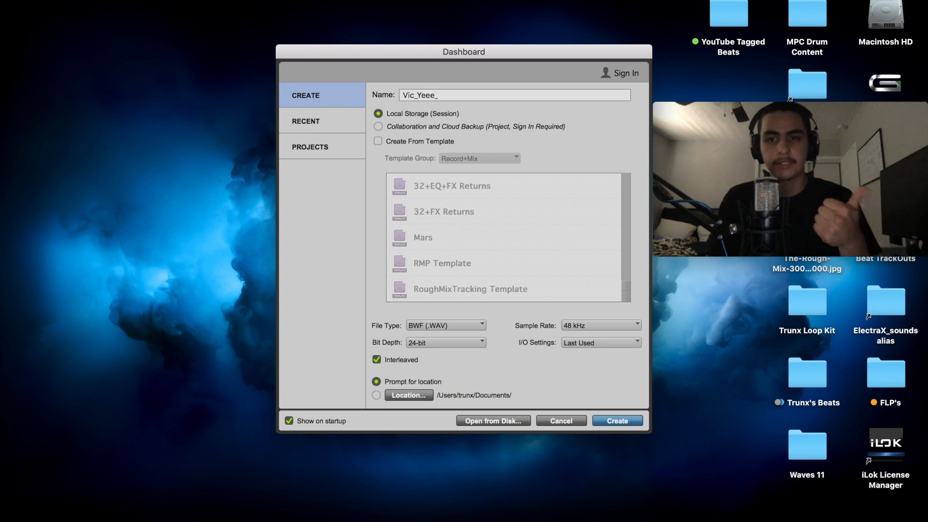
text(Tra)
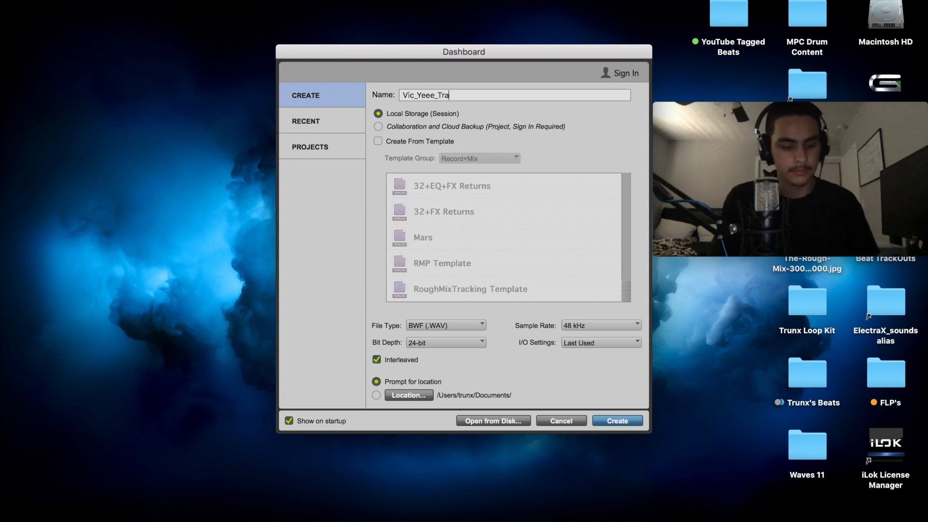
text(cking)
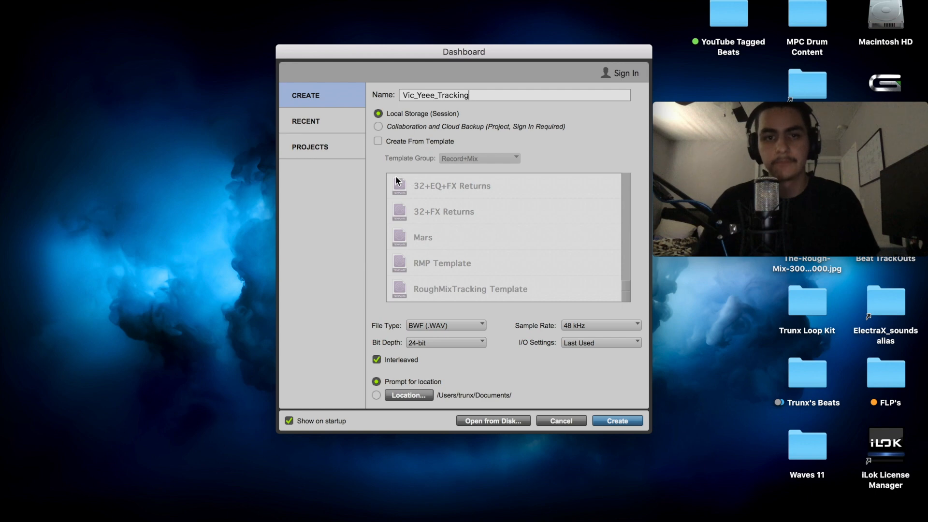
Step: Base the session on Trunx Recording Template and create it
click(377, 140)
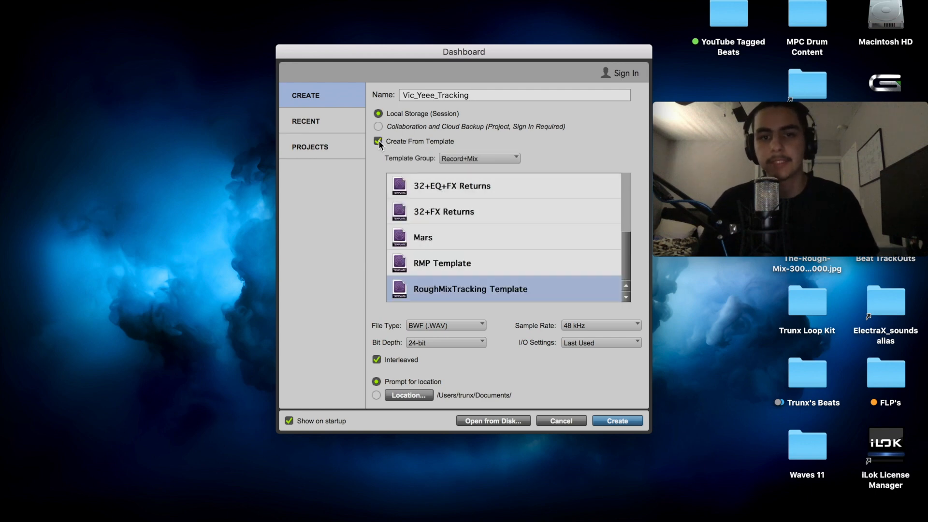
scroll(down, 3)
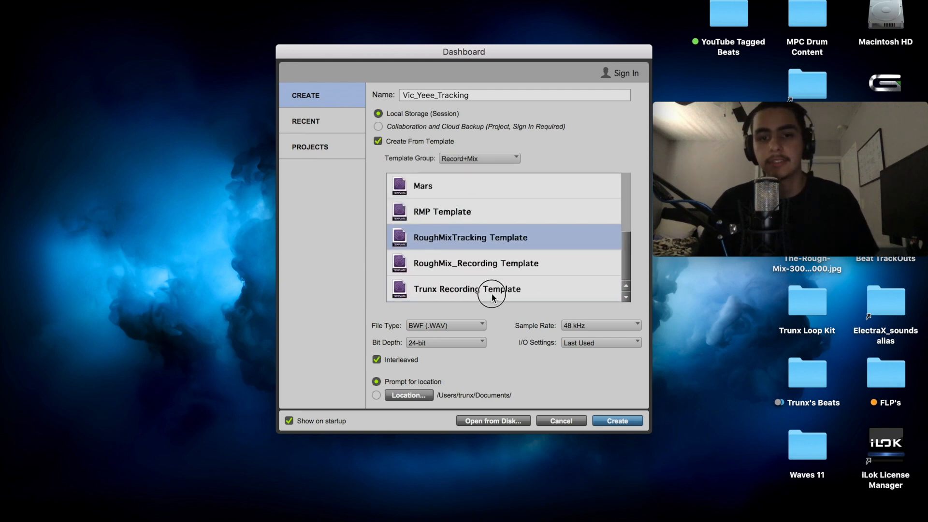
click(467, 289)
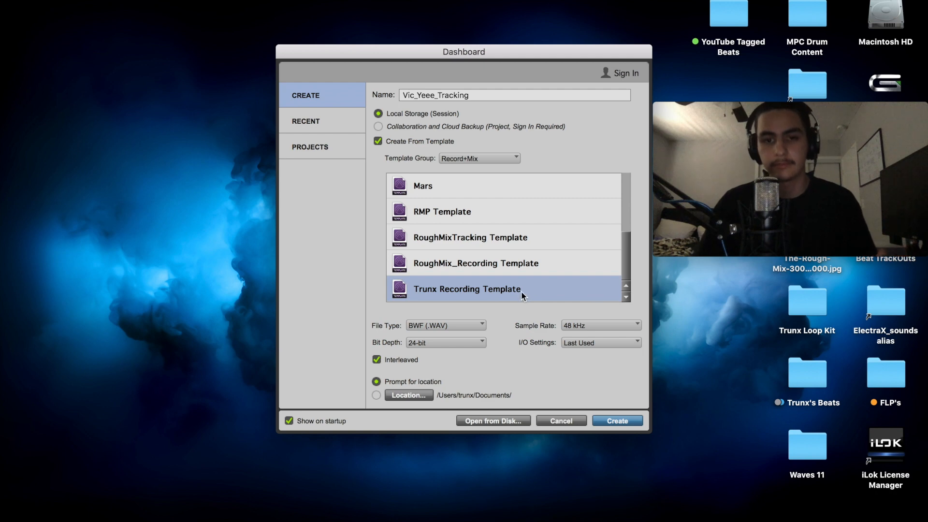
mouse_move(511, 330)
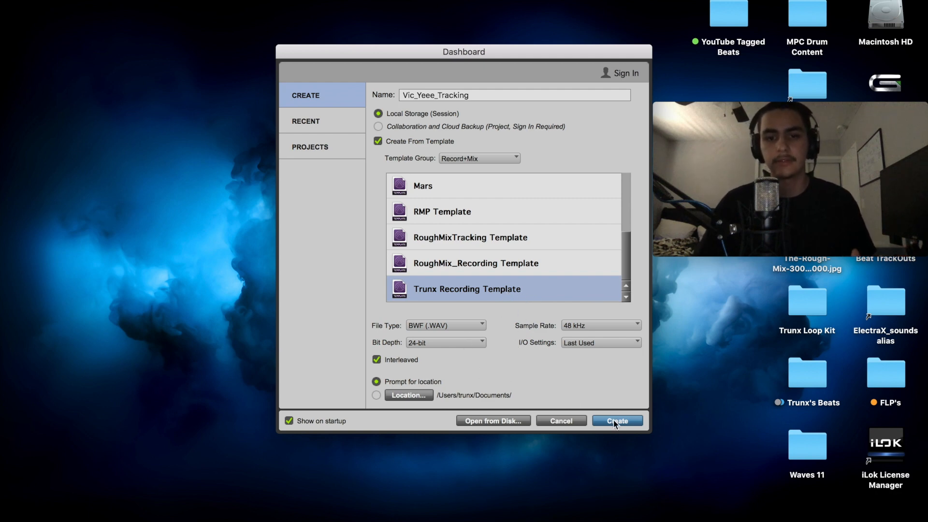
click(617, 421)
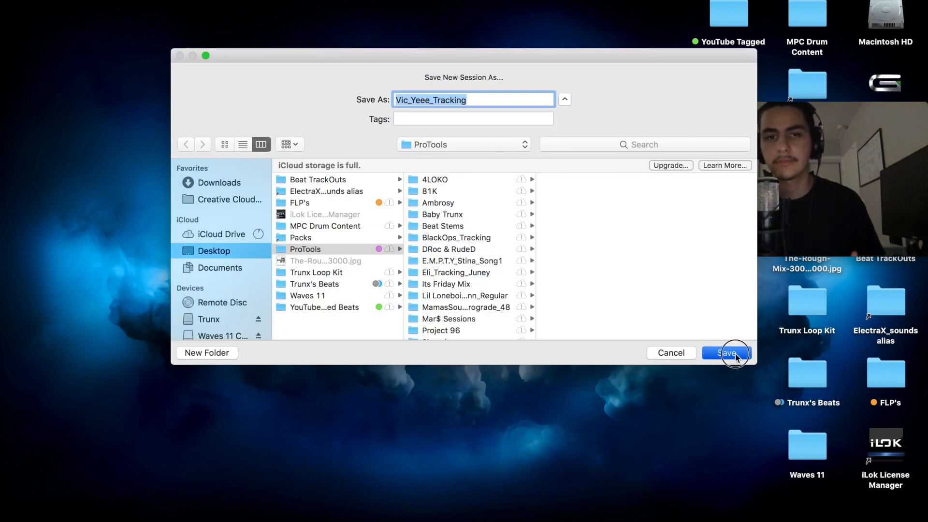
Step: Save the Vic_Yeee_Tracking session into the ProTools folder
click(727, 353)
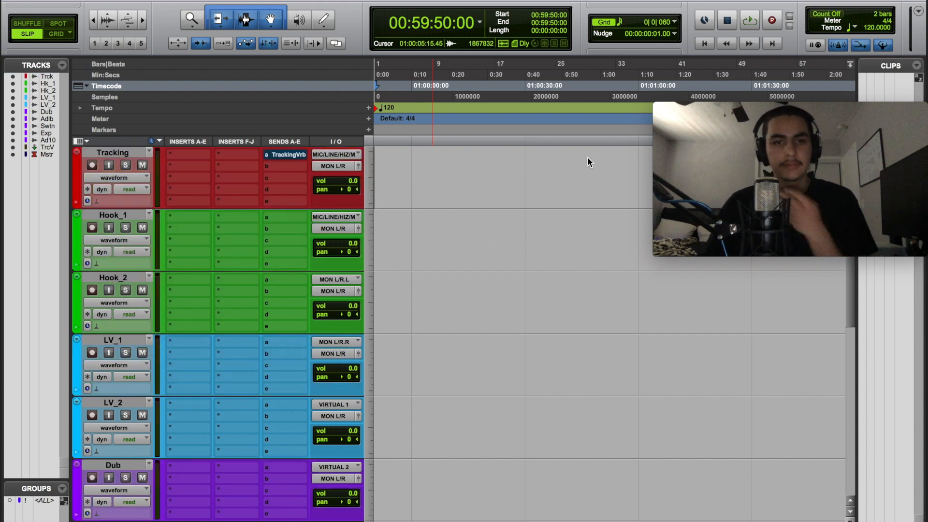
click(460, 190)
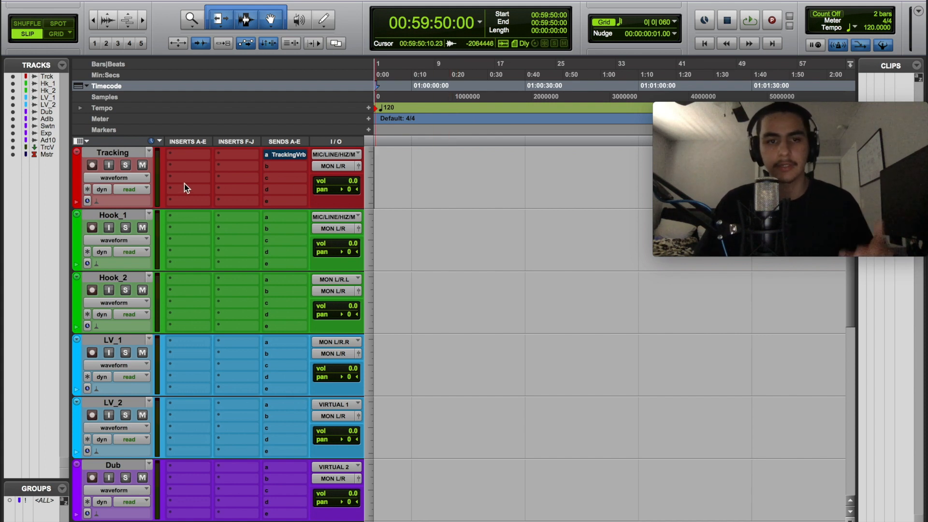
click(108, 164)
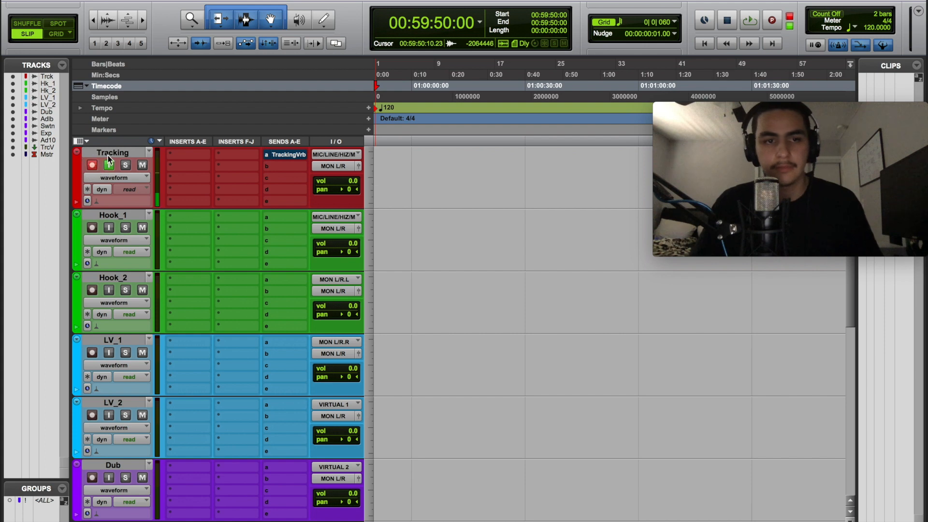
click(108, 165)
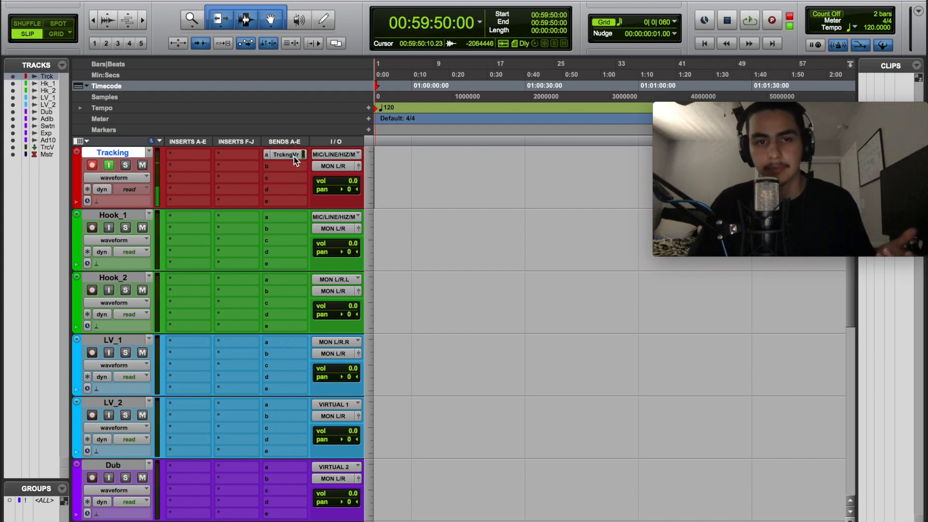
scroll(down, 3)
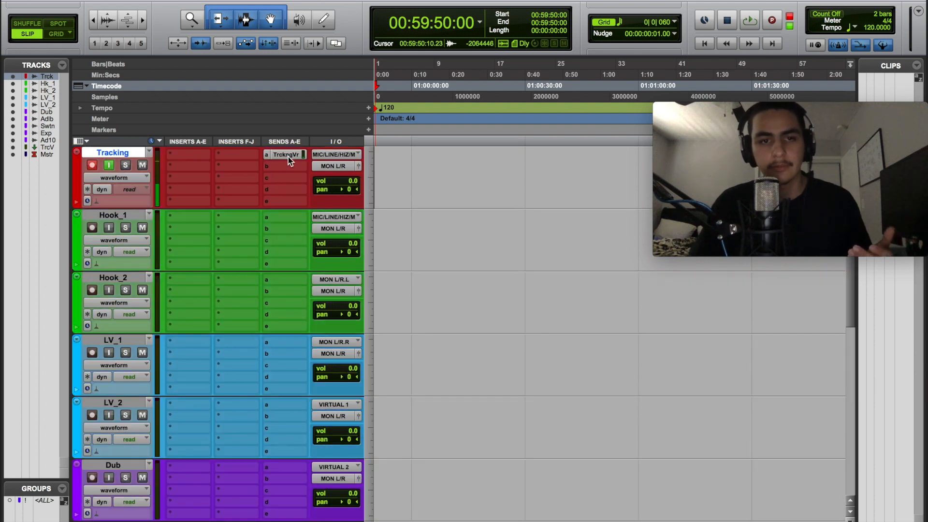
click(285, 154)
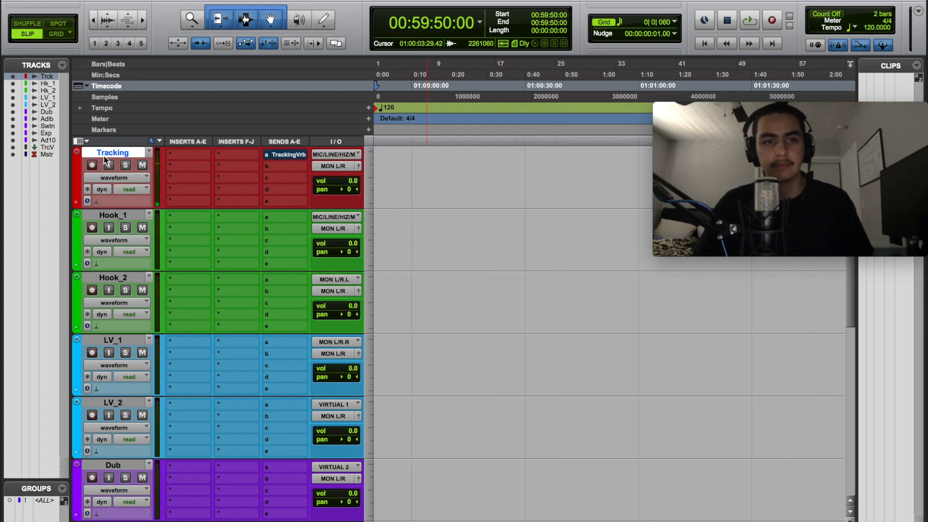
click(427, 163)
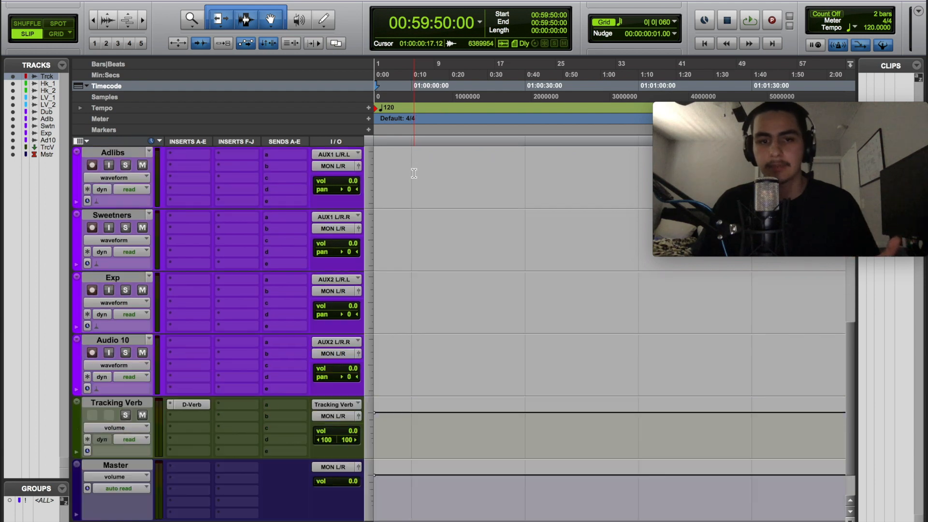
scroll(down, 3)
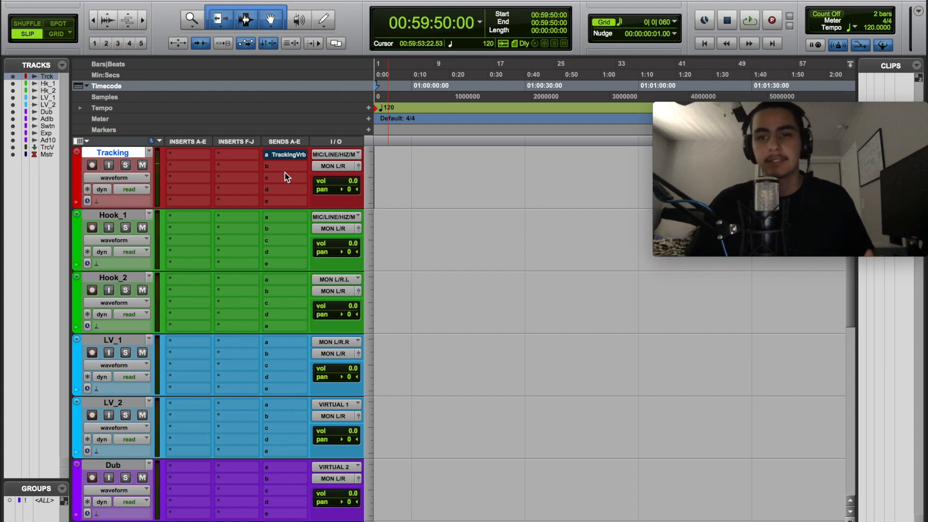
mouse_move(301, 179)
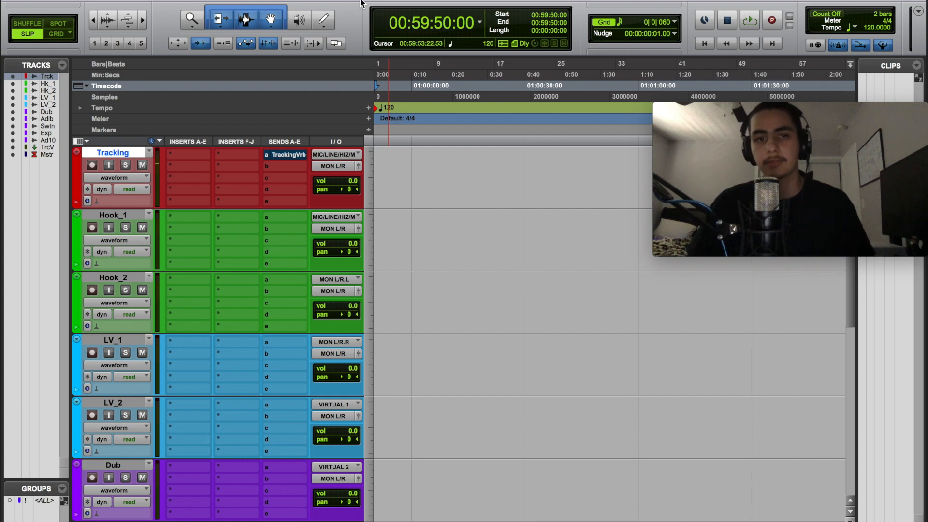
click(557, 85)
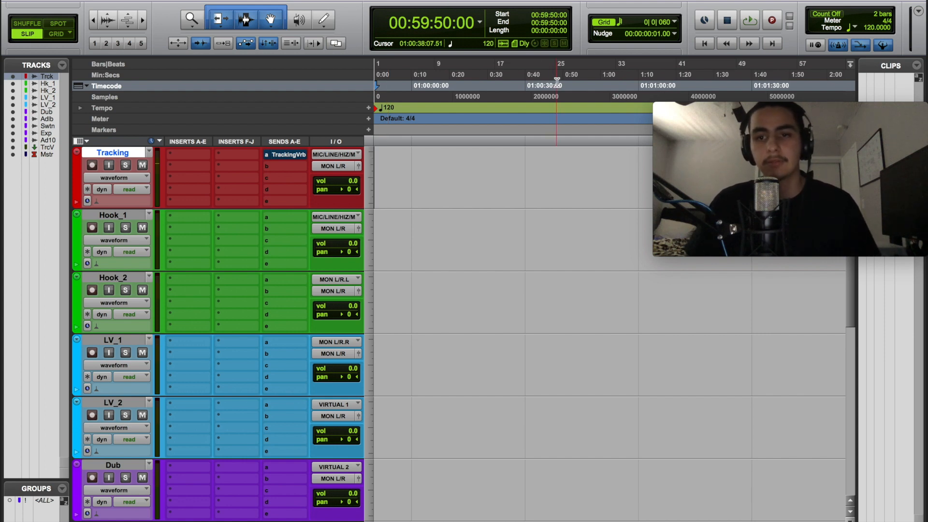